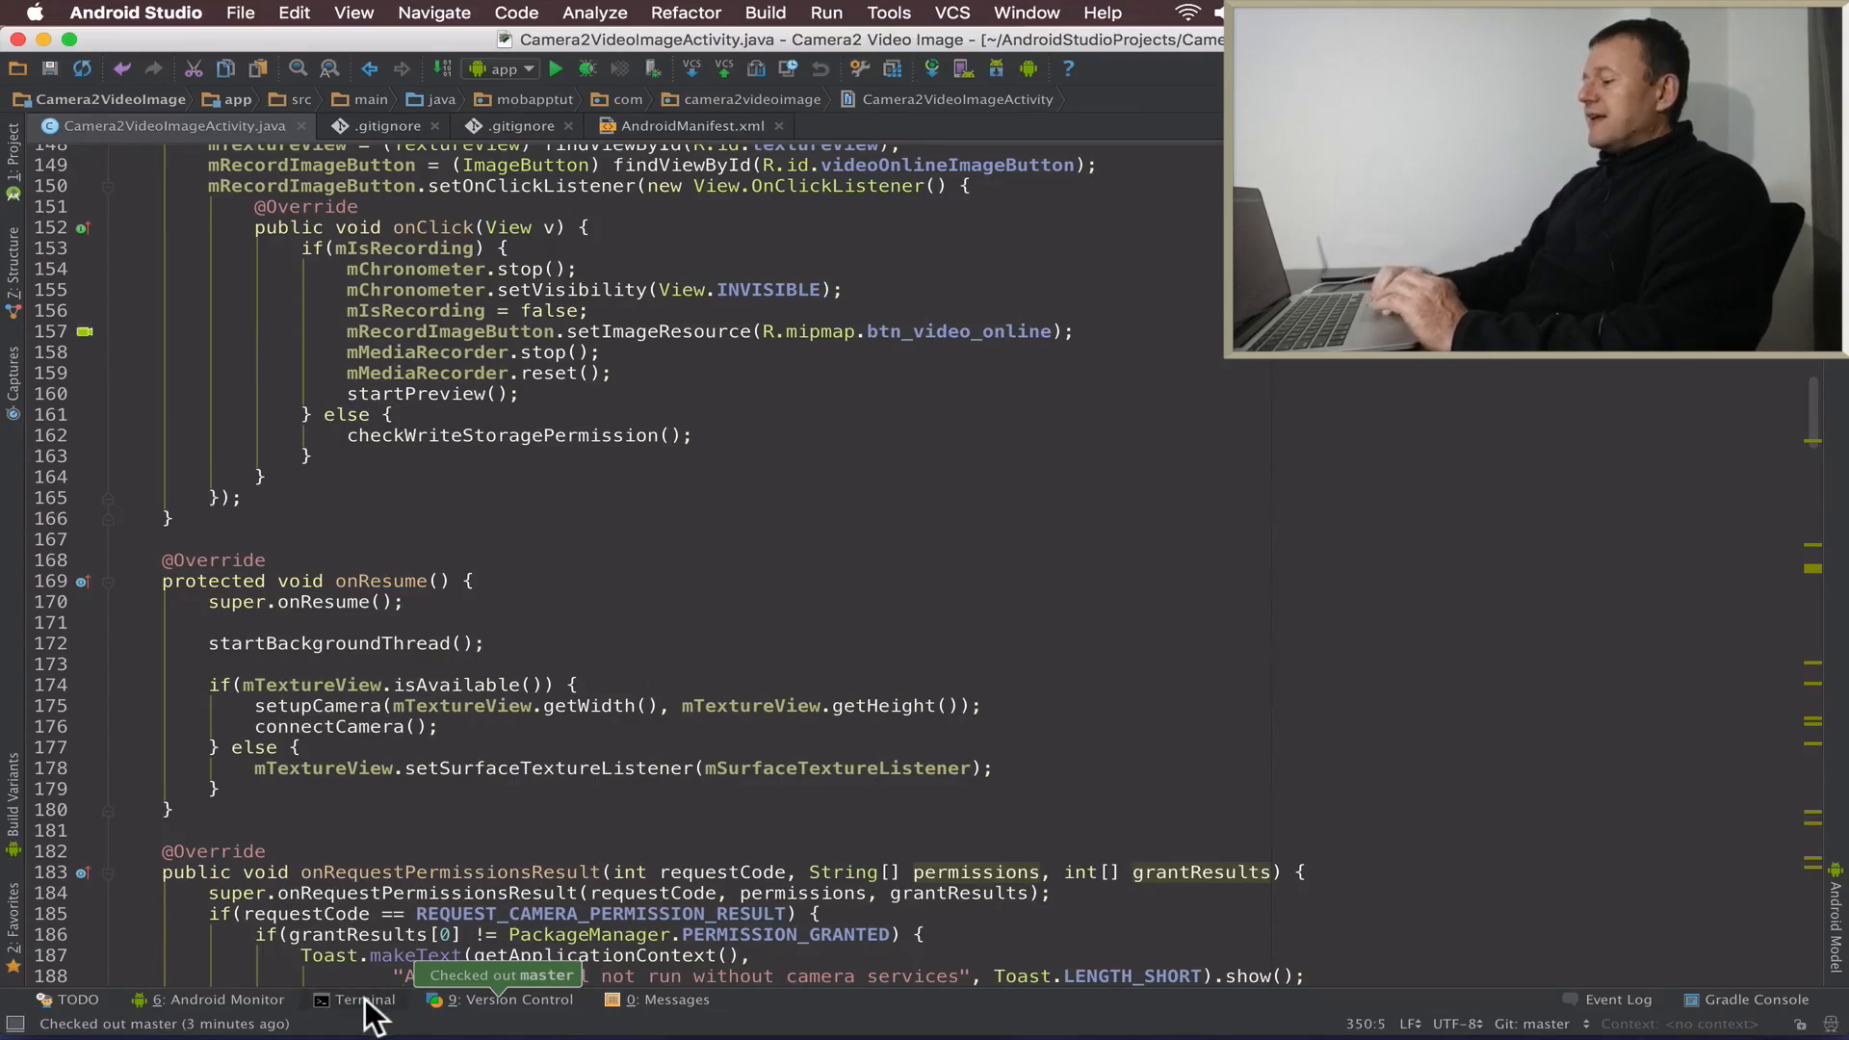
Show the Terminal panel listing the camera2-video git branches
{"action": "left_click", "coordinate": [362, 998]}
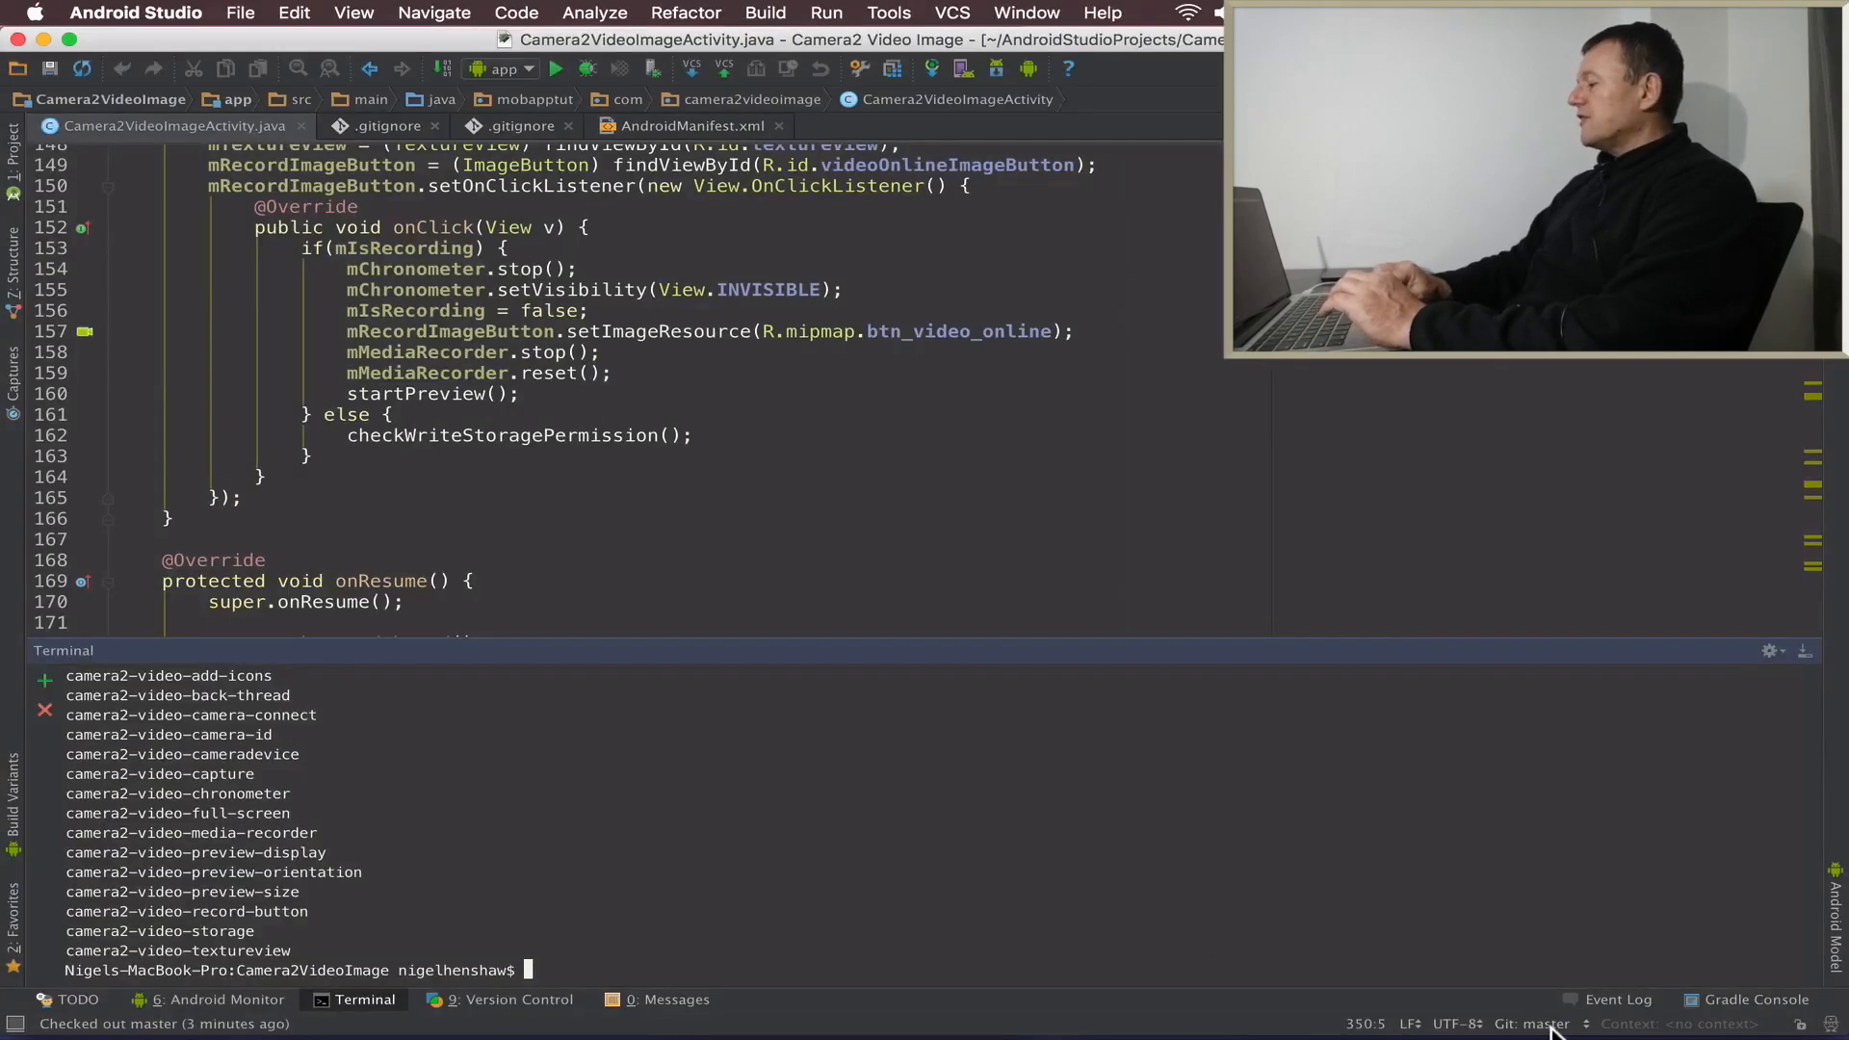
Check out the project at revision 08346c40 from the Git: master status-bar menu
{"action": "left_click", "coordinate": [1533, 1024]}
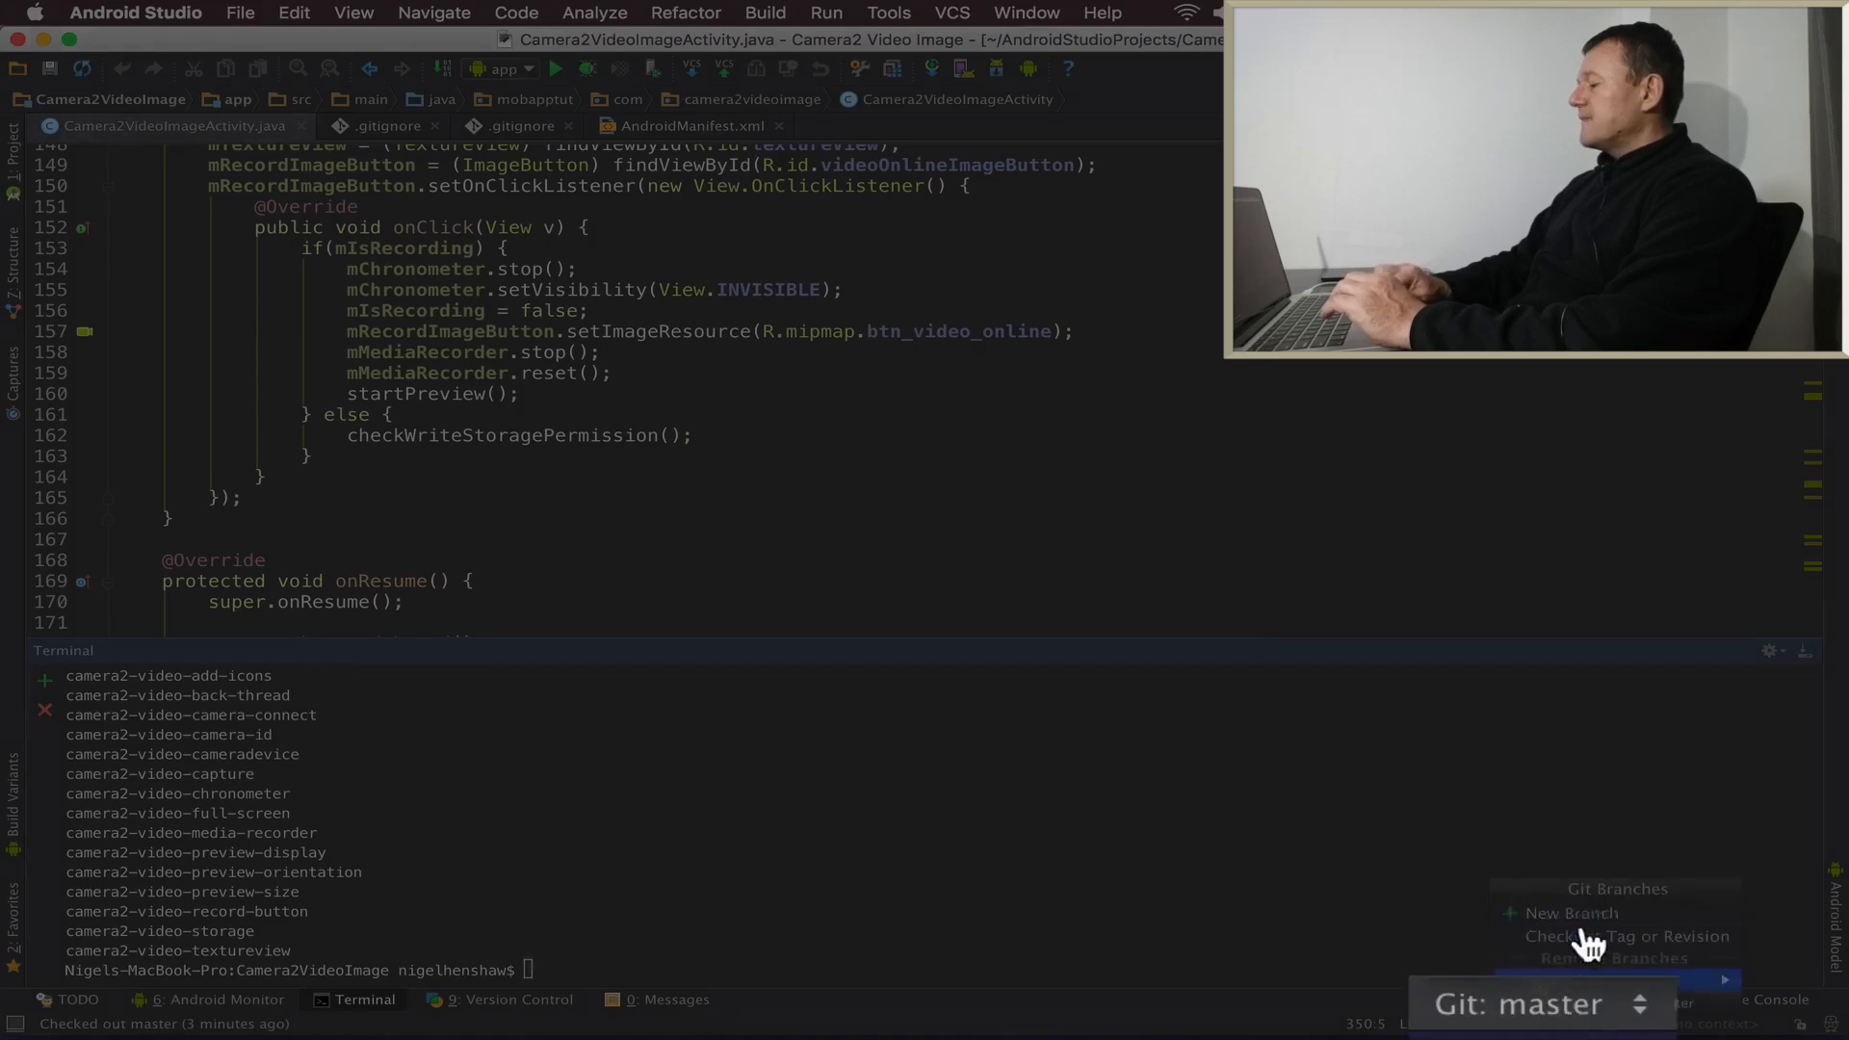
{"action": "left_click", "coordinate": [1627, 935]}
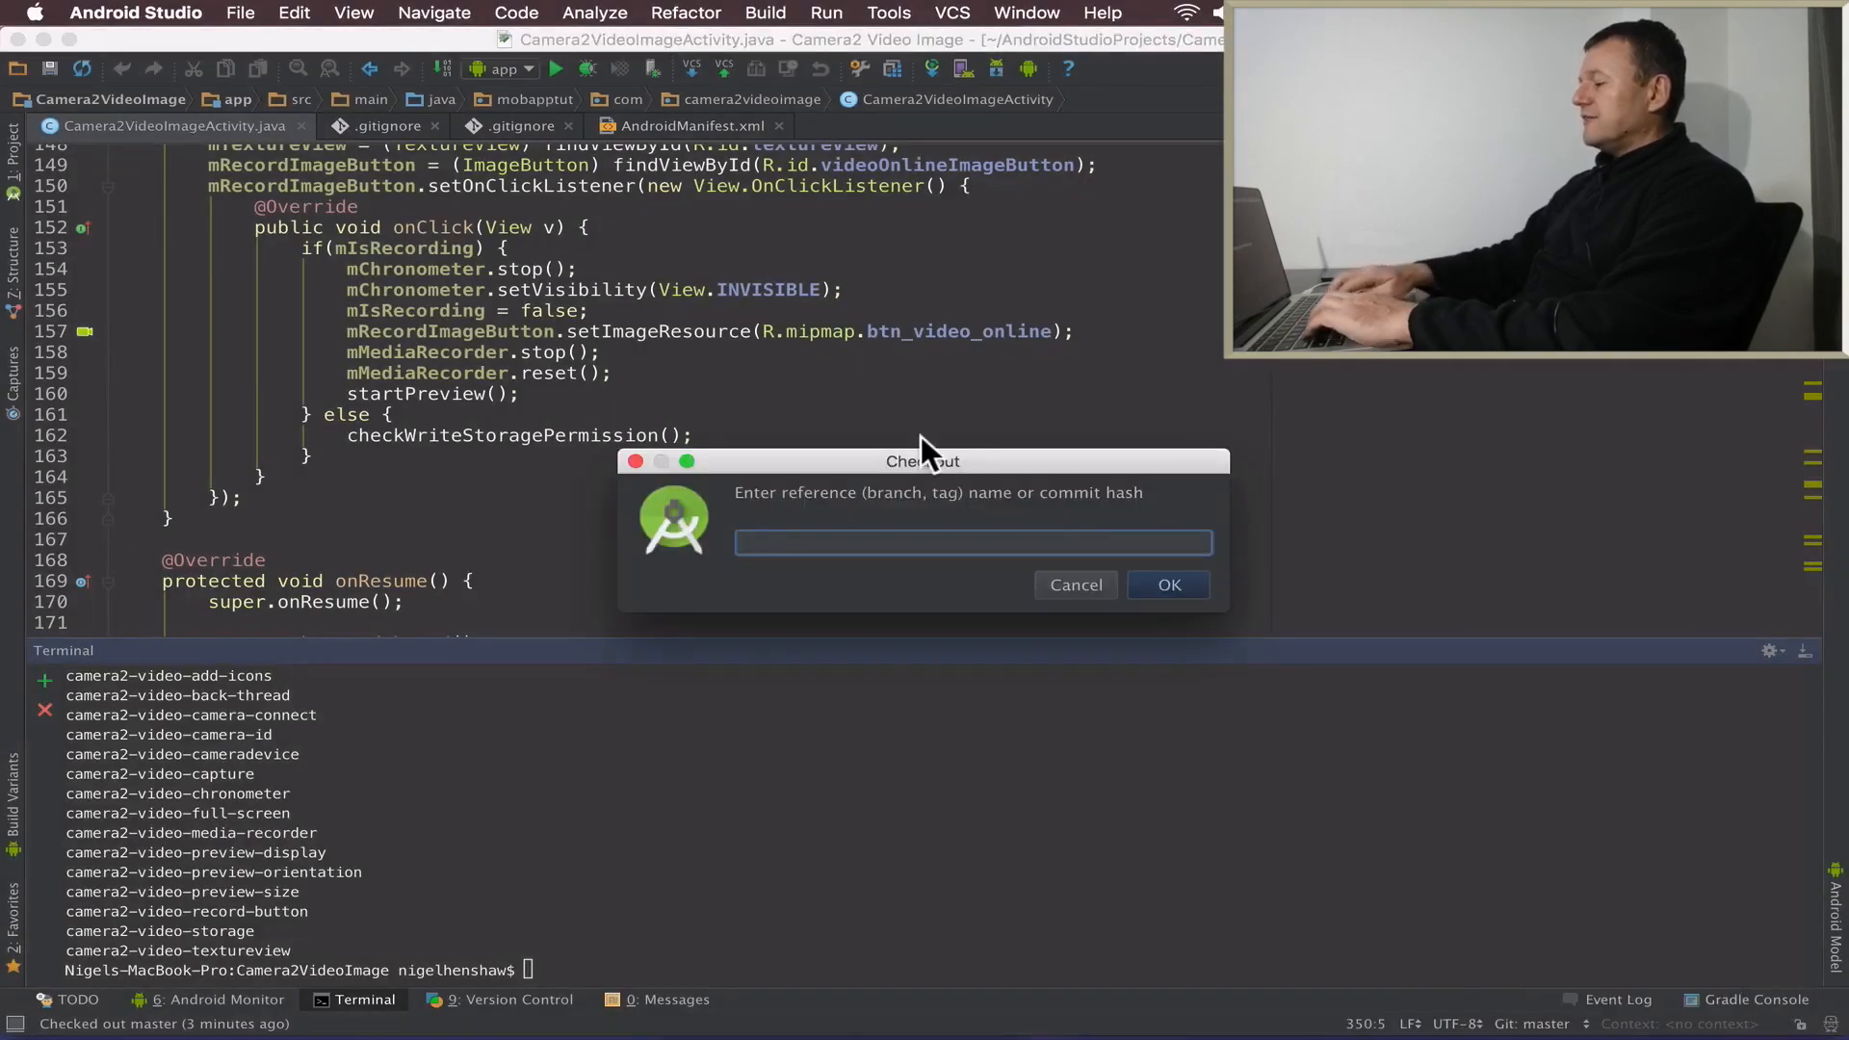
{"action": "left_click", "coordinate": [1167, 585]}
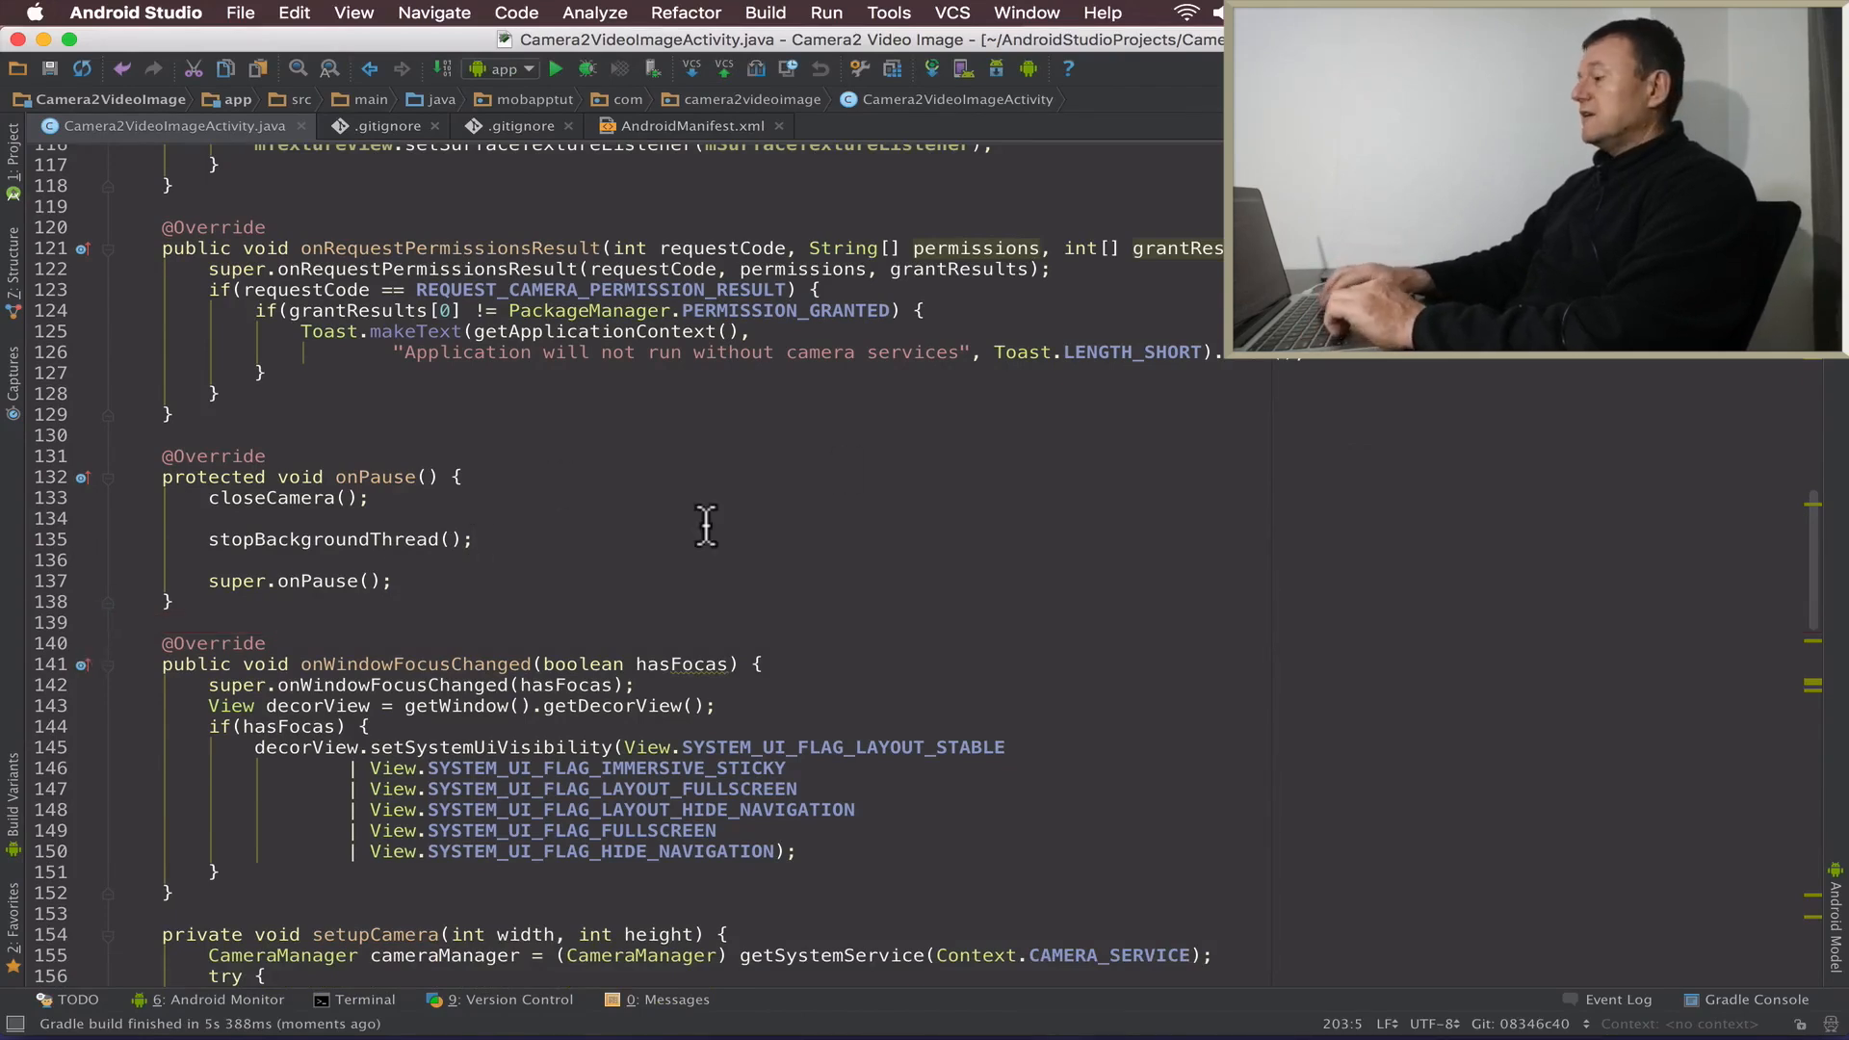
Prefix the Manifest.permission.CAMERA references on lines 186, 190 and 194 with 'android.'
{"action": "scroll", "scroll_direction": "down", "scroll_amount": 3}
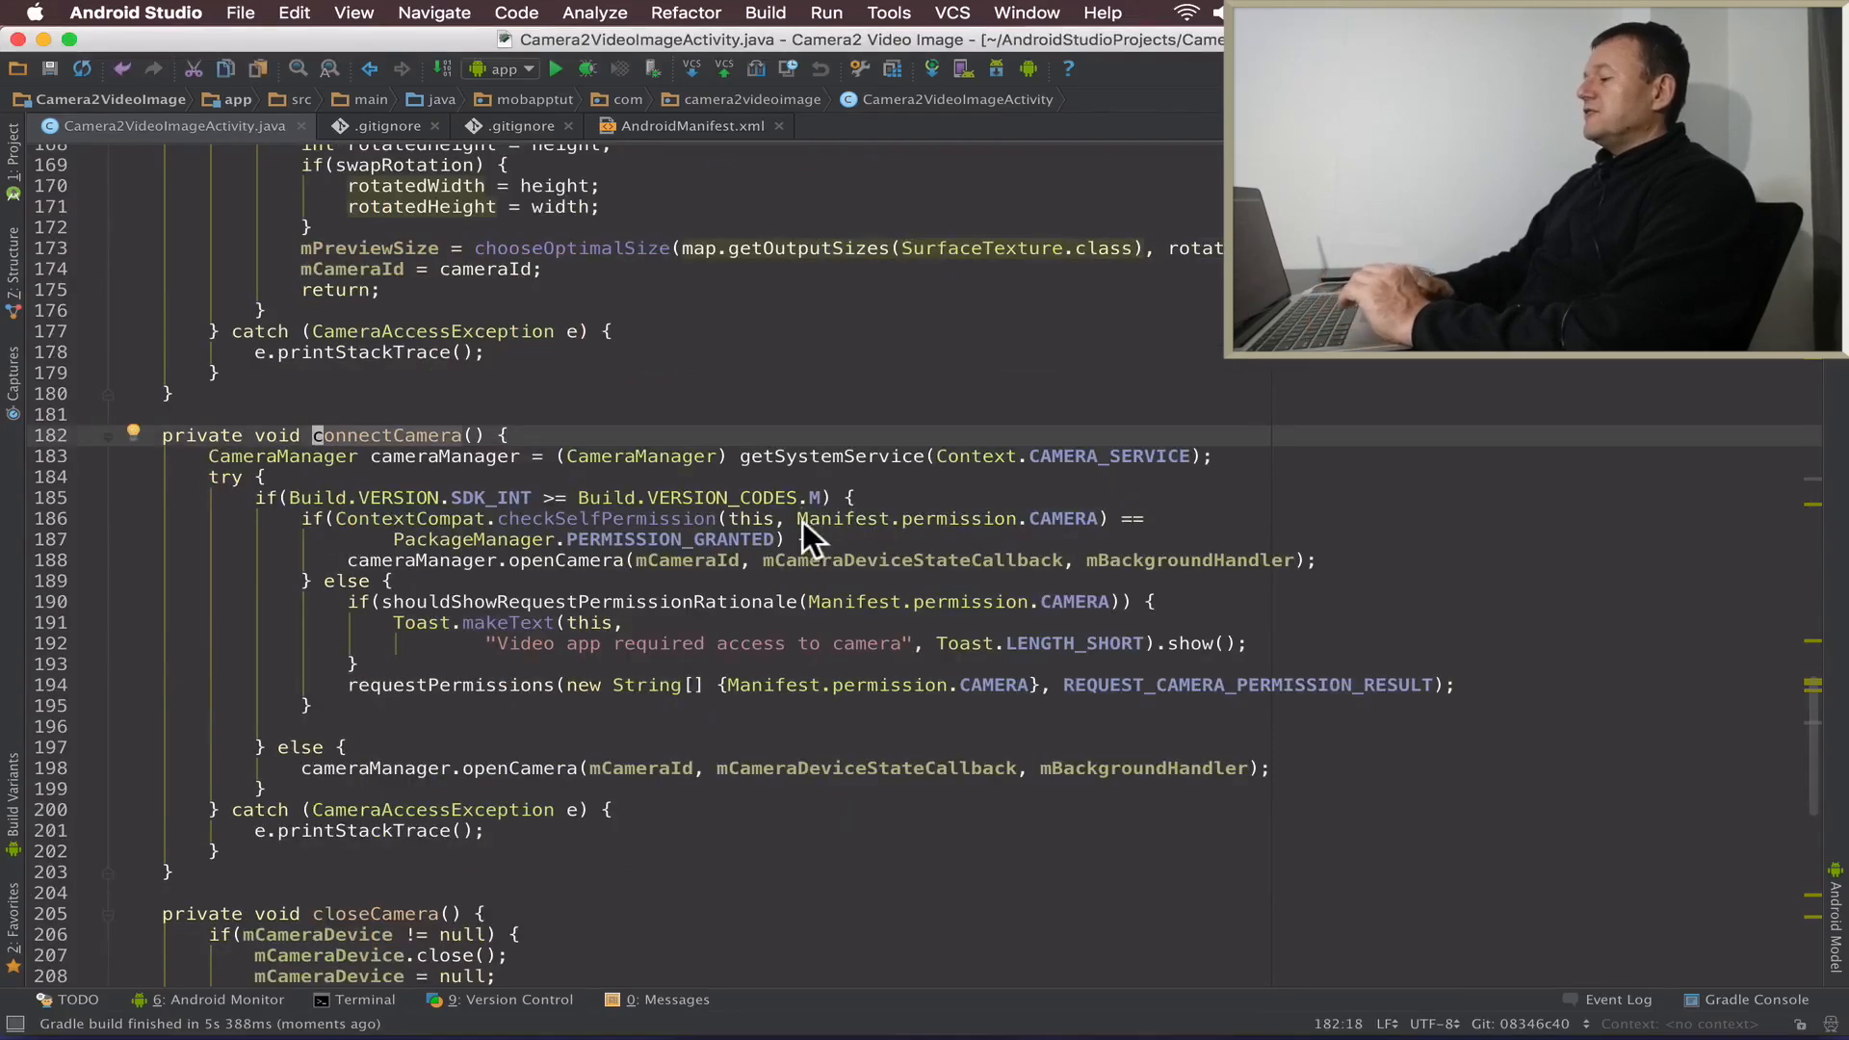
{"action": "mouse_move", "coordinate": [867, 548]}
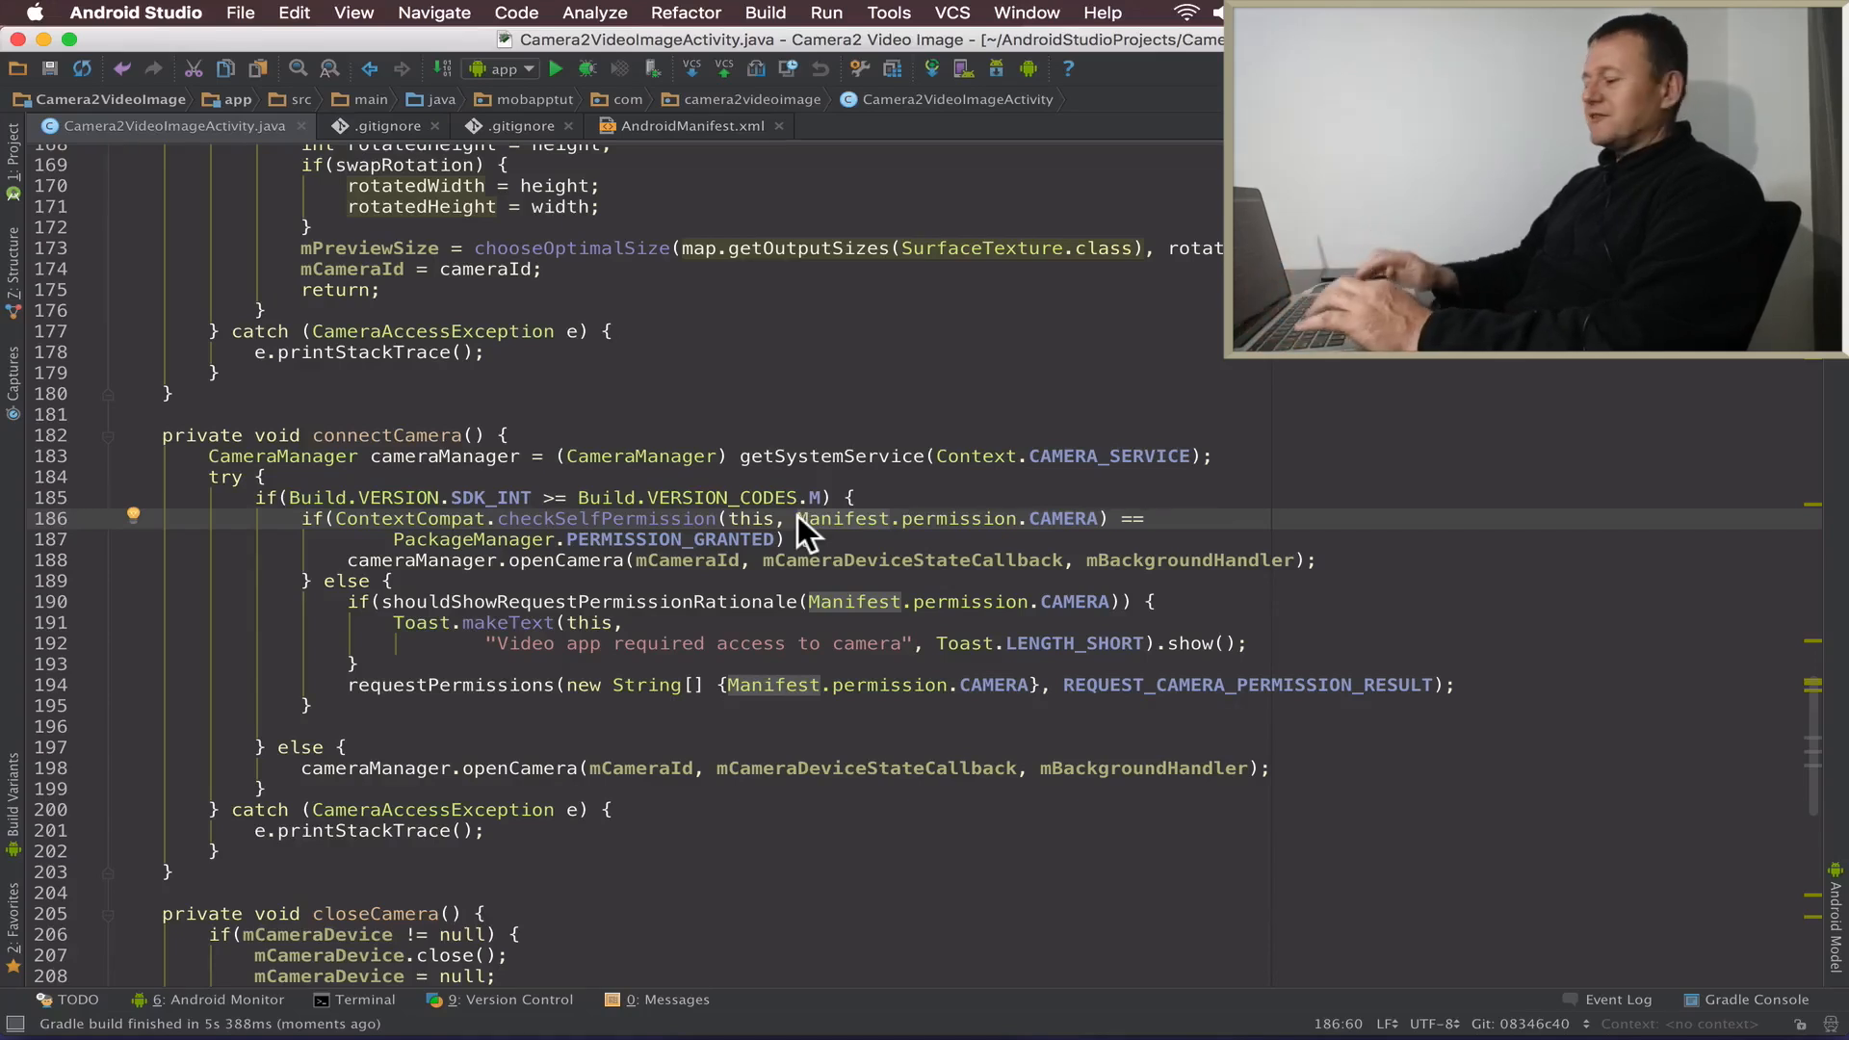
{"action": "mouse_move", "coordinate": [819, 524]}
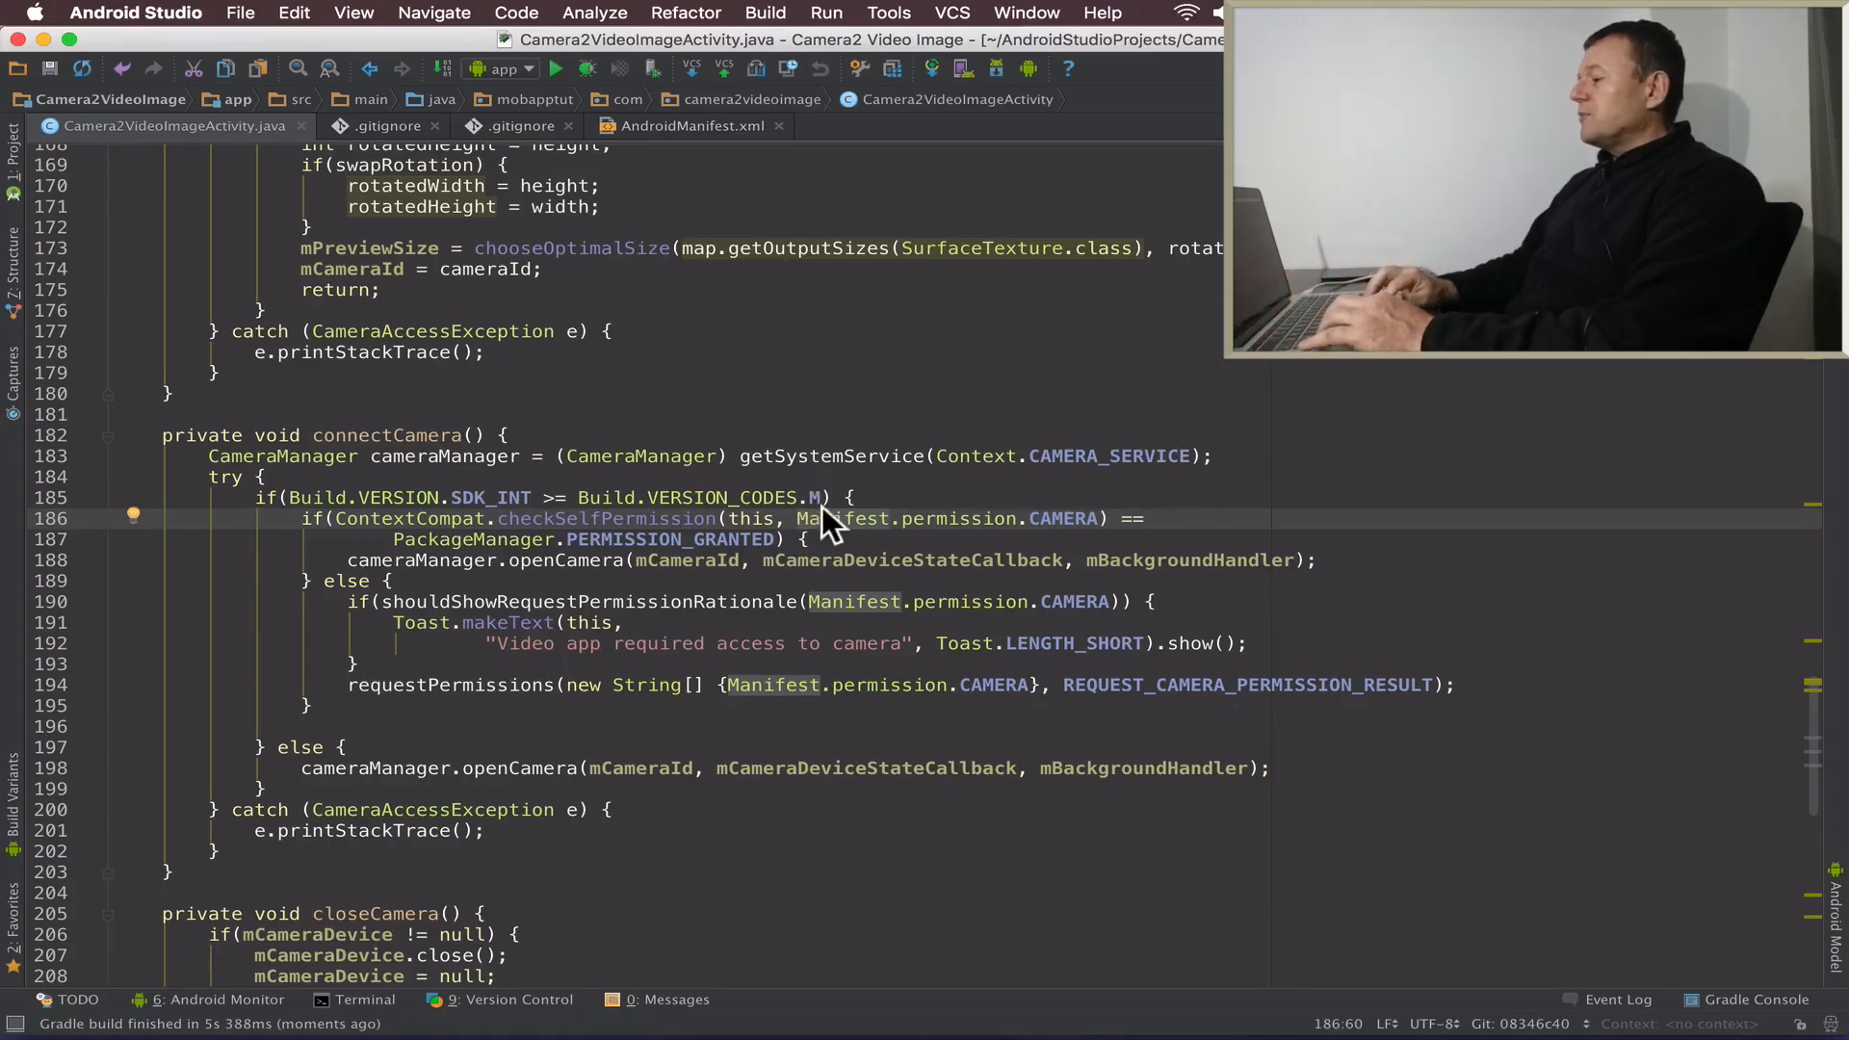
{"action": "mouse_move", "coordinate": [816, 617]}
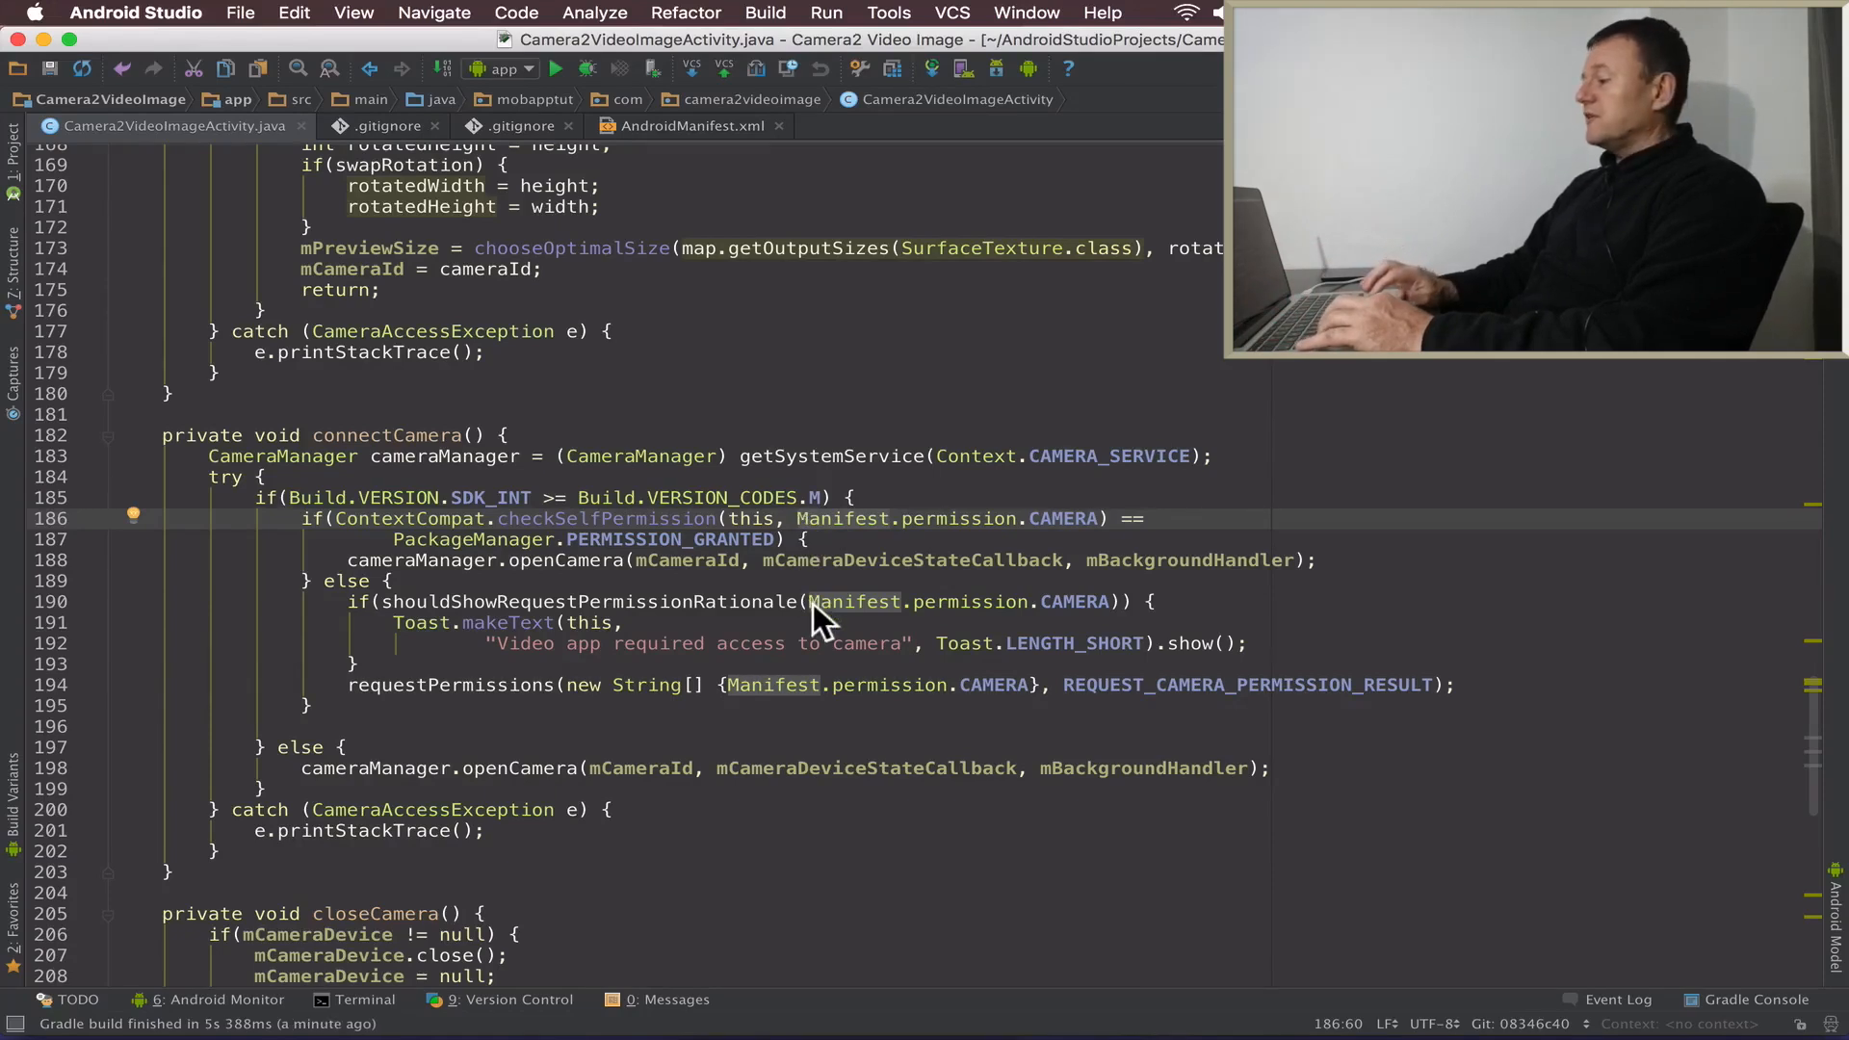
{"action": "left_click", "coordinate": [811, 601]}
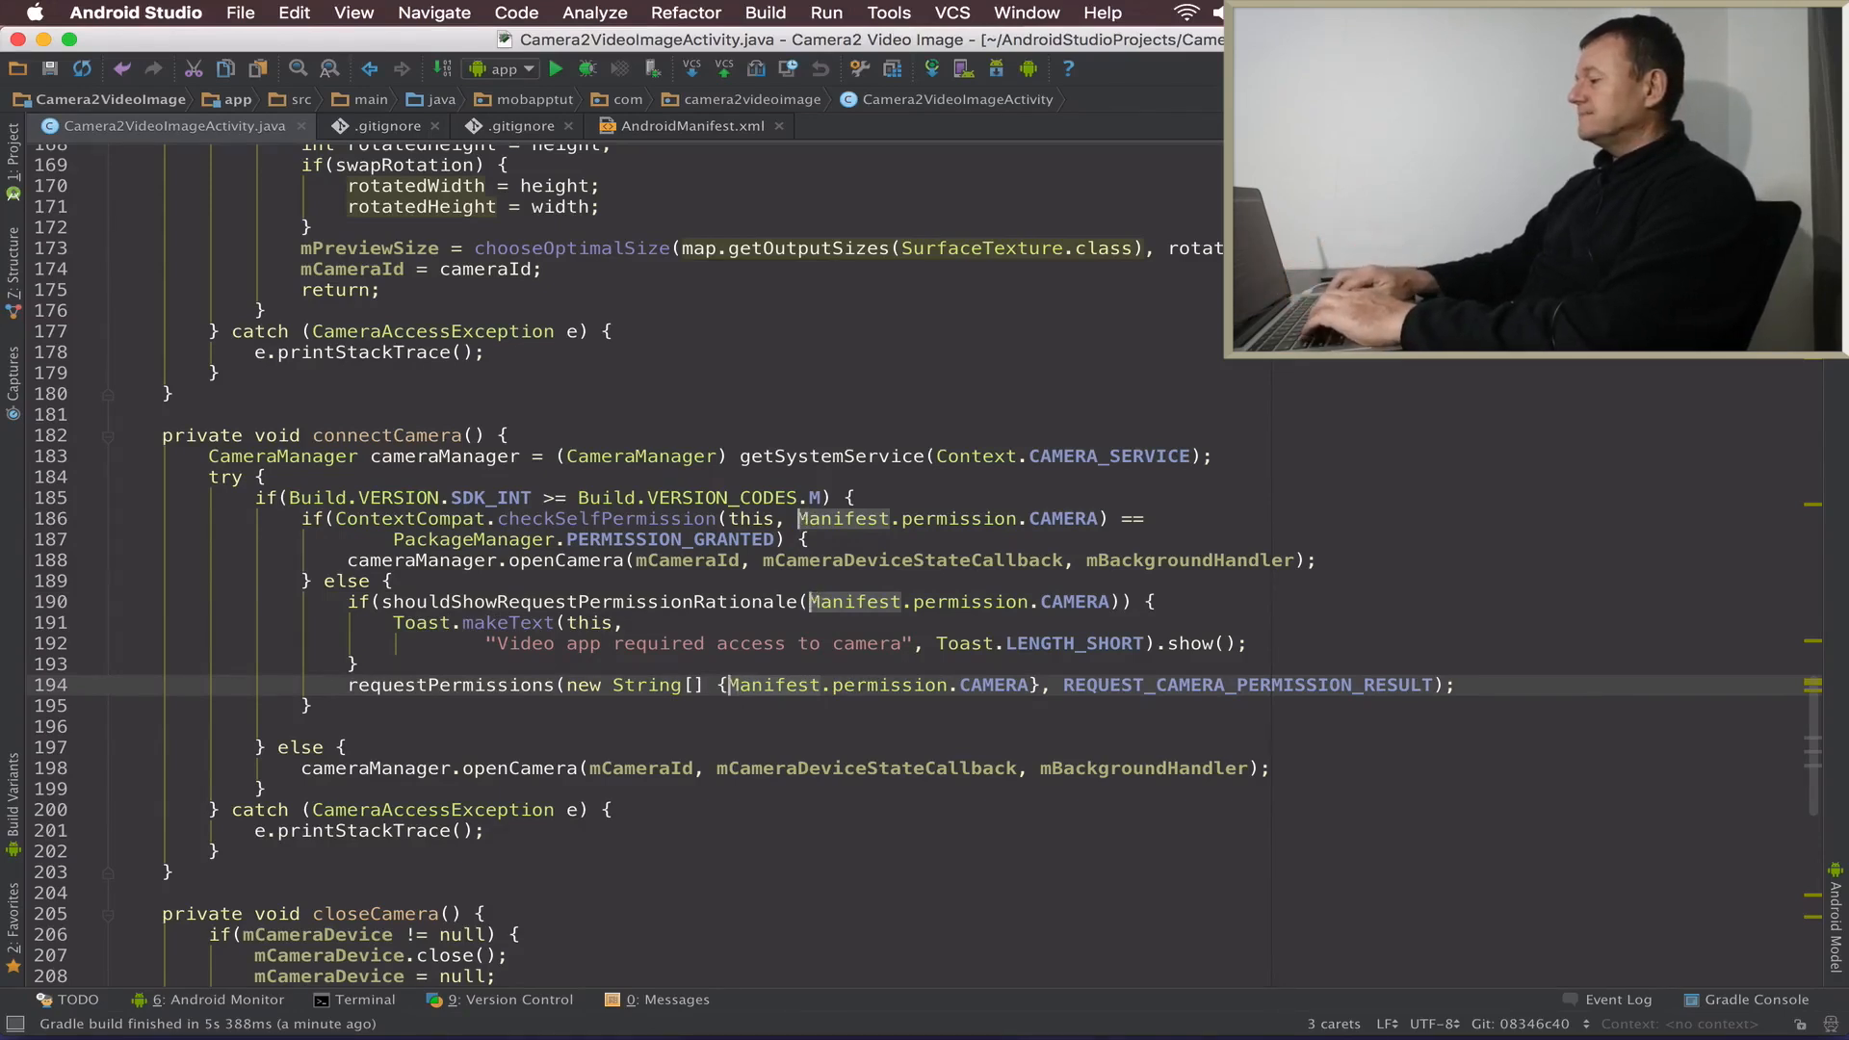
{"action": "type", "text": "android."}
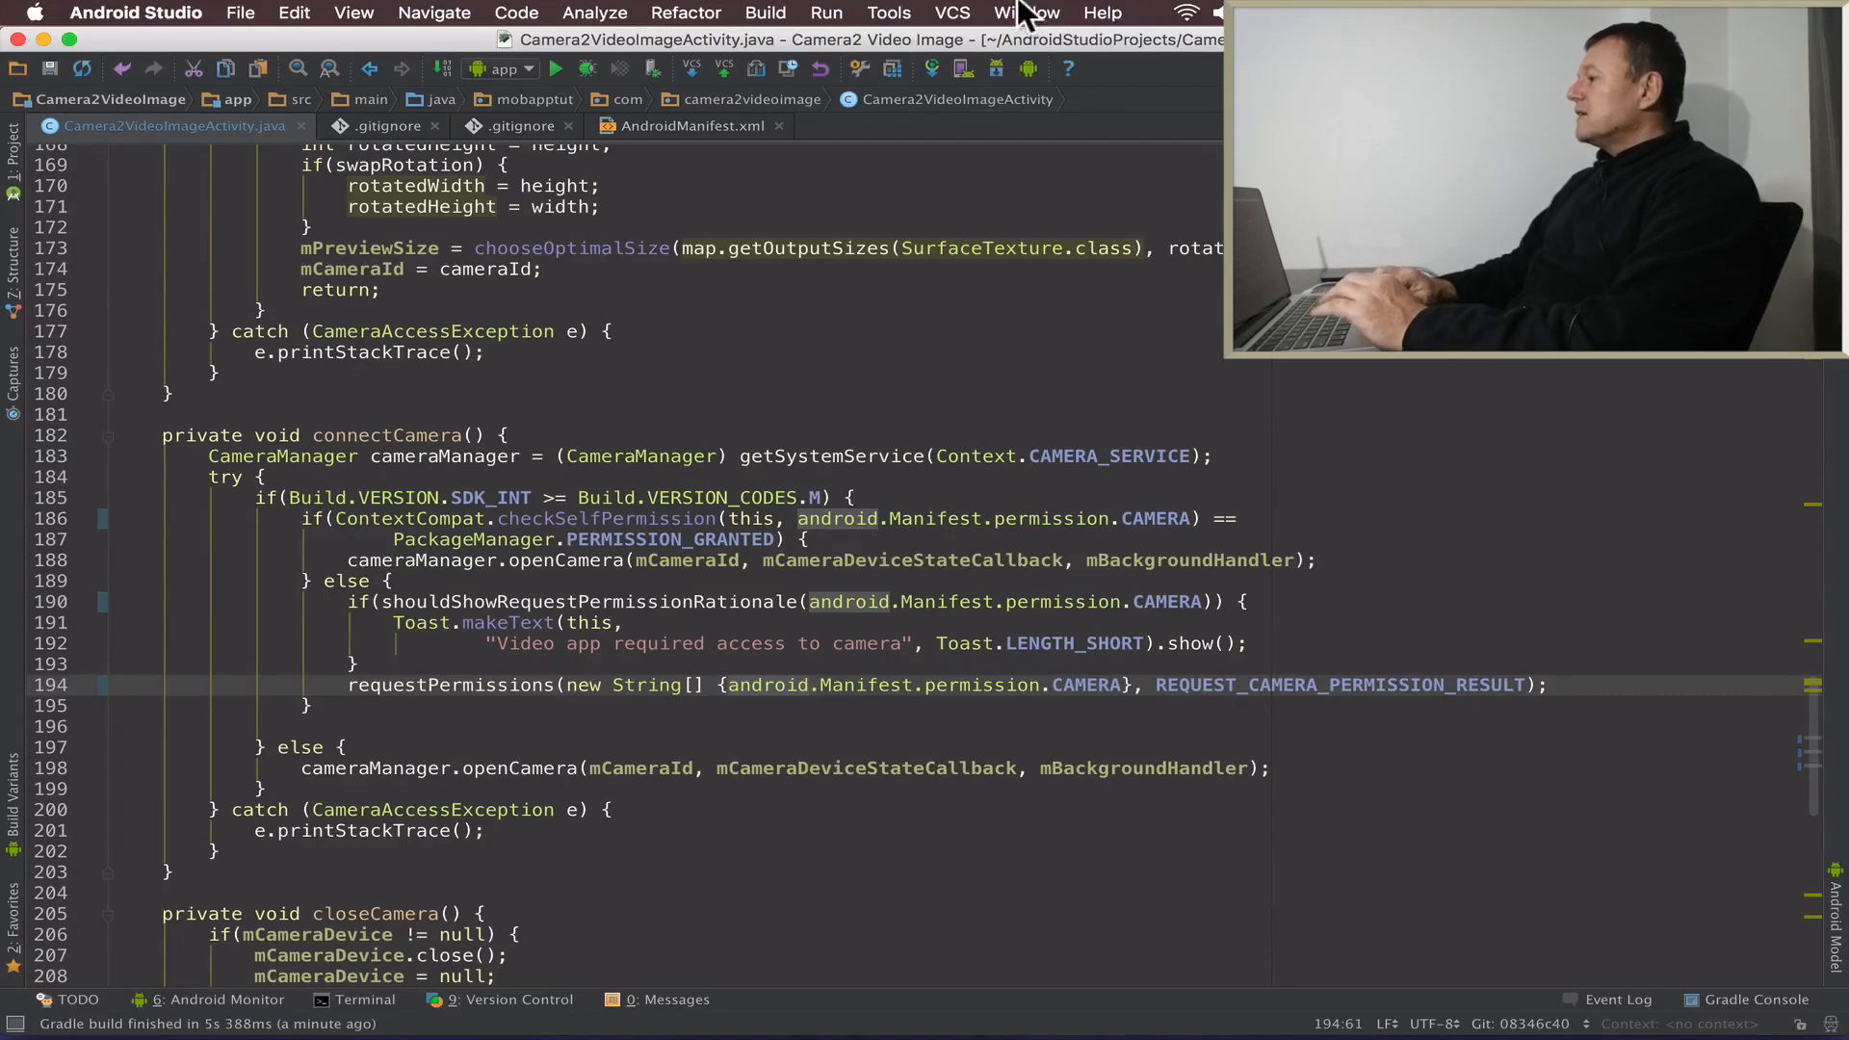
Review the three permission diffs in Create Patch and continue to the save dialog
{"action": "left_click", "coordinate": [952, 13]}
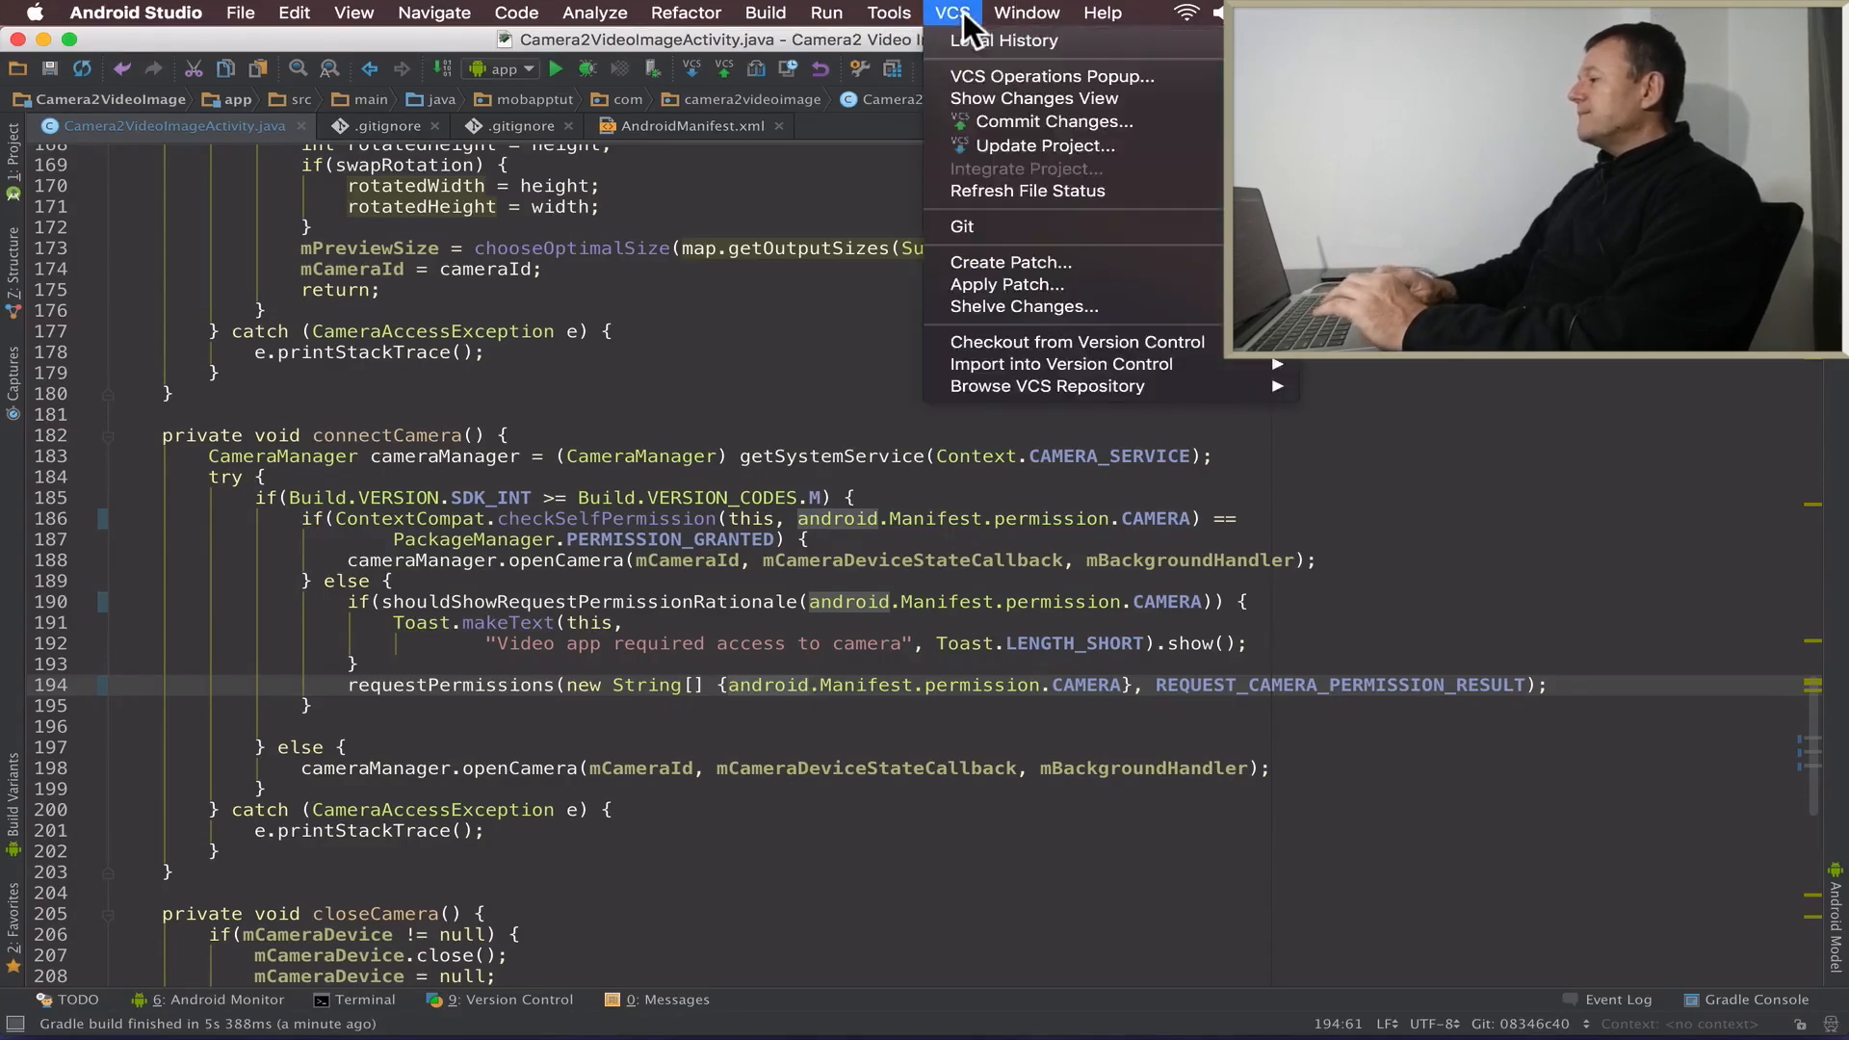
{"action": "mouse_move", "coordinate": [1010, 262]}
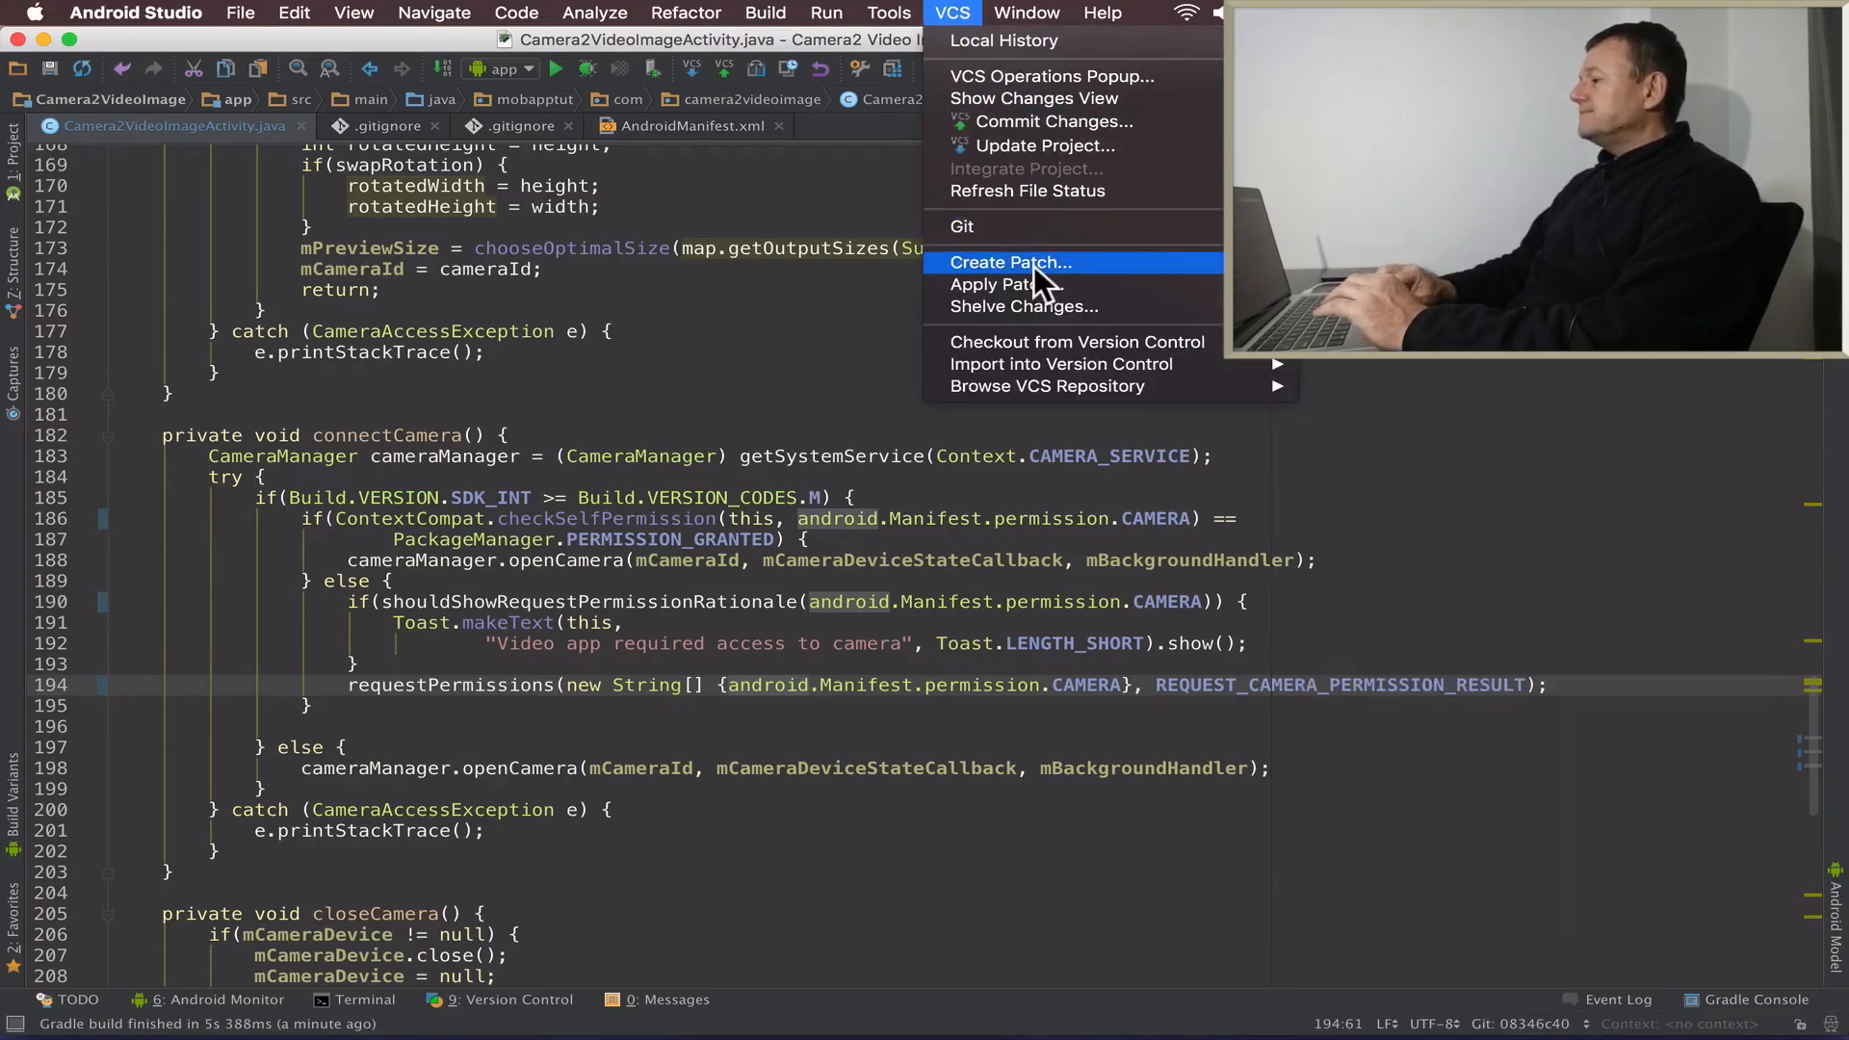
{"action": "left_click", "coordinate": [1009, 262]}
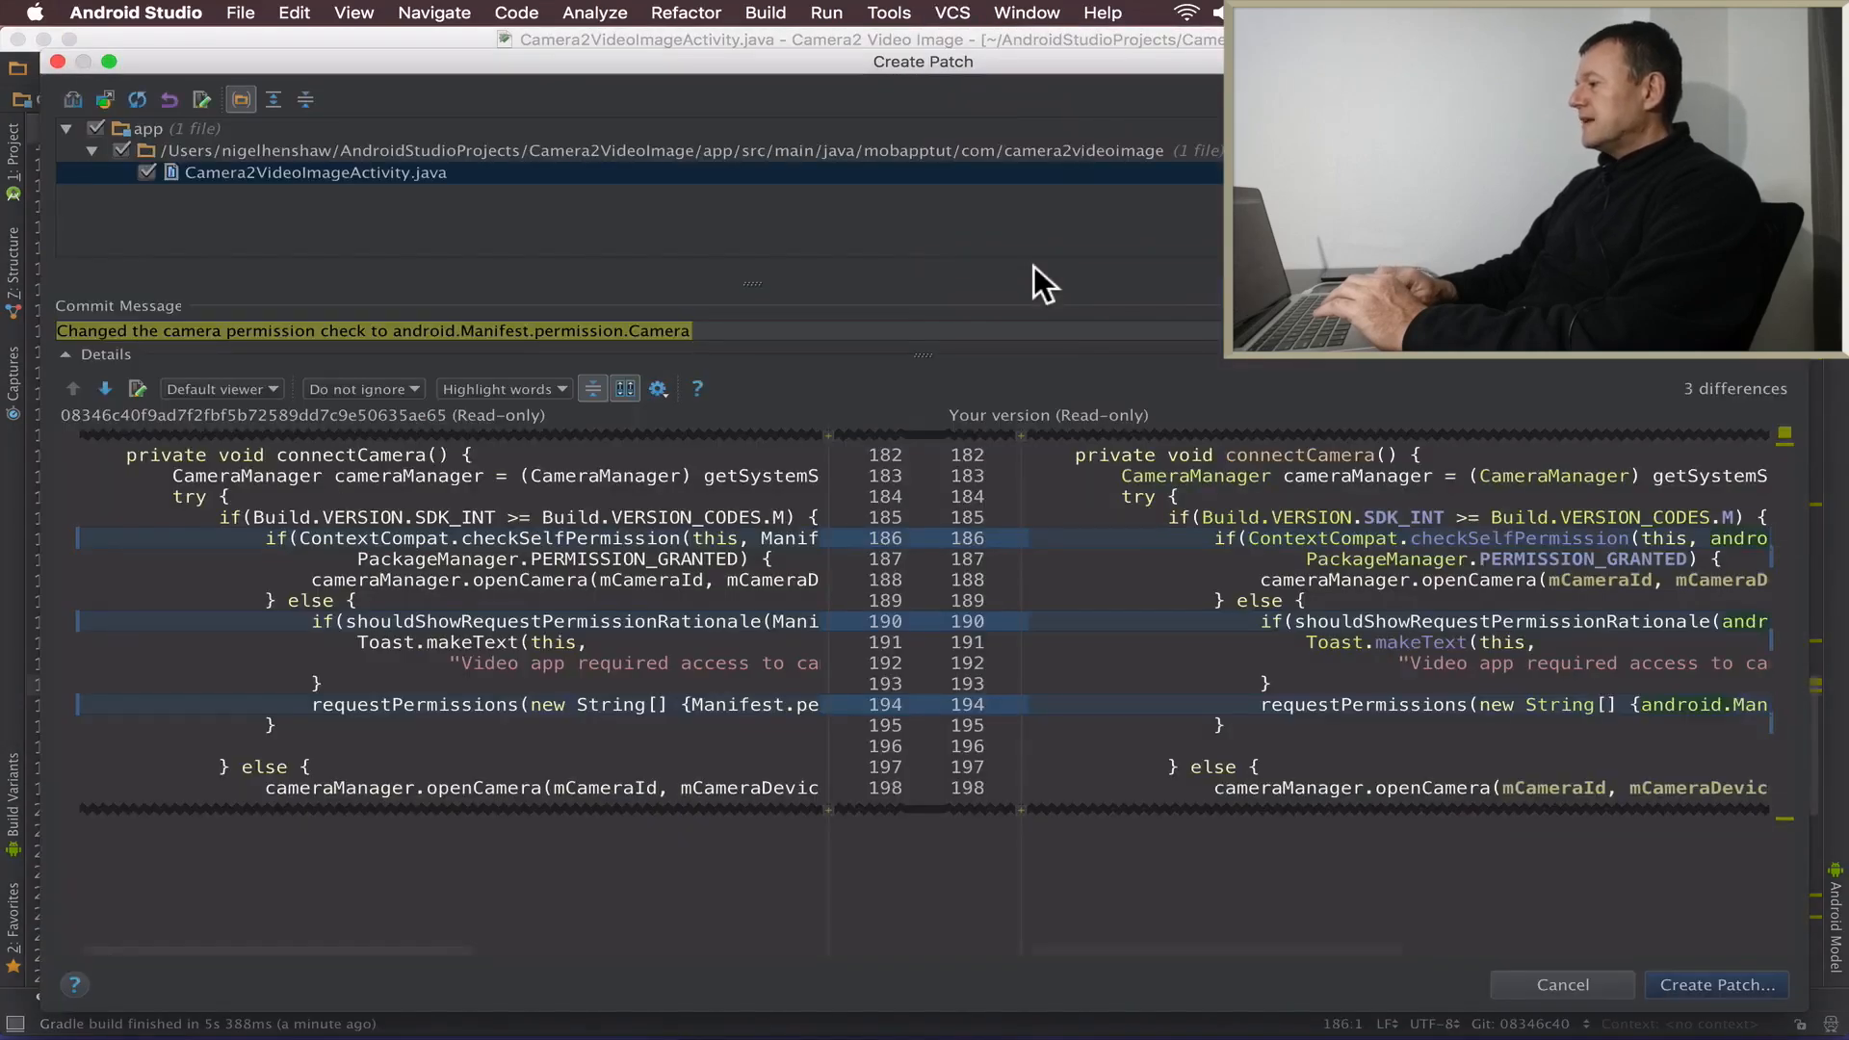
{"action": "mouse_move", "coordinate": [905, 334]}
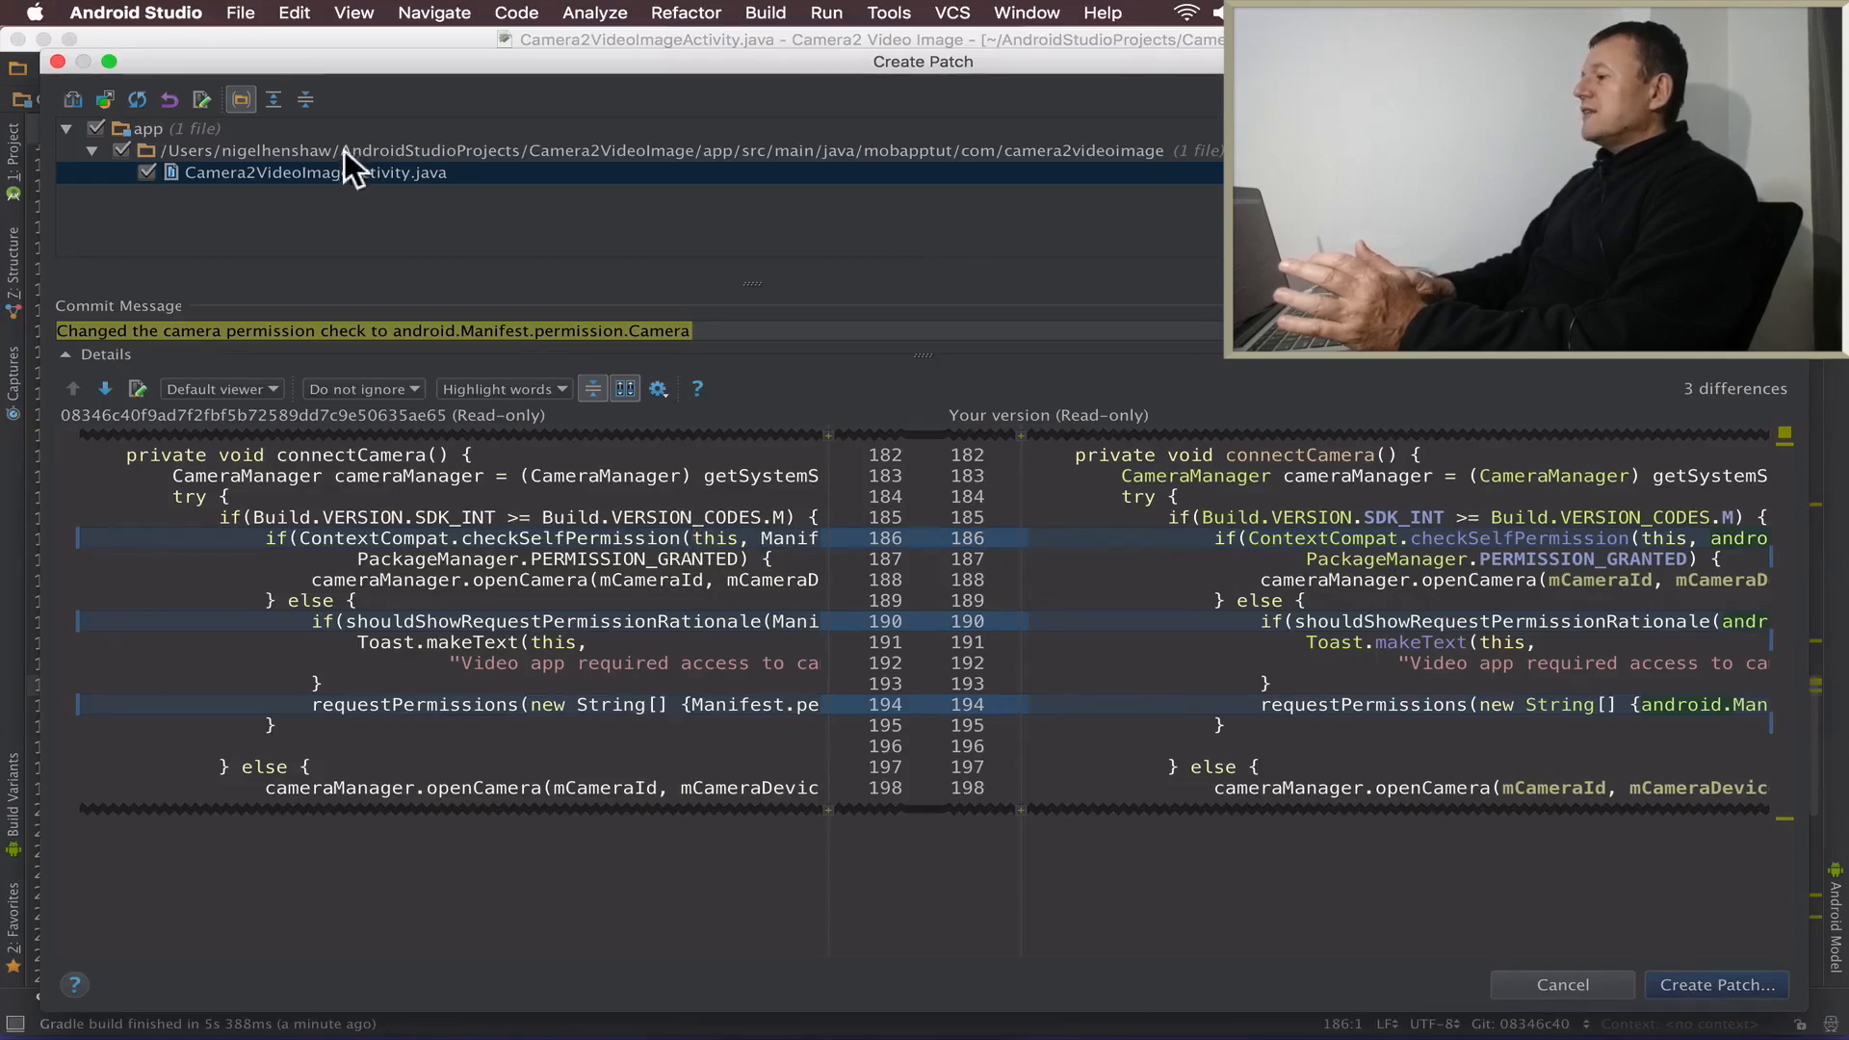
{"action": "mouse_move", "coordinate": [731, 353]}
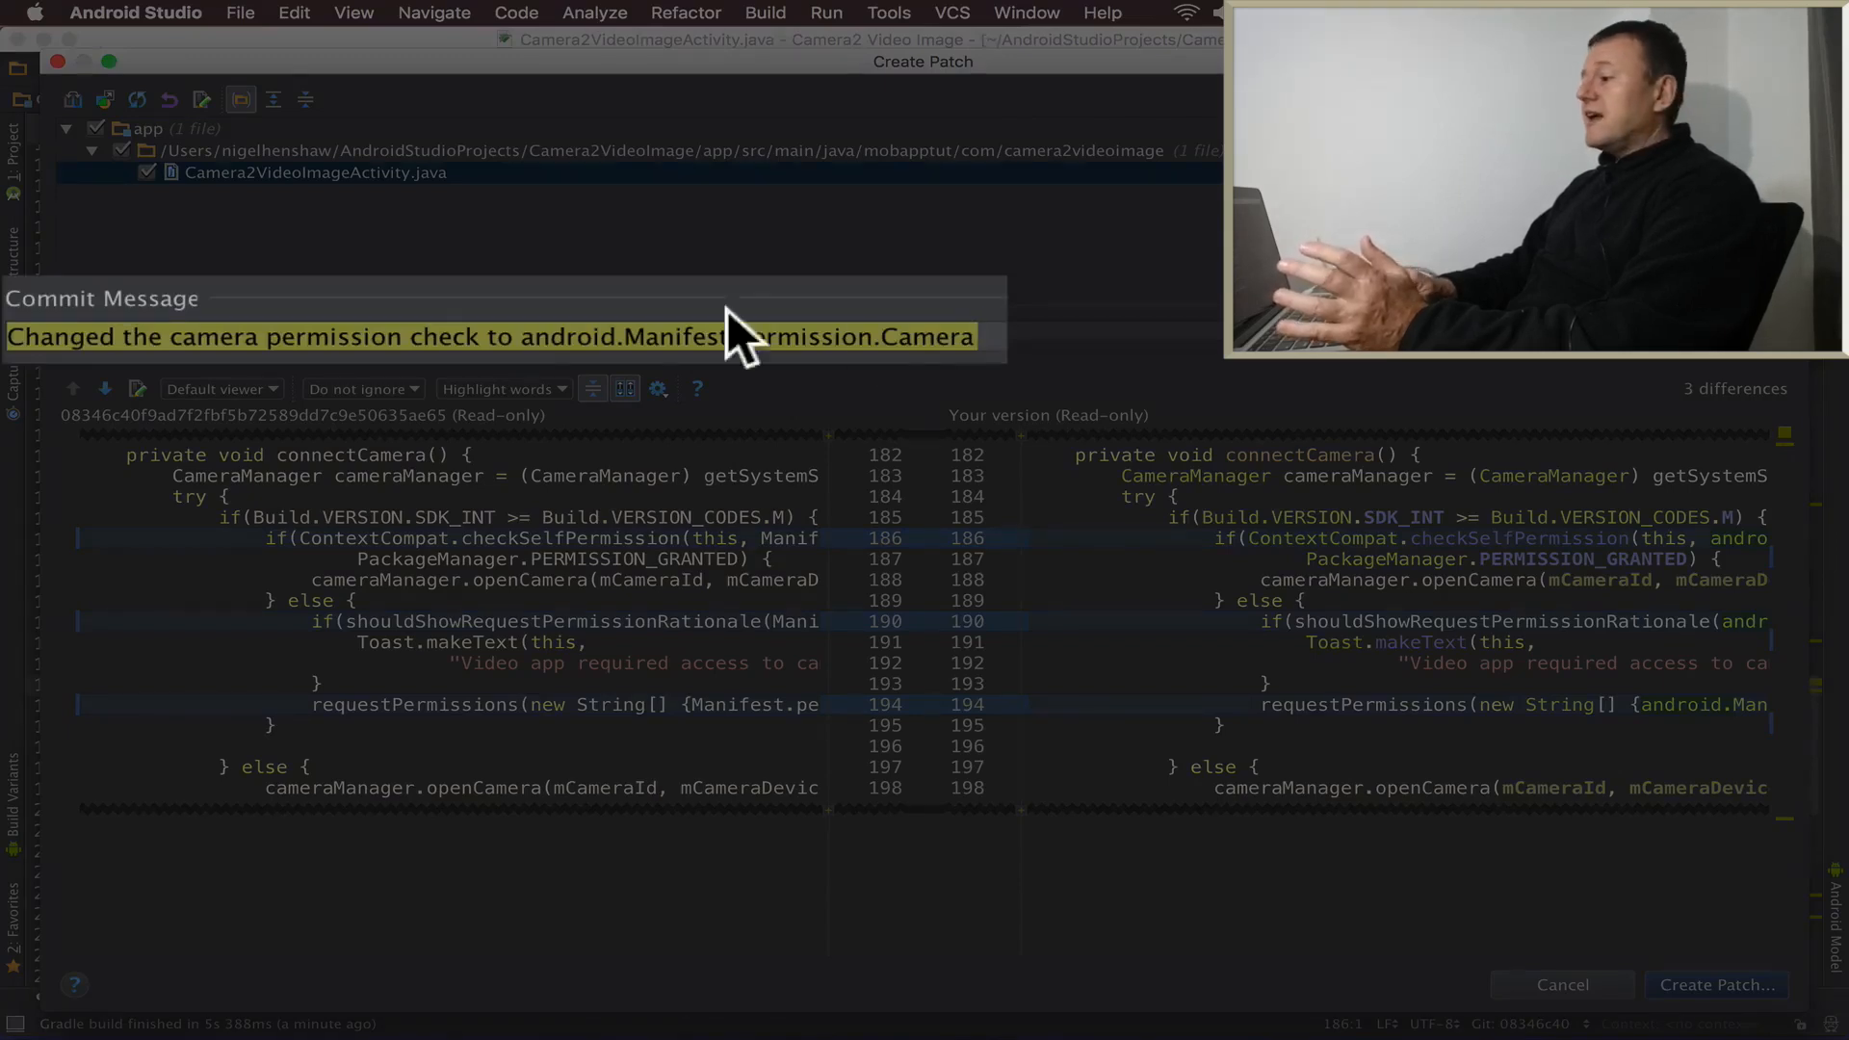
{"action": "mouse_move", "coordinate": [572, 372]}
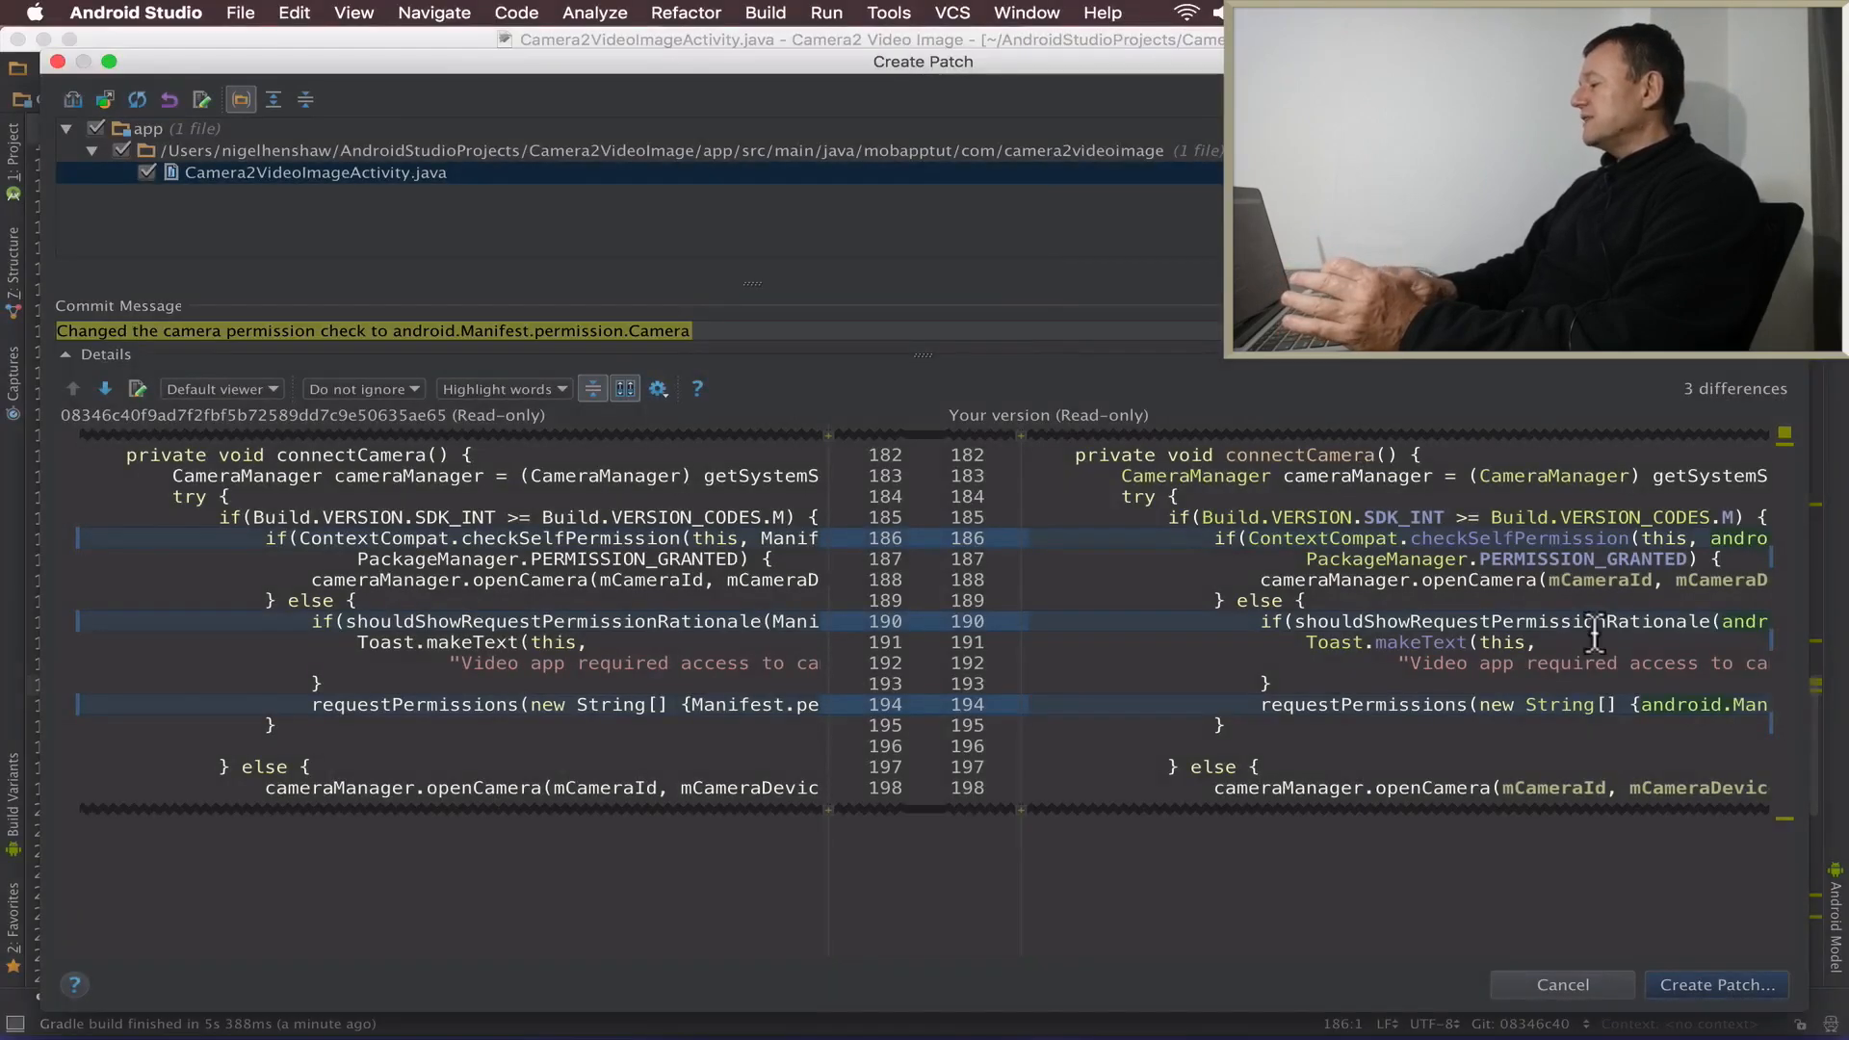
{"action": "mouse_move", "coordinate": [153, 13]}
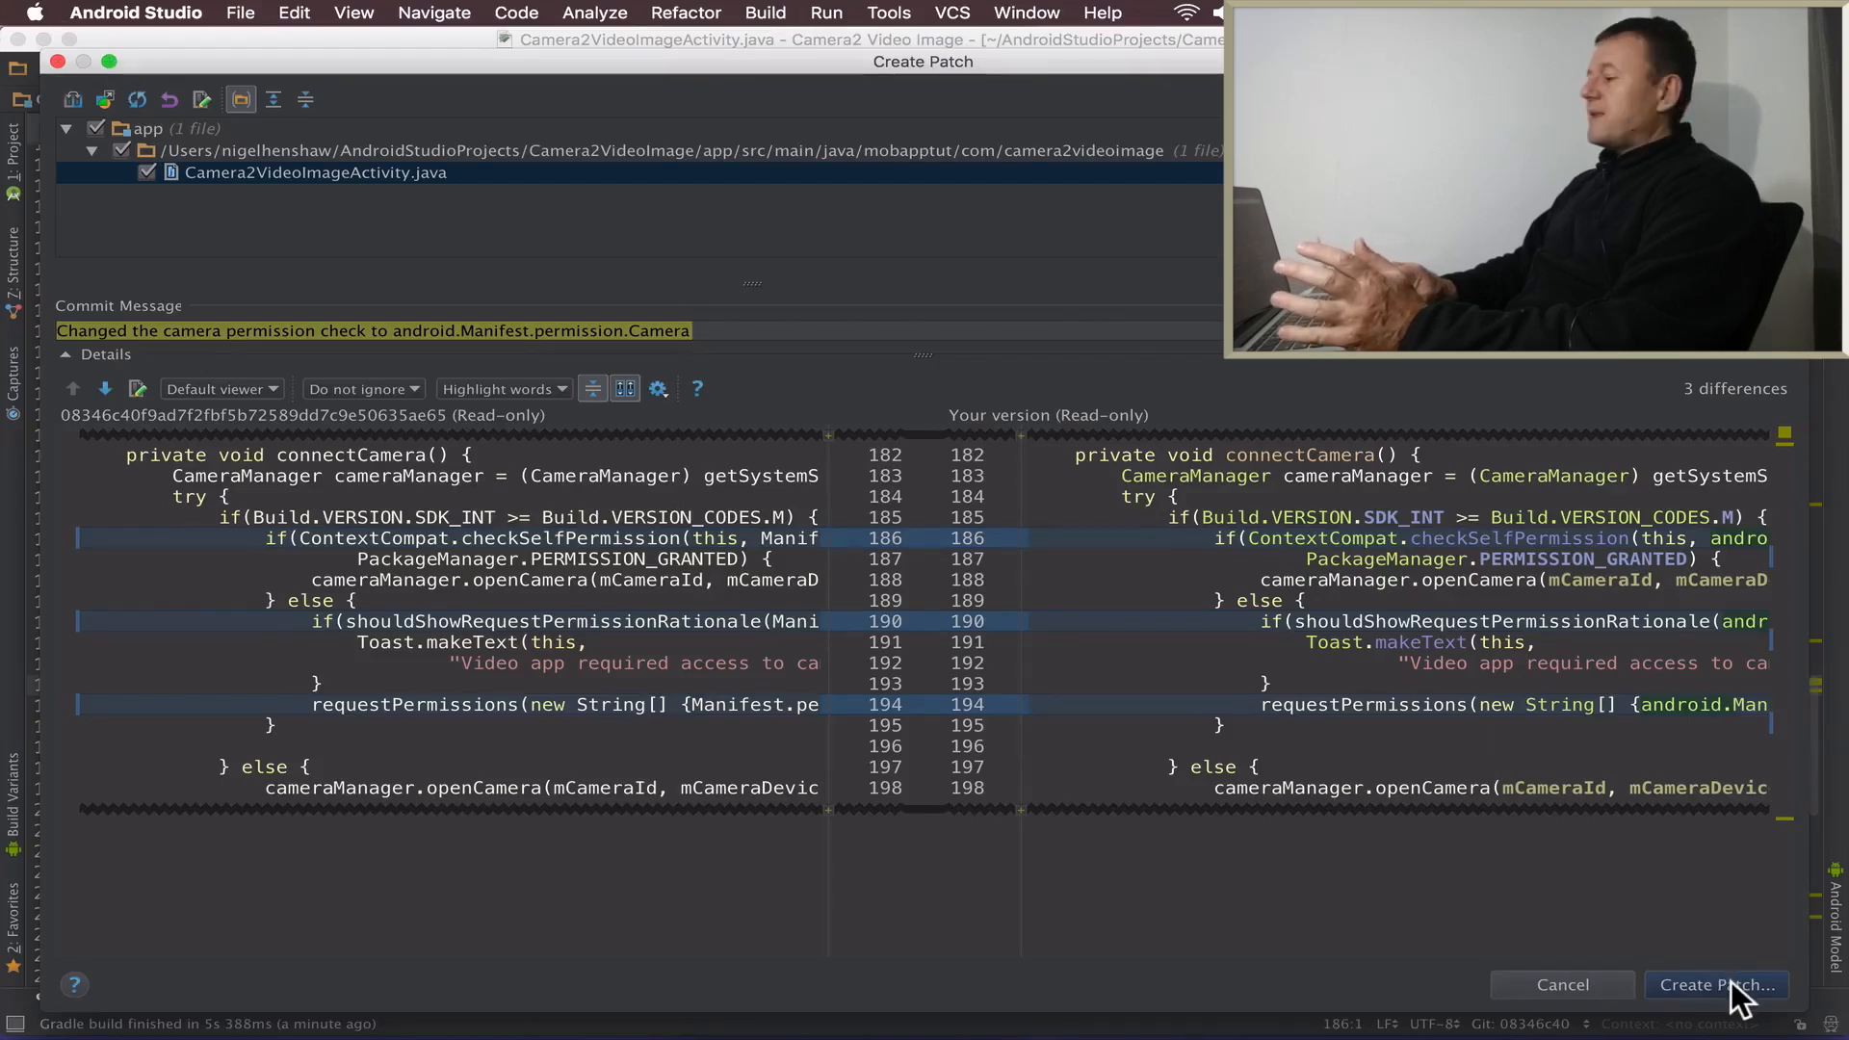
{"action": "left_click", "coordinate": [1715, 985]}
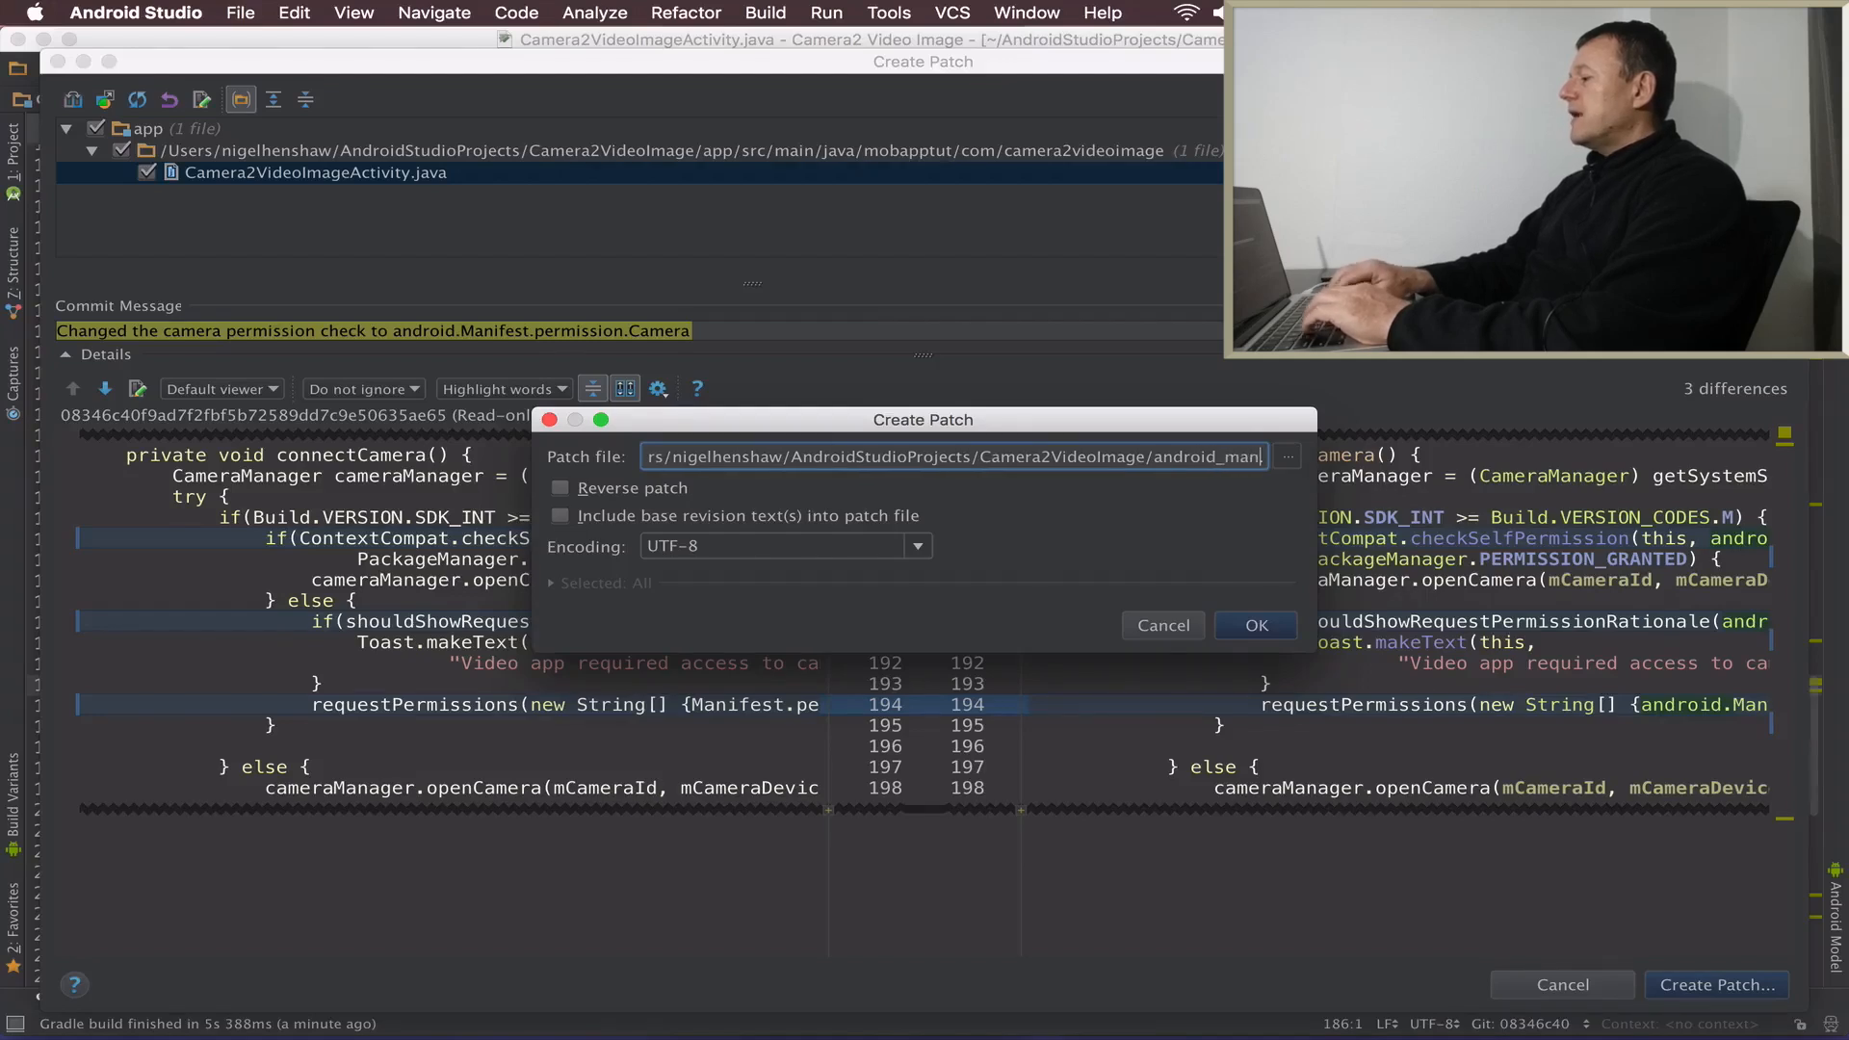
Save the patch as android_manifest_permisson_camera.patch in the Camera2VideoImage folder
{"action": "type", "text": "android_manifest_per"}
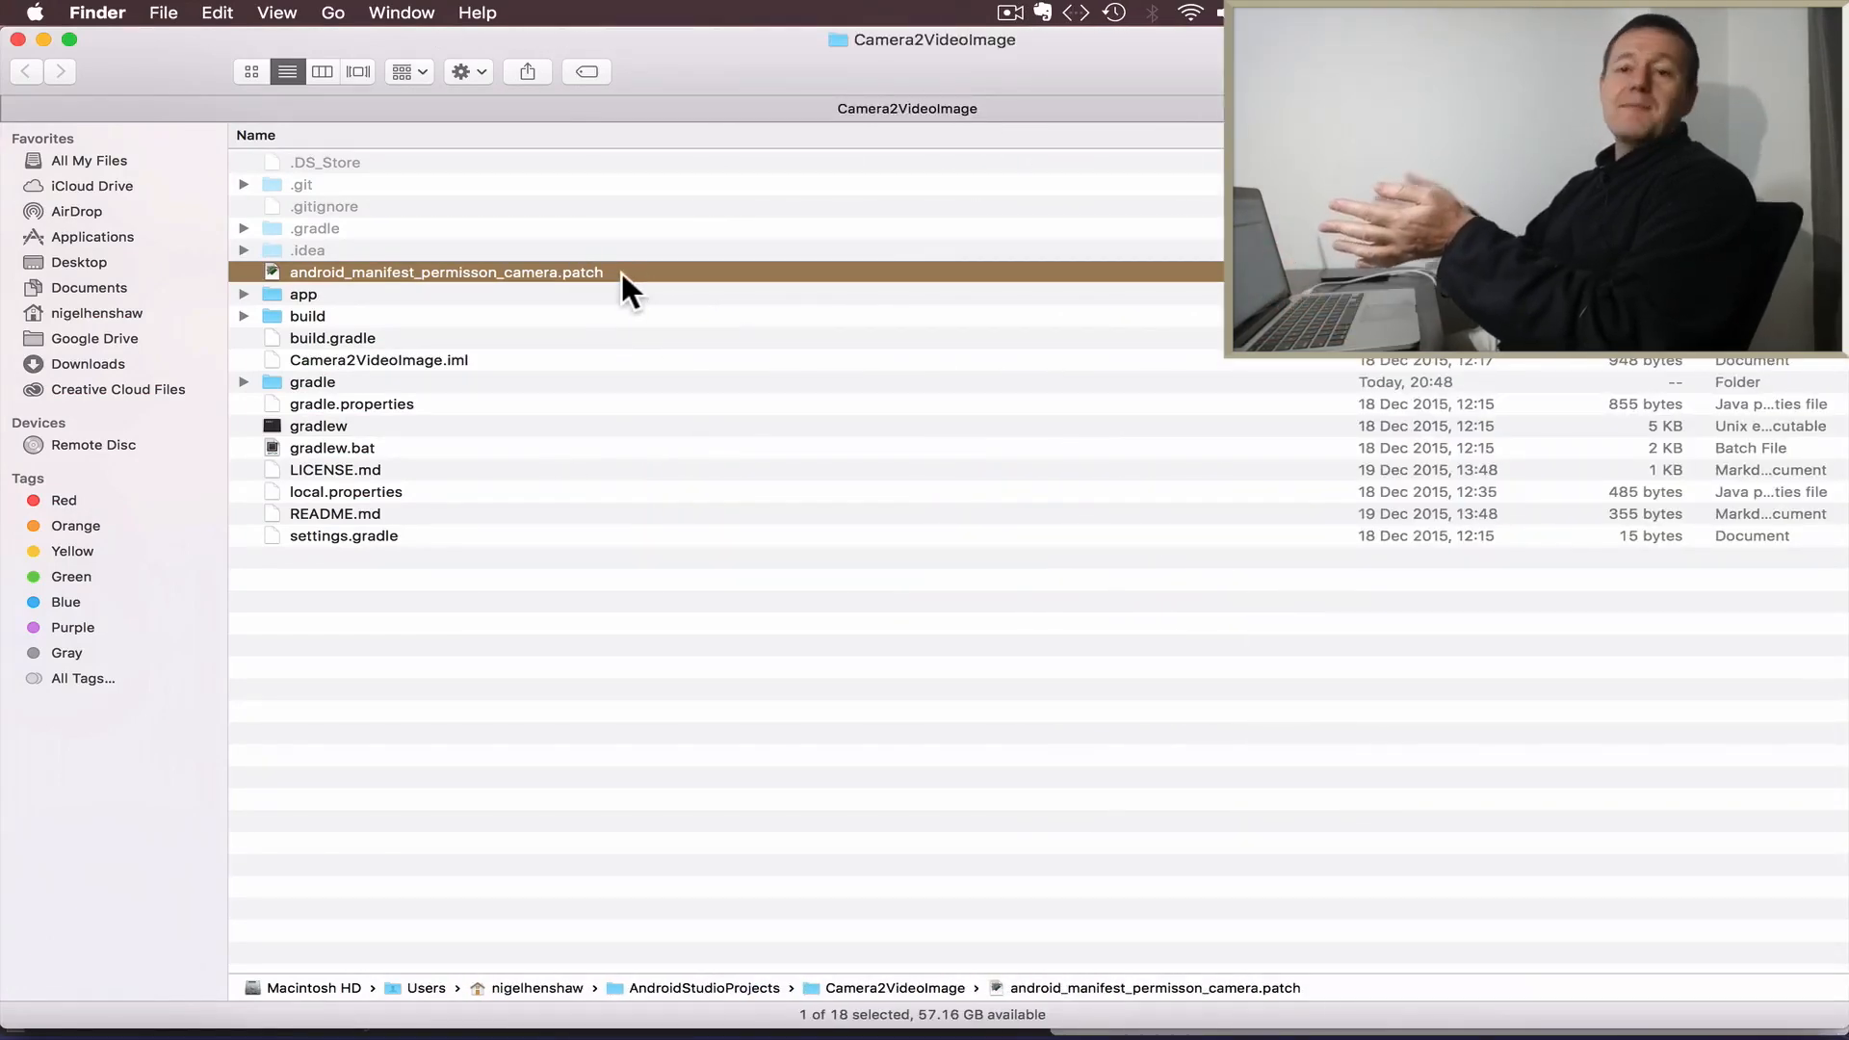
{"action": "mouse_move", "coordinate": [589, 289]}
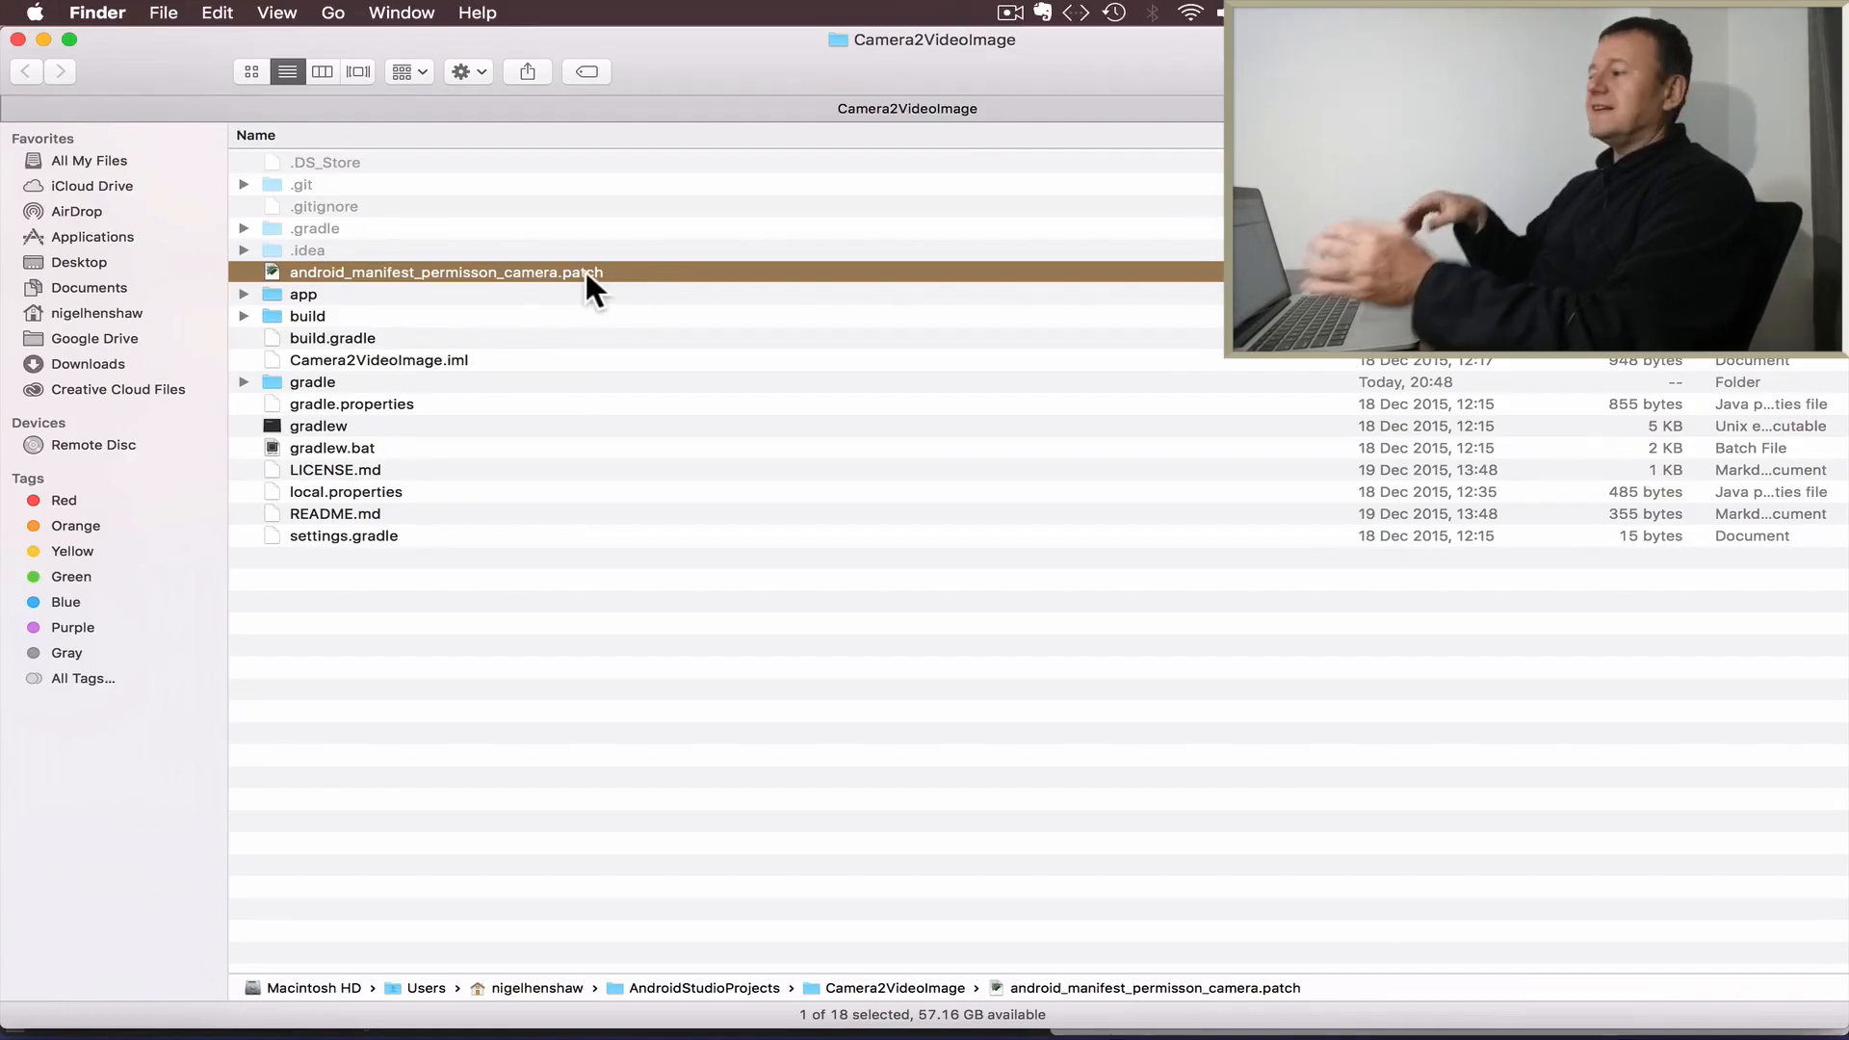
{"action": "mouse_move", "coordinate": [667, 318]}
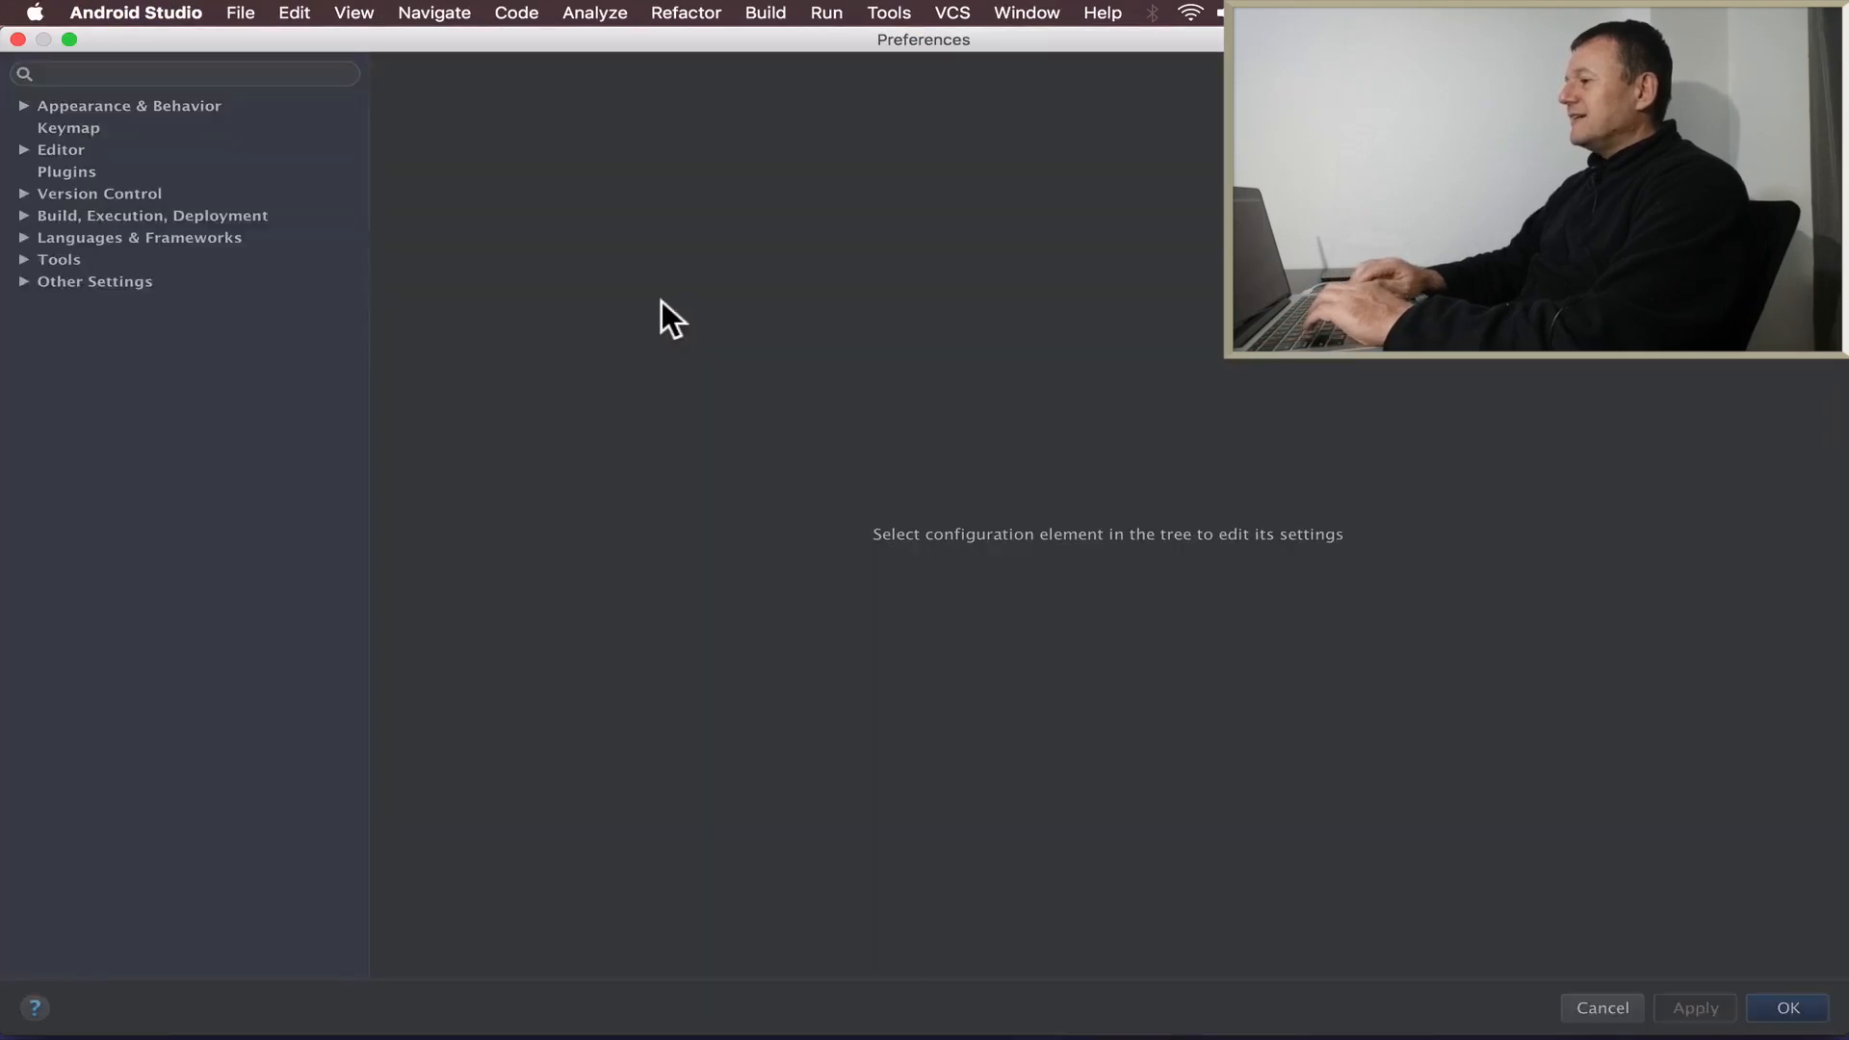
Confirm 'Show patch in Explorer after creation' is Yes in Version Control Confirmation settings
{"action": "left_click", "coordinate": [68, 401]}
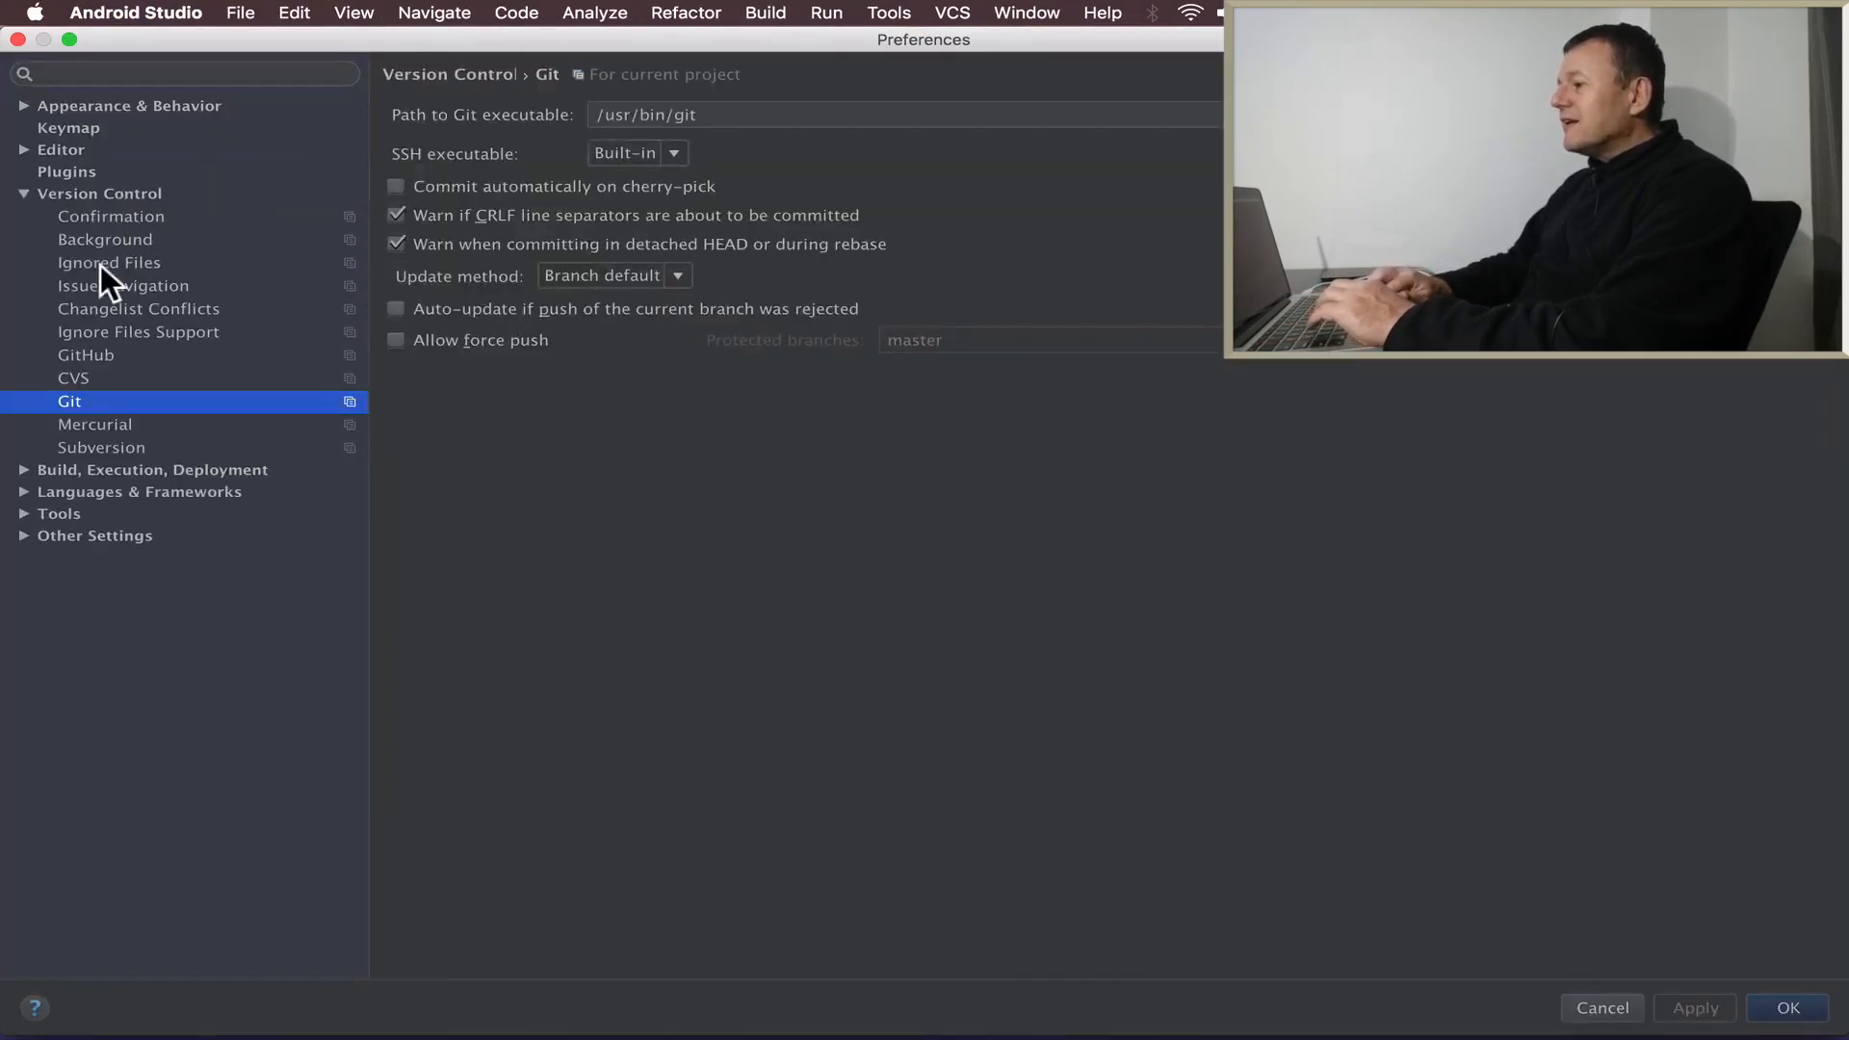
{"action": "left_click", "coordinate": [100, 194]}
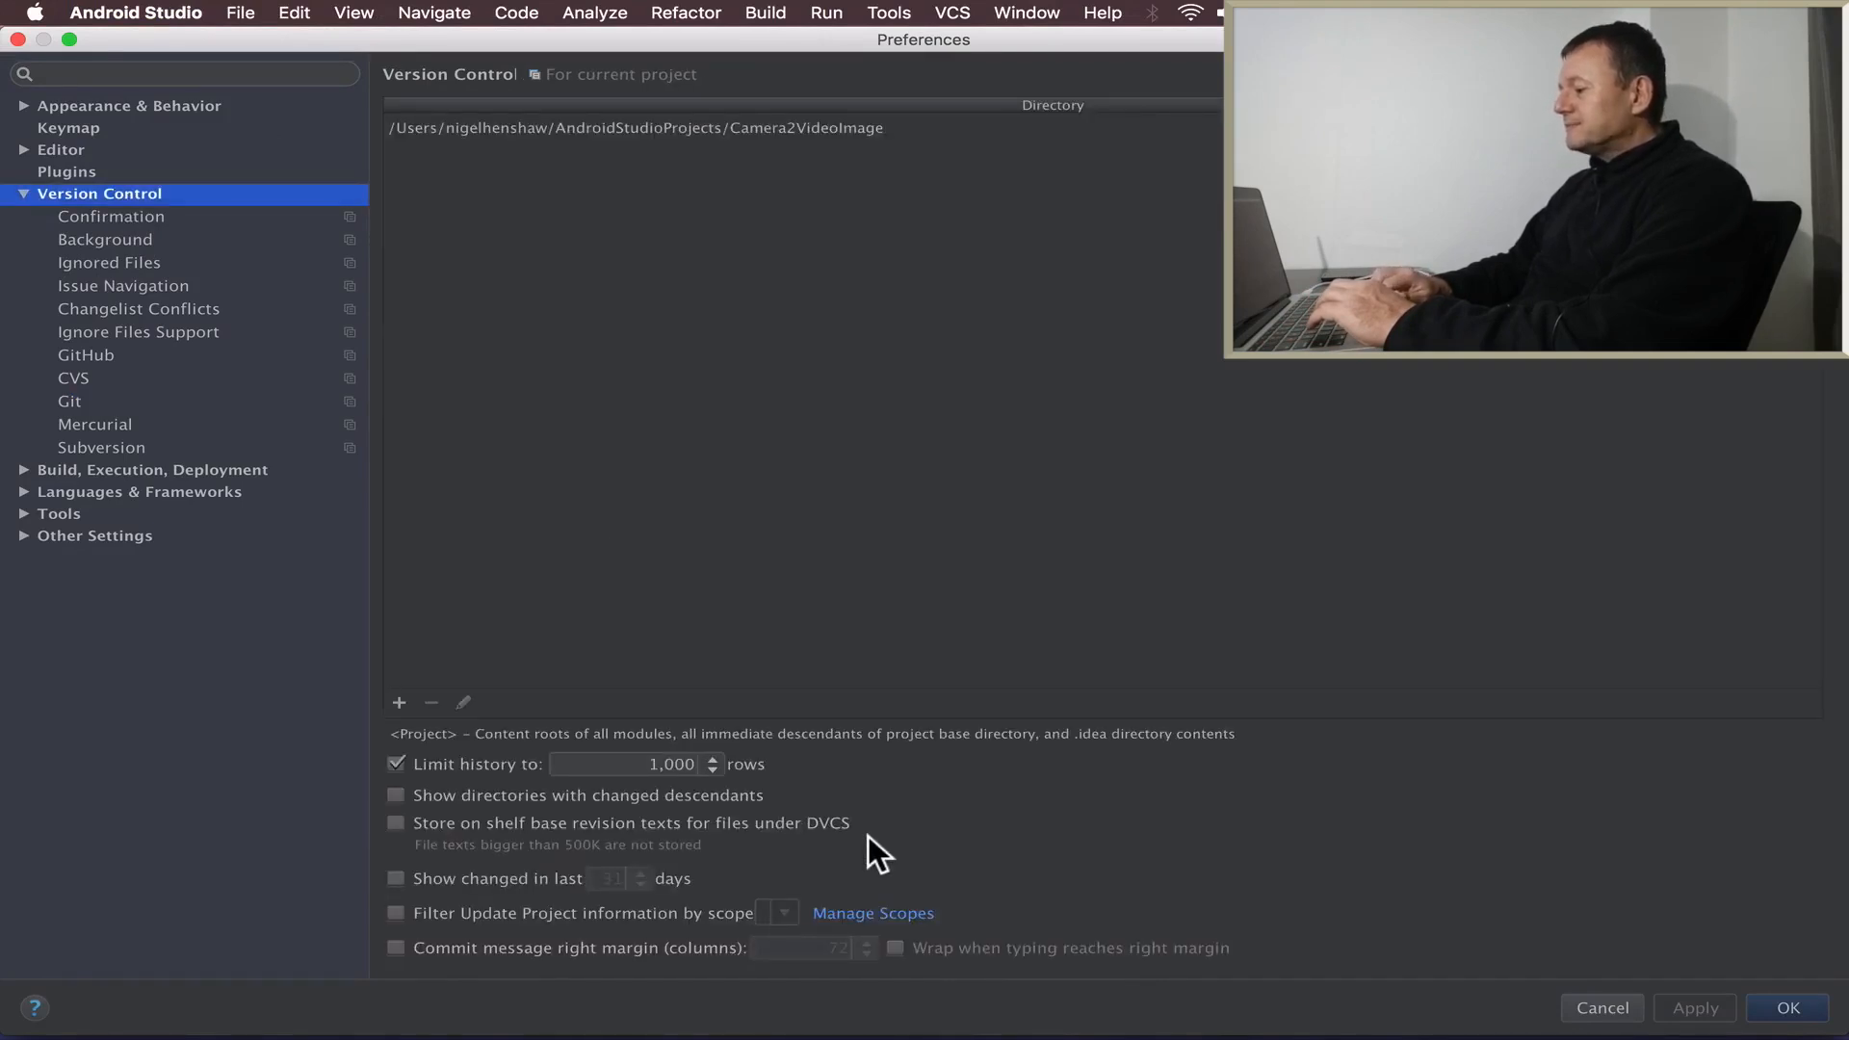
{"action": "left_click", "coordinate": [110, 216]}
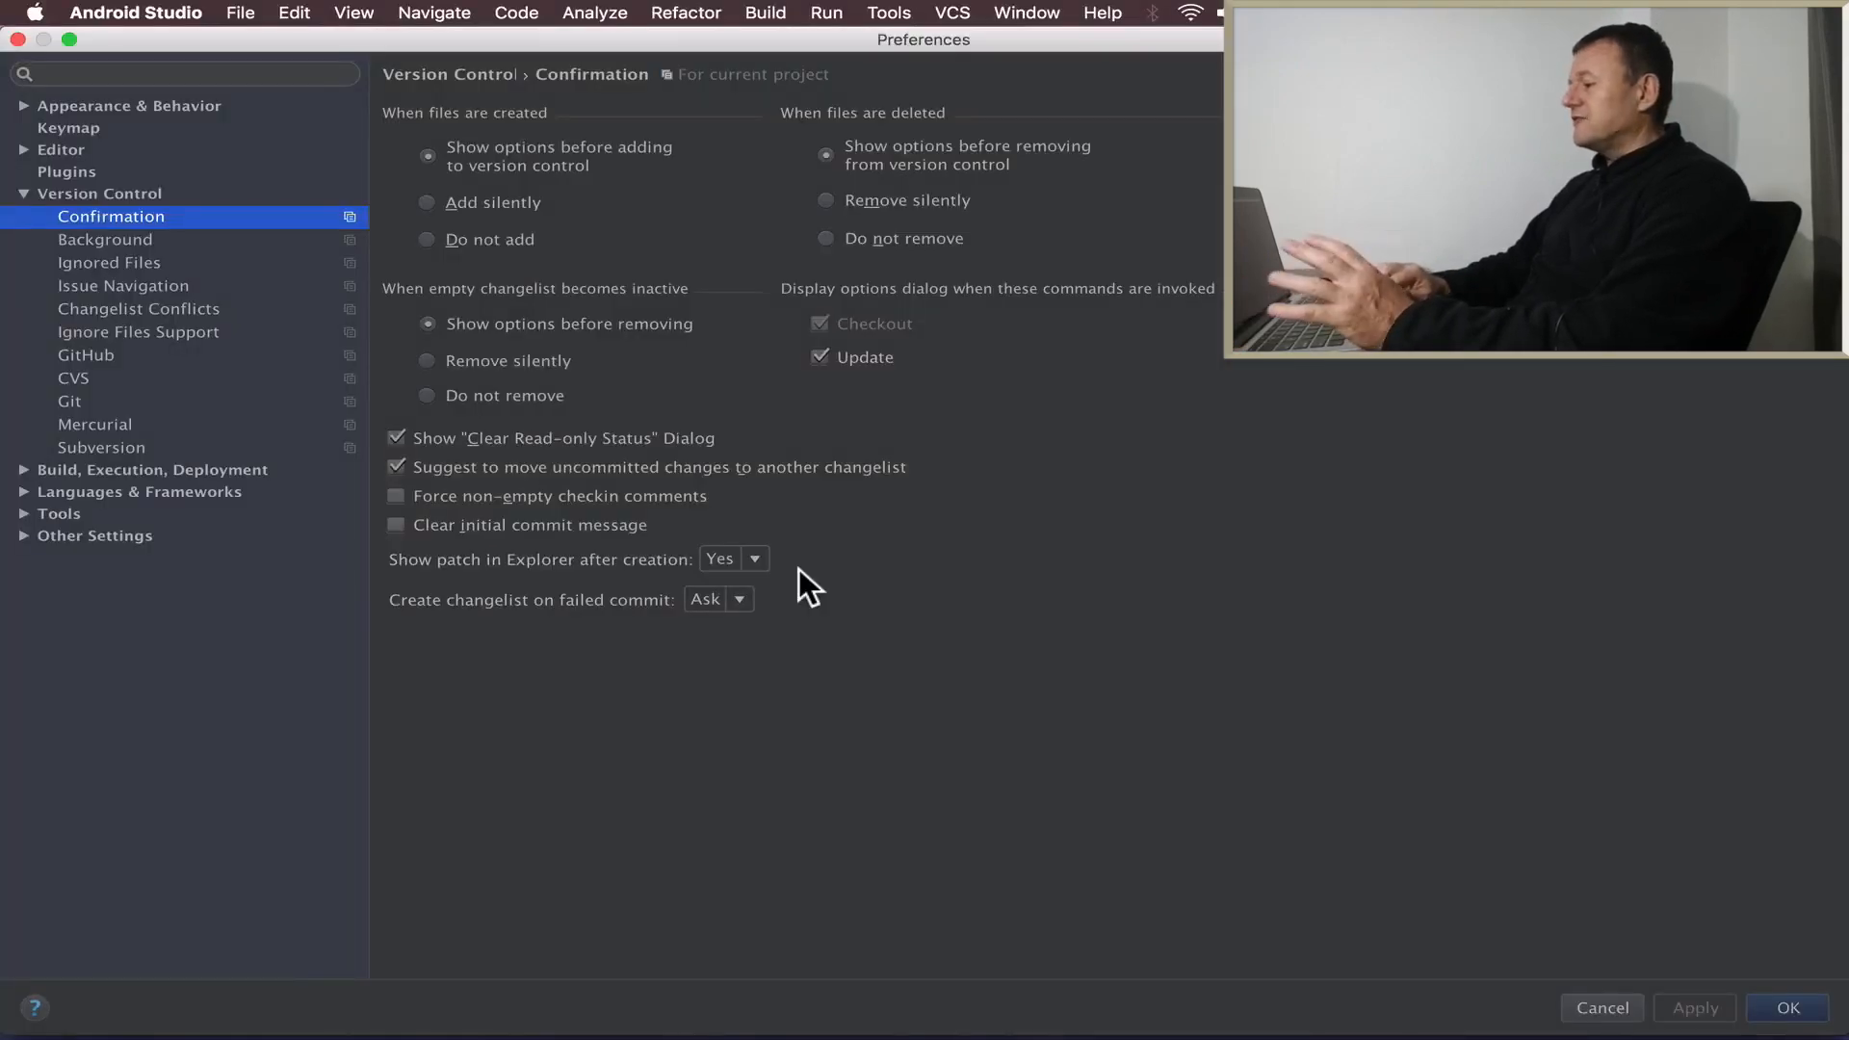
{"action": "mouse_move", "coordinate": [672, 589]}
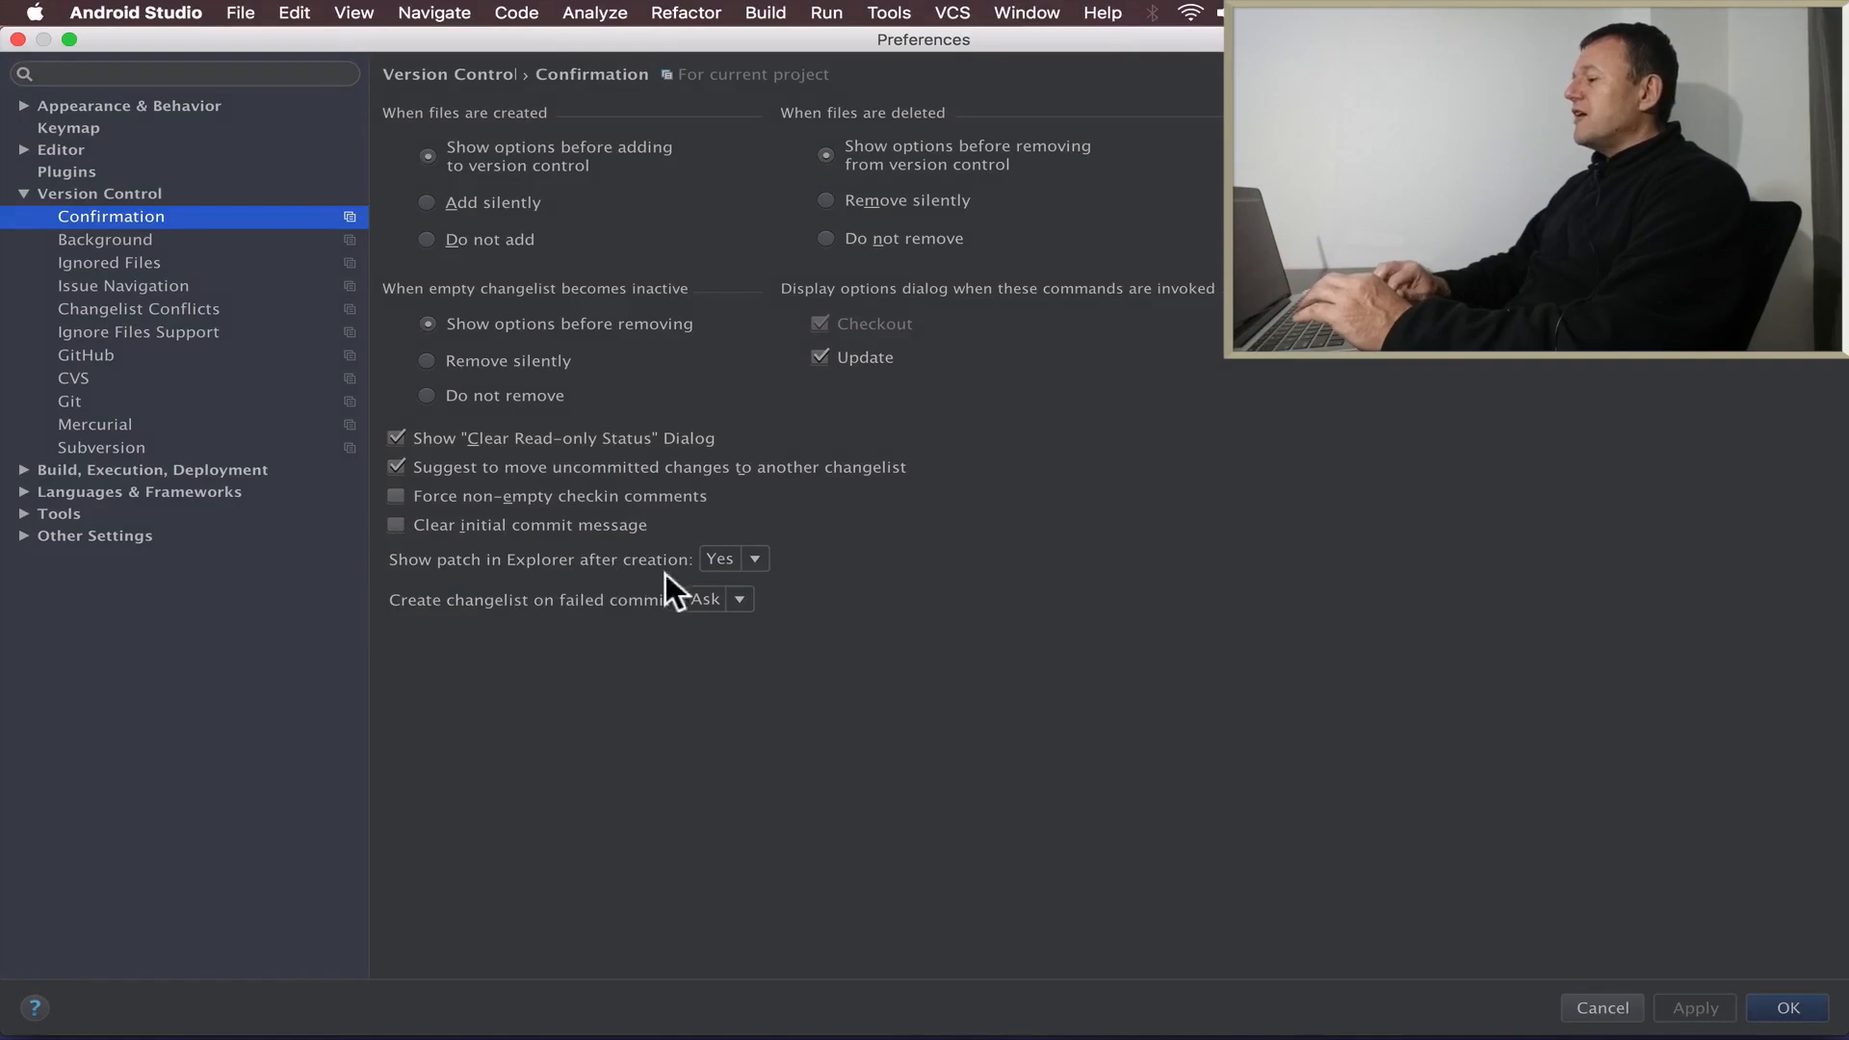
{"action": "mouse_move", "coordinate": [789, 589]}
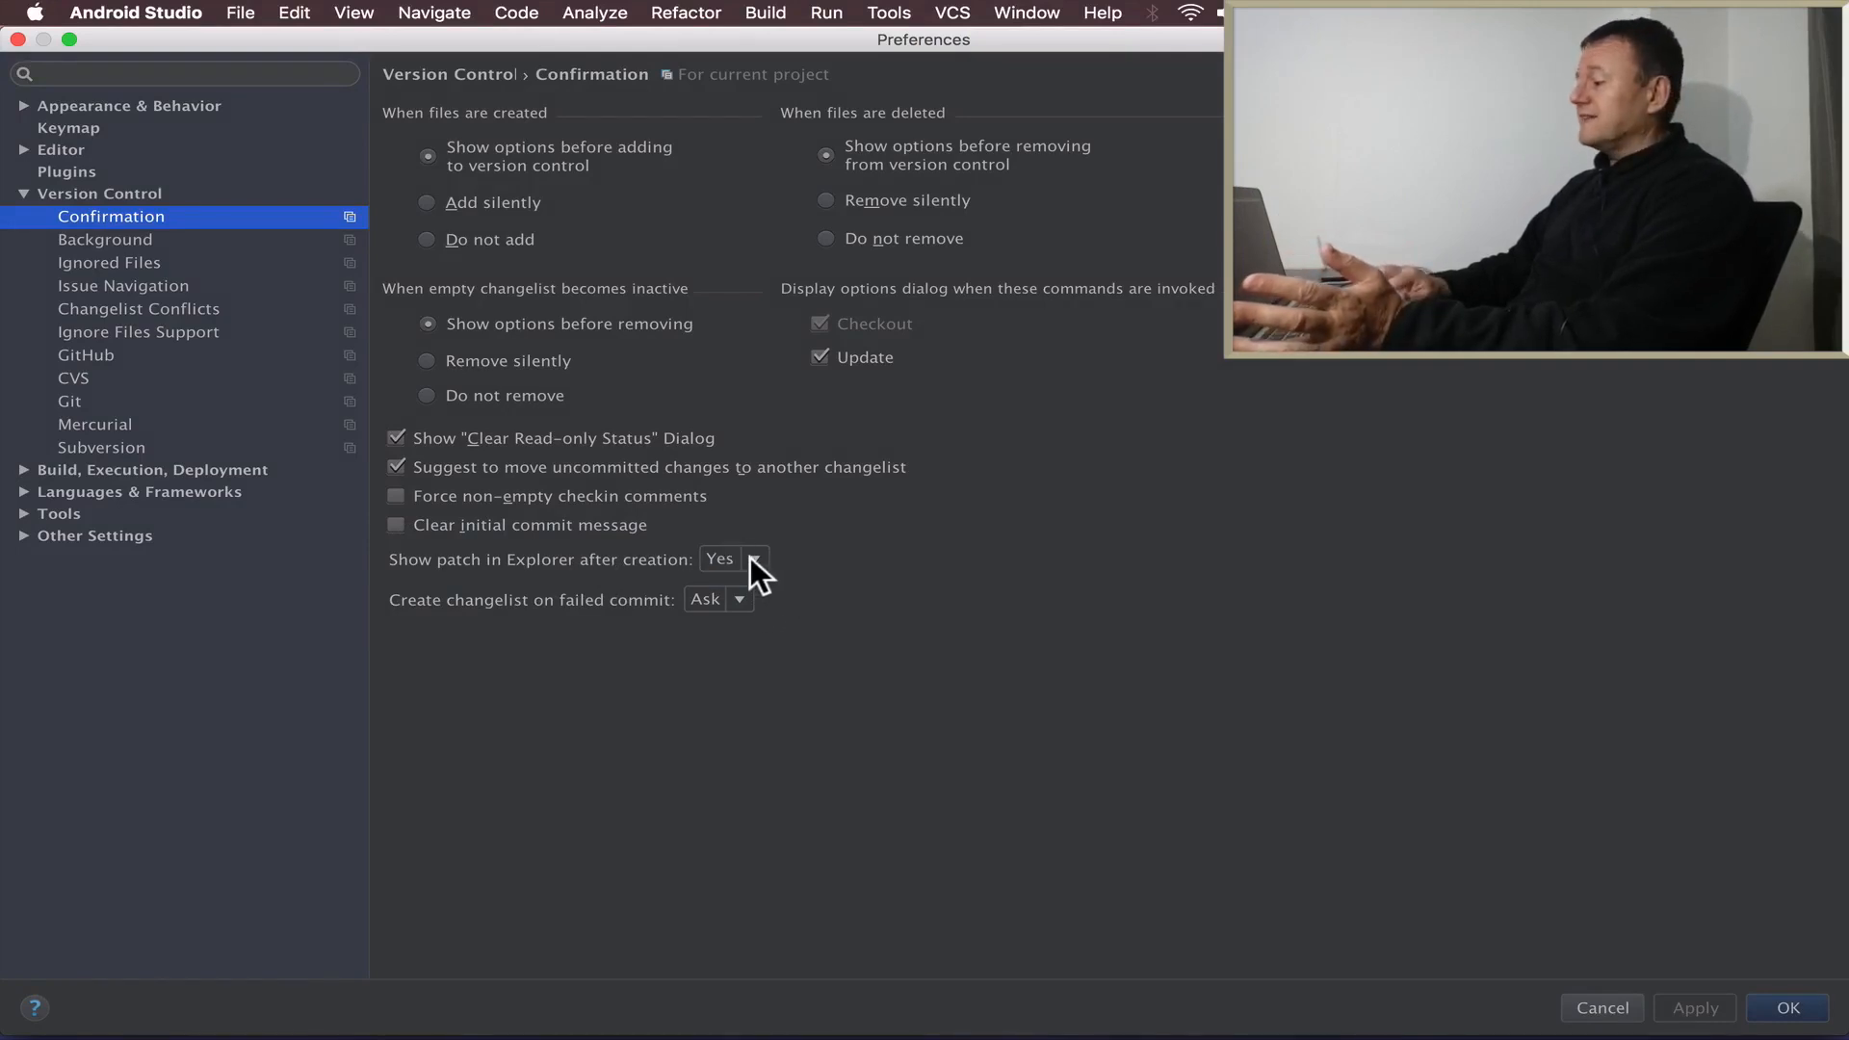
{"action": "left_click", "coordinate": [732, 557]}
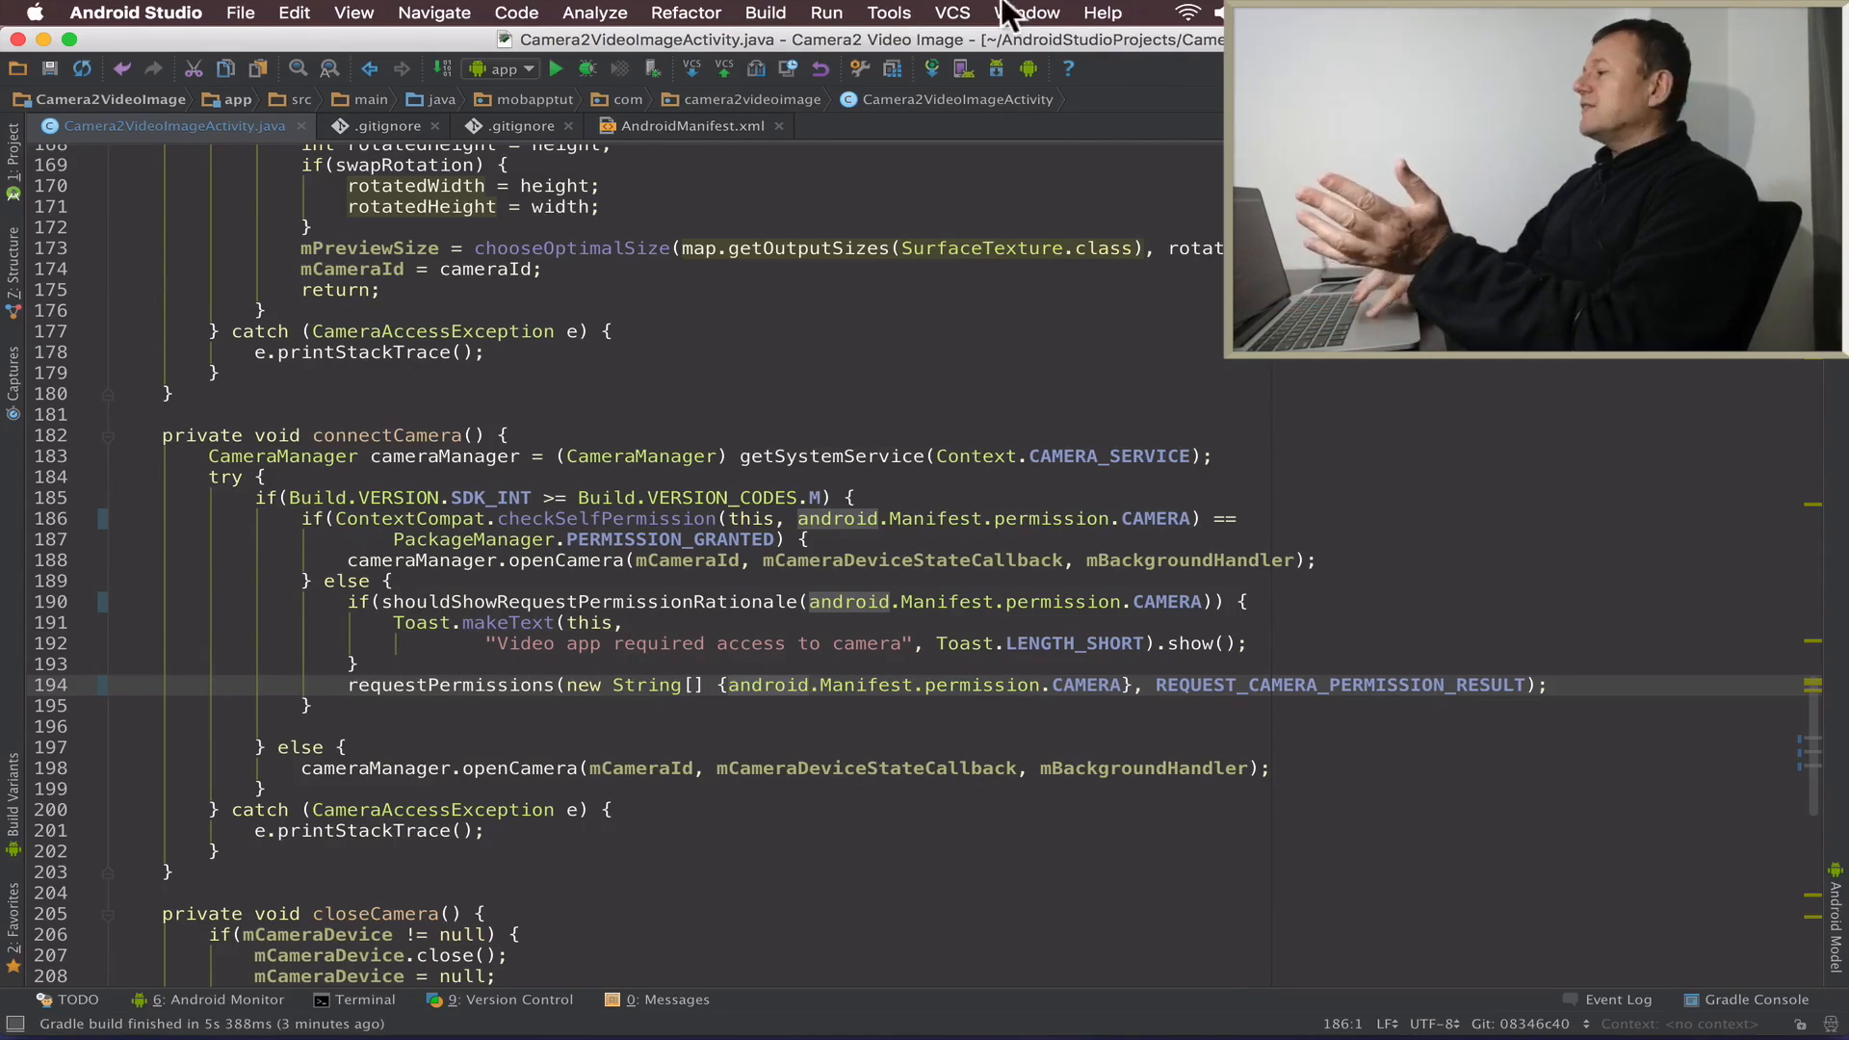
Revert the Camera2VideoImageActivity.java edits with a git checkout command in the terminal
{"action": "left_click", "coordinate": [1026, 13]}
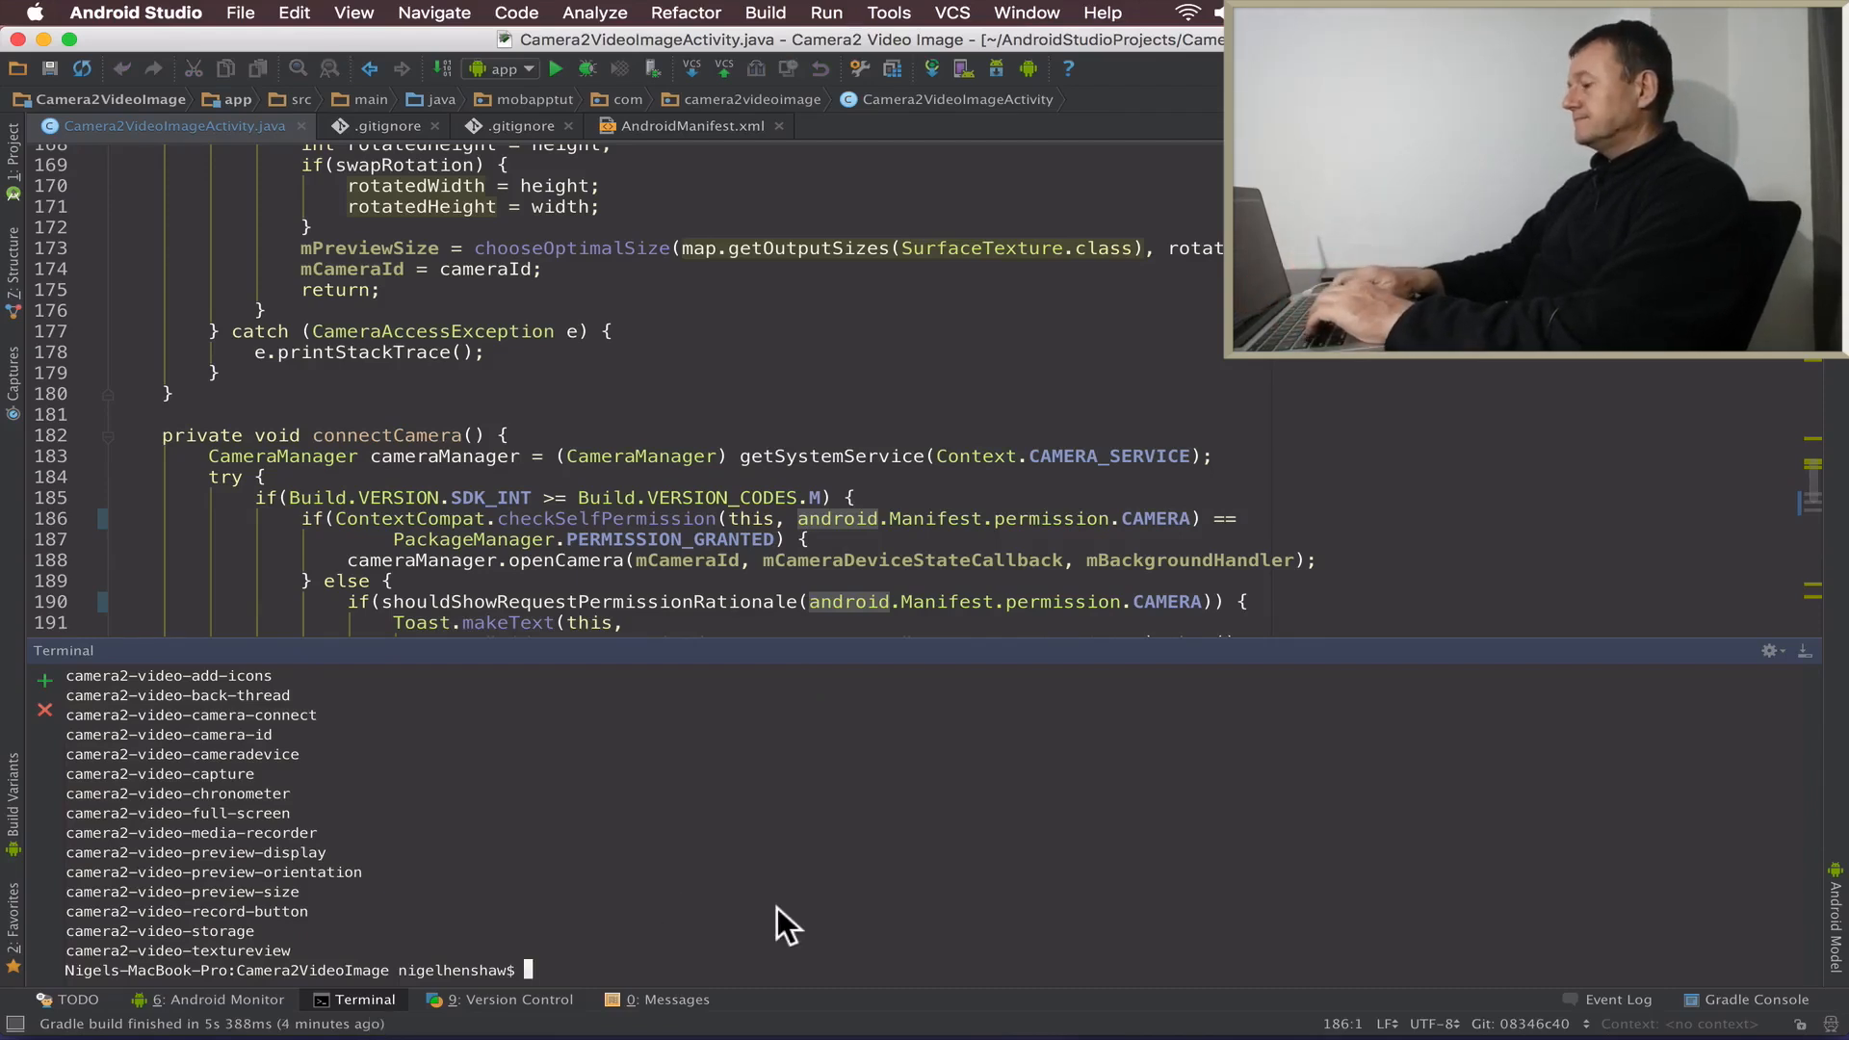
{"action": "type", "text": "git c"}
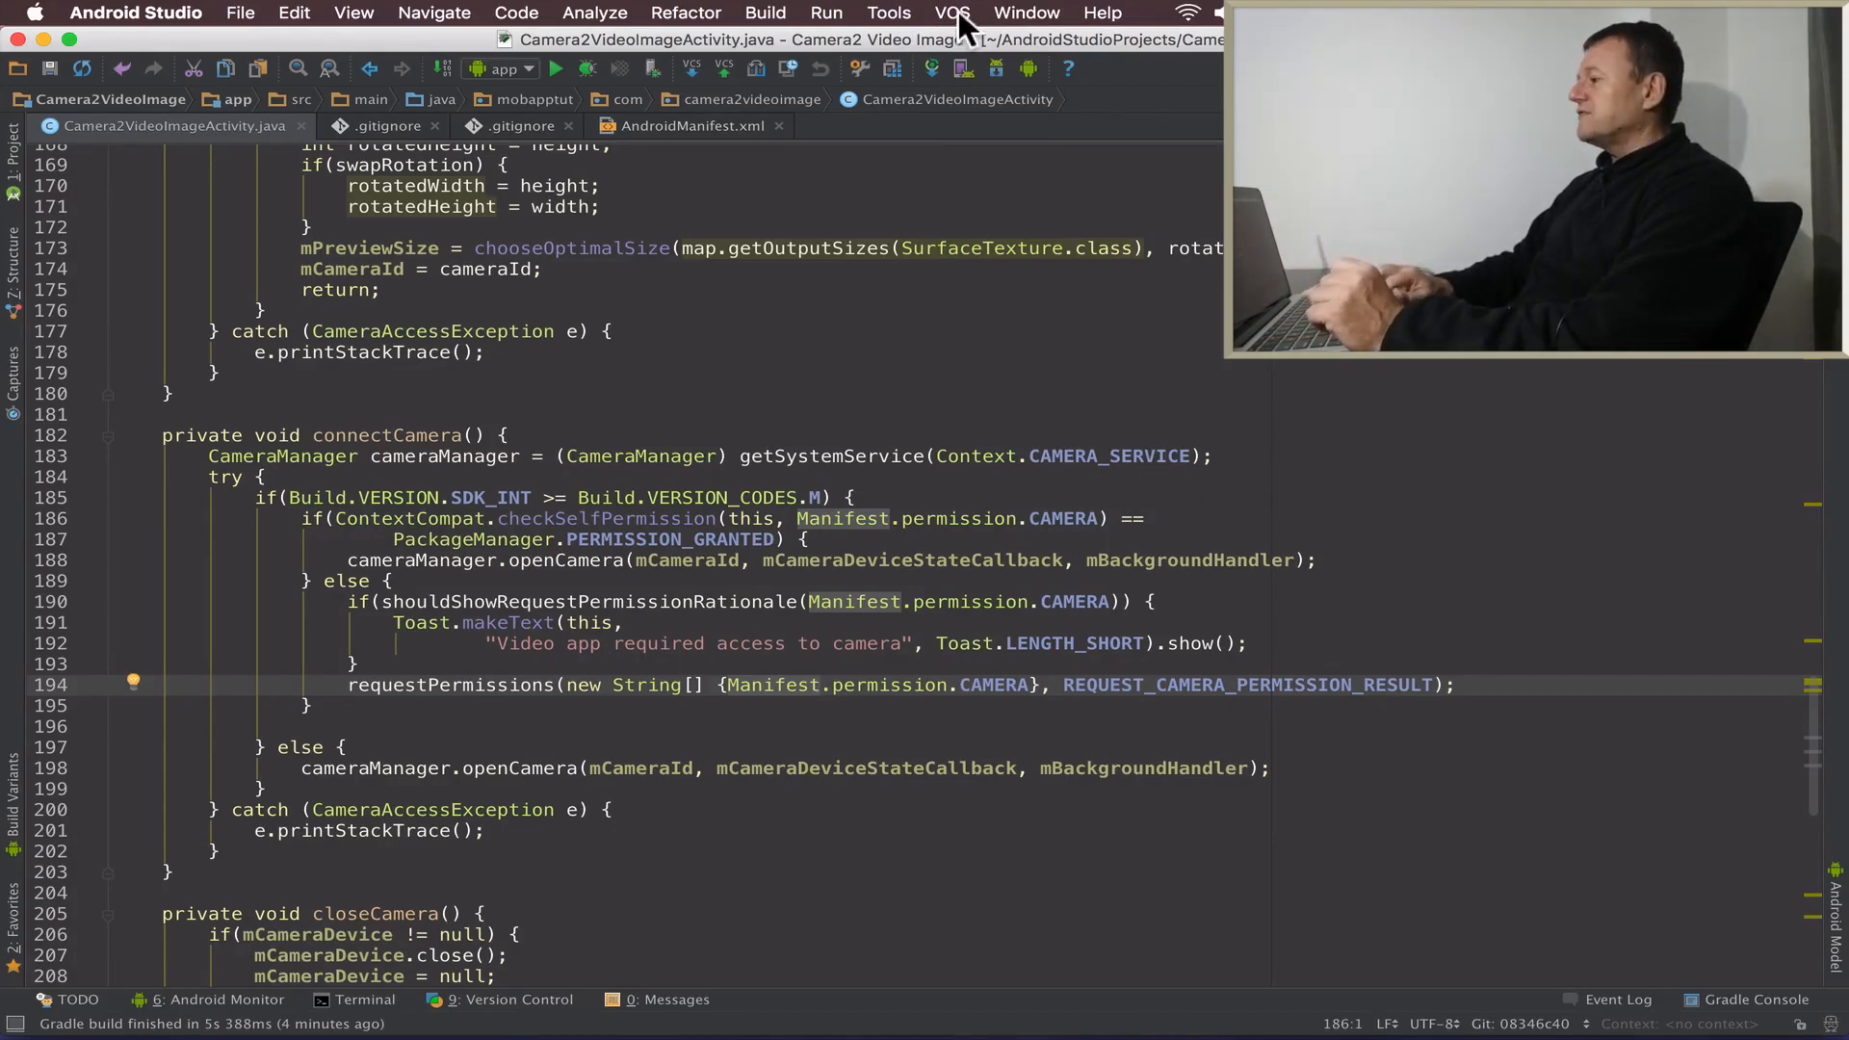
Start VCS Apply Patch to pick android_manifest_permisson_camera.patch
{"action": "left_click", "coordinate": [951, 12]}
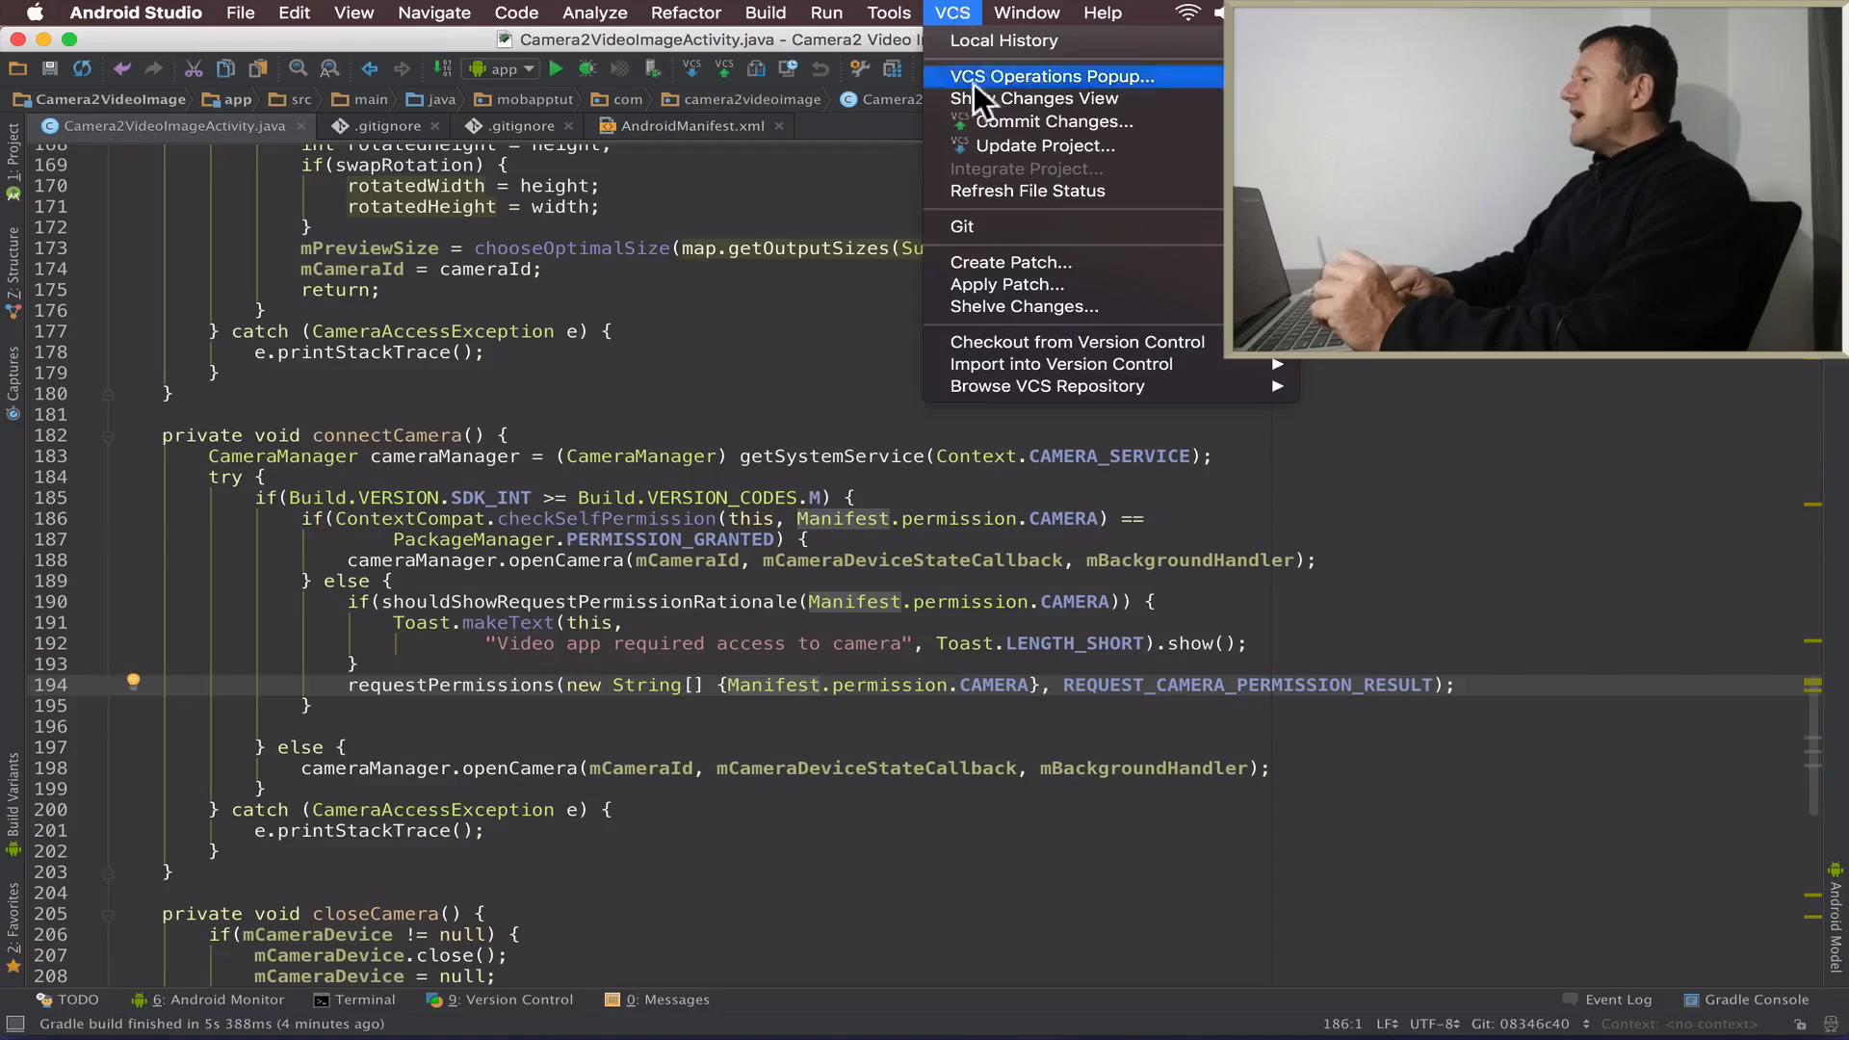
{"action": "left_click", "coordinate": [1000, 289]}
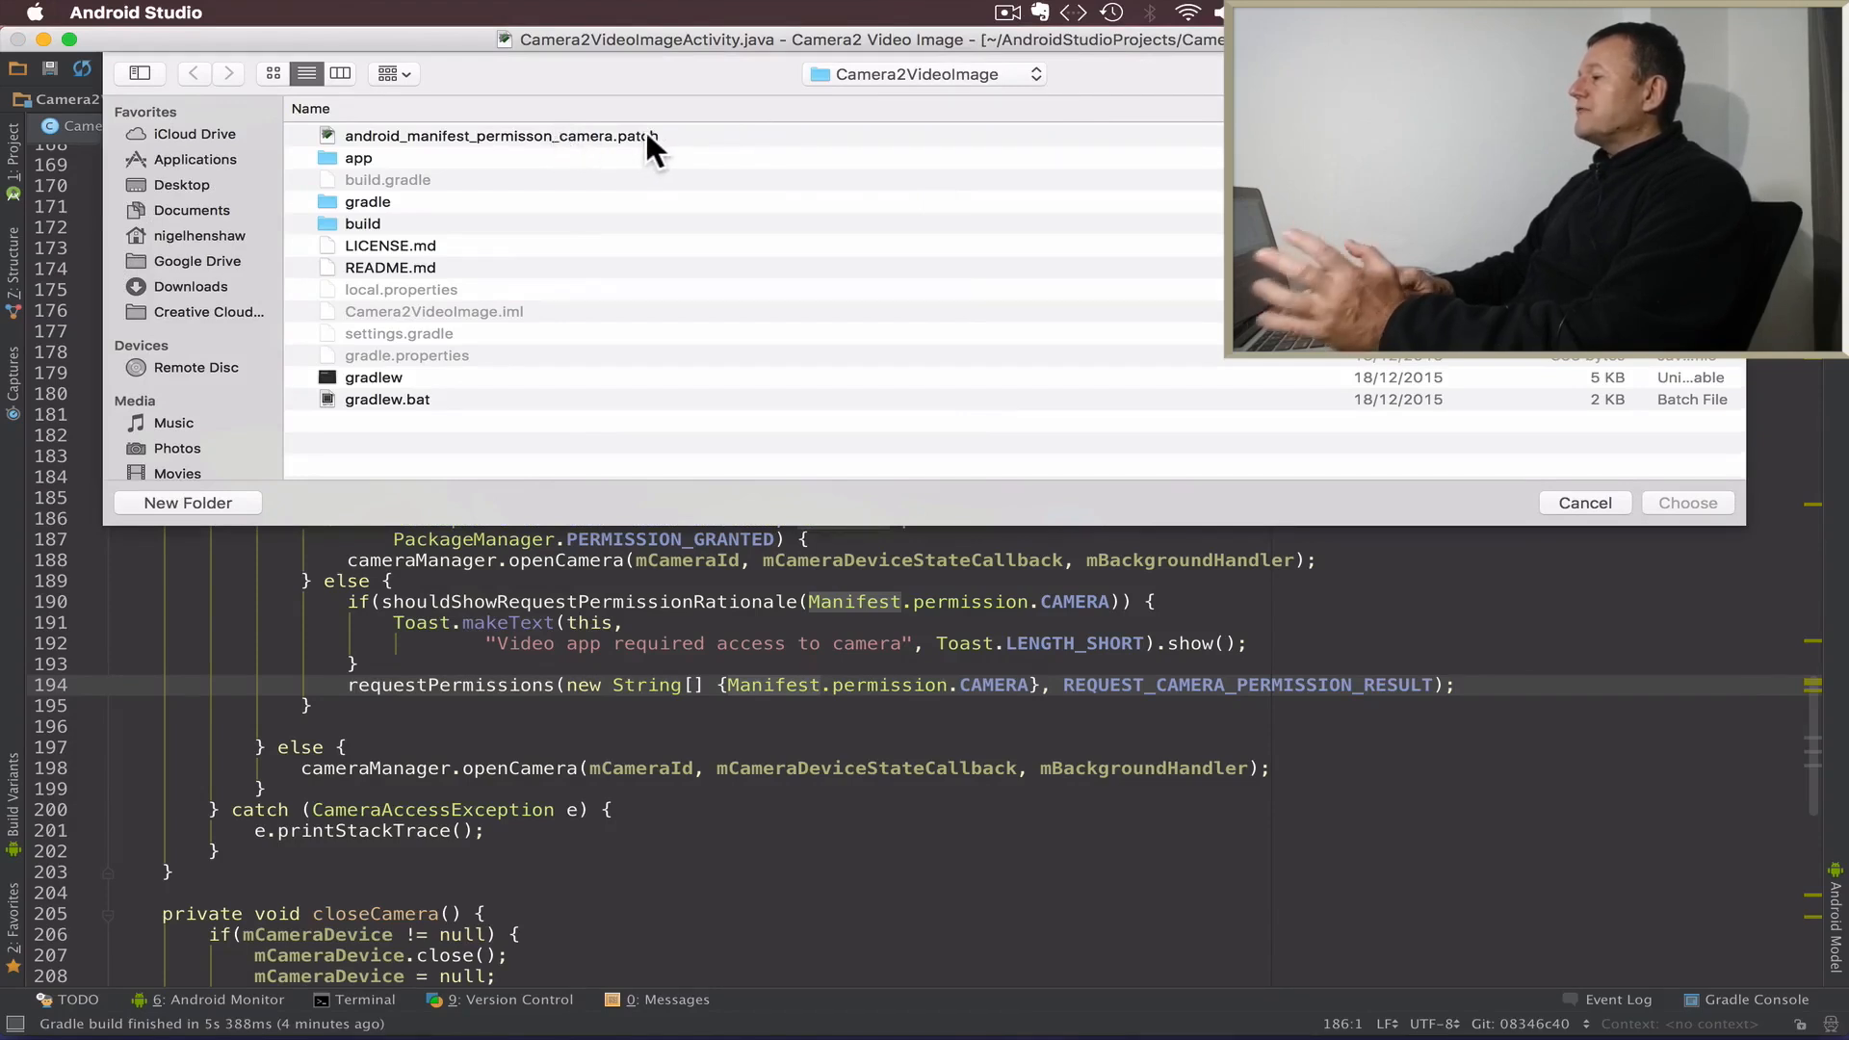
{"action": "mouse_move", "coordinate": [1061, 147]}
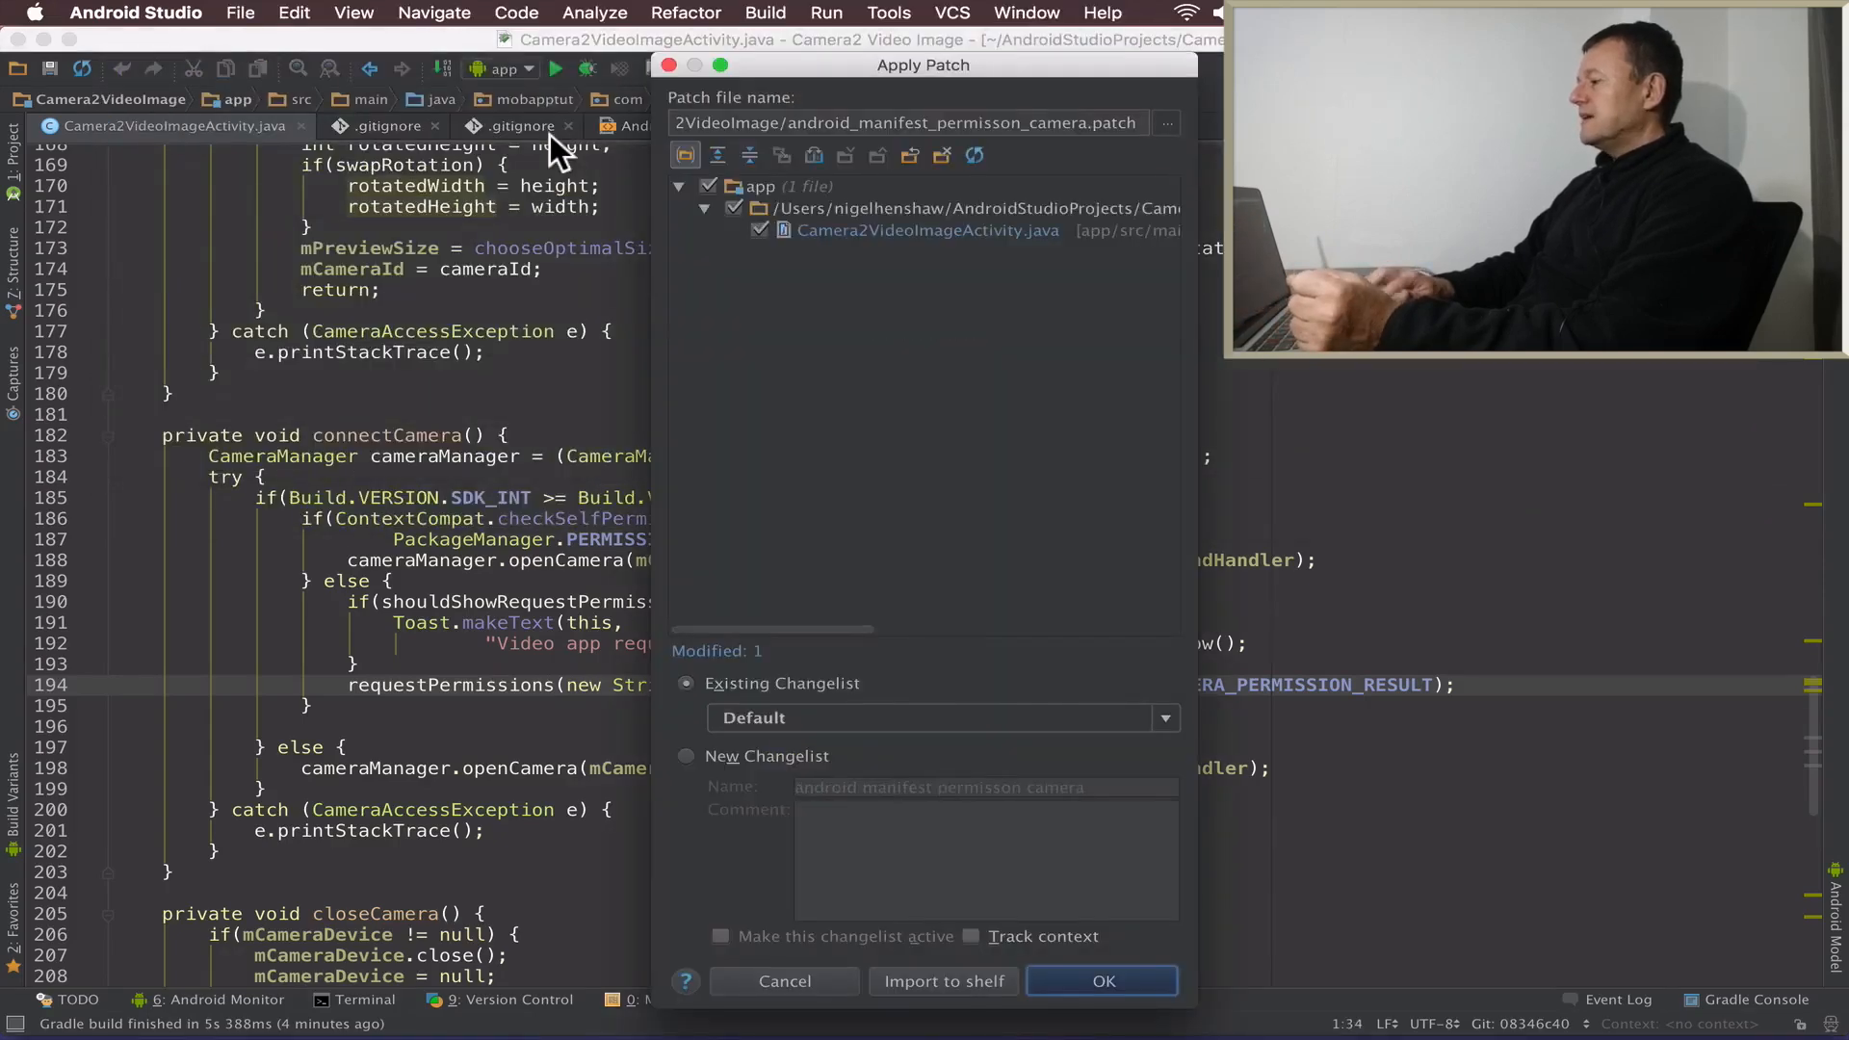
{"action": "mouse_move", "coordinate": [1002, 499]}
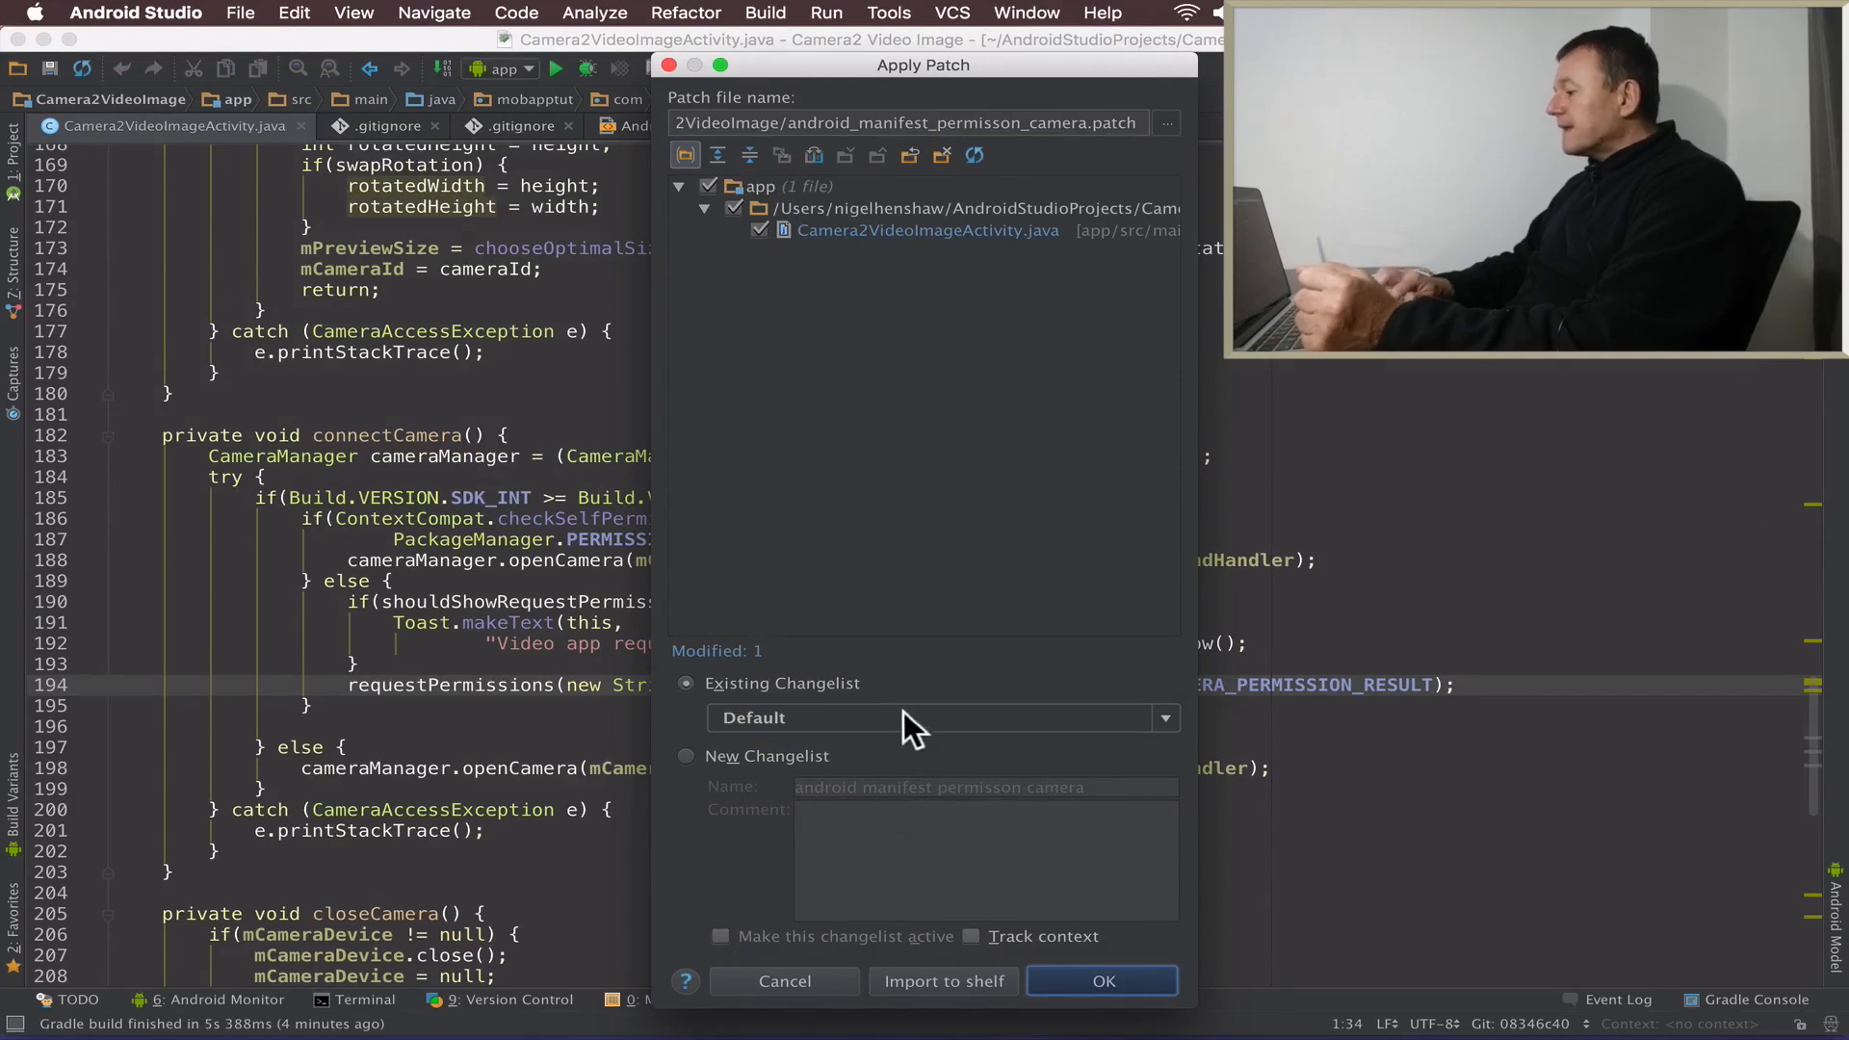
{"action": "mouse_move", "coordinate": [890, 702]}
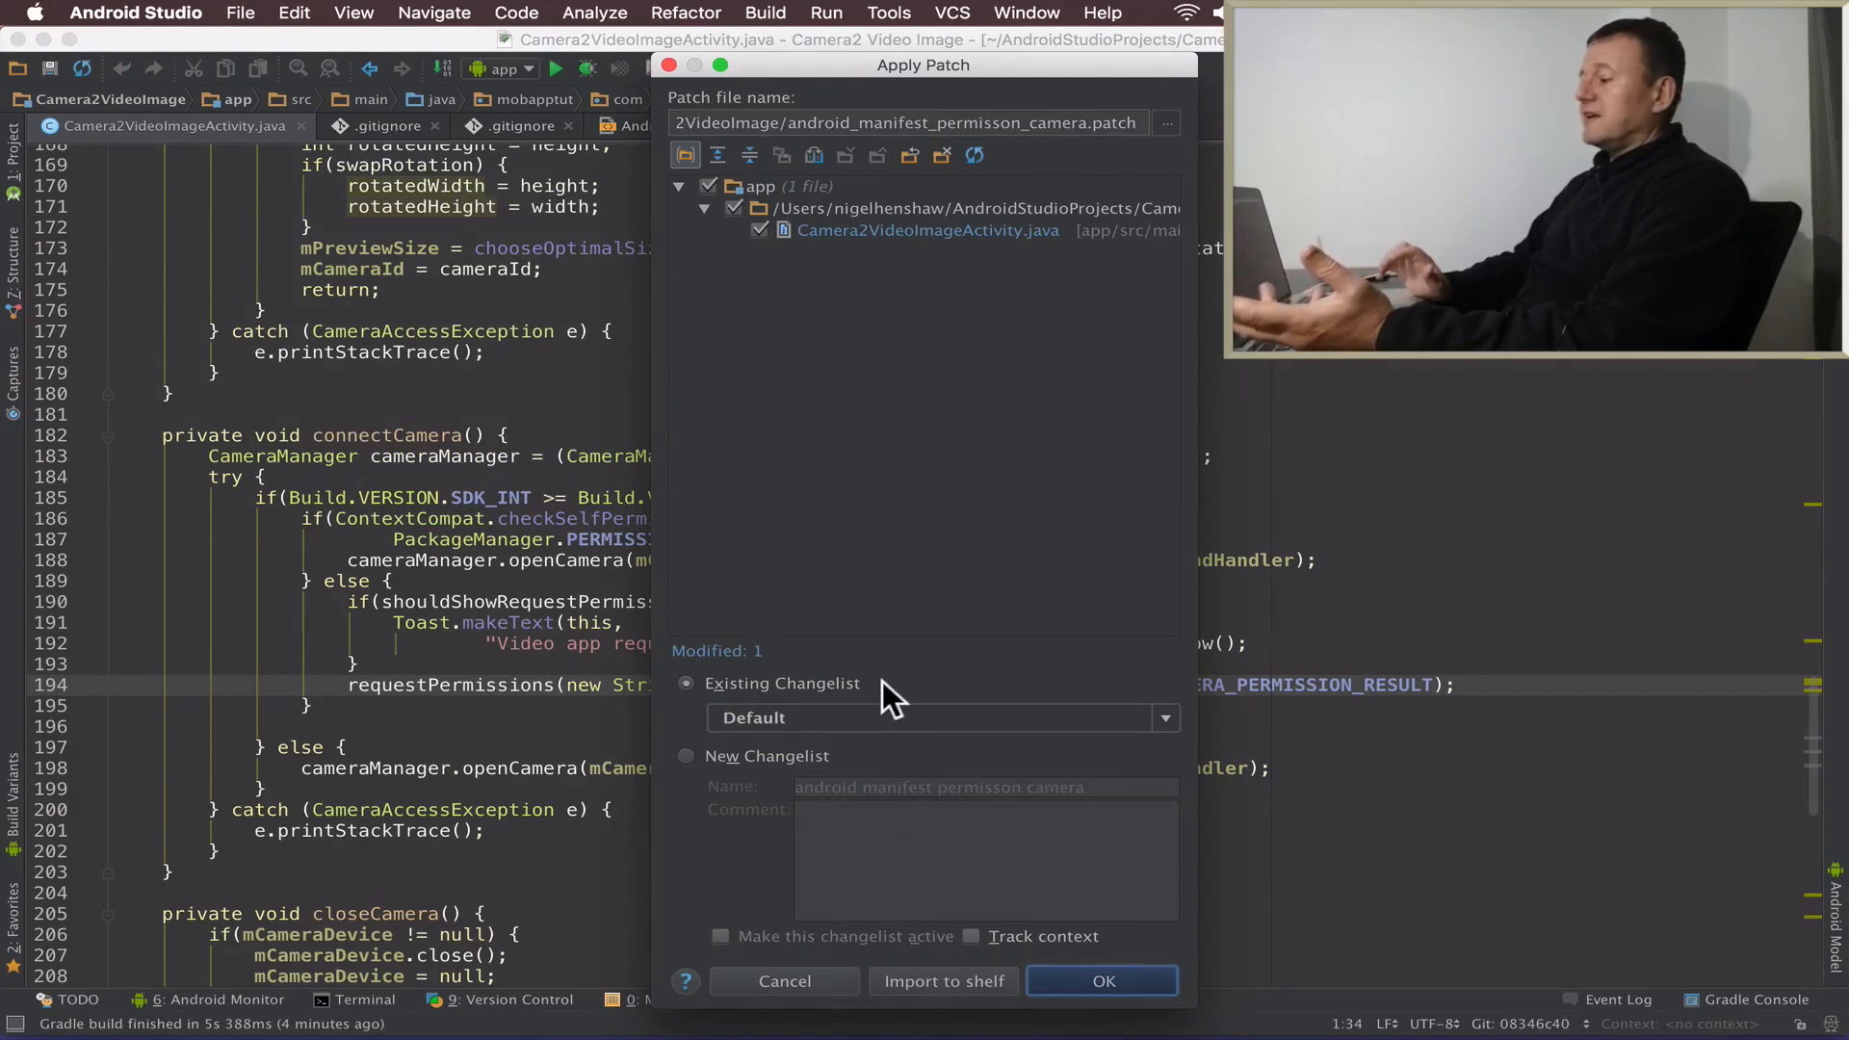
{"action": "mouse_move", "coordinate": [991, 778]}
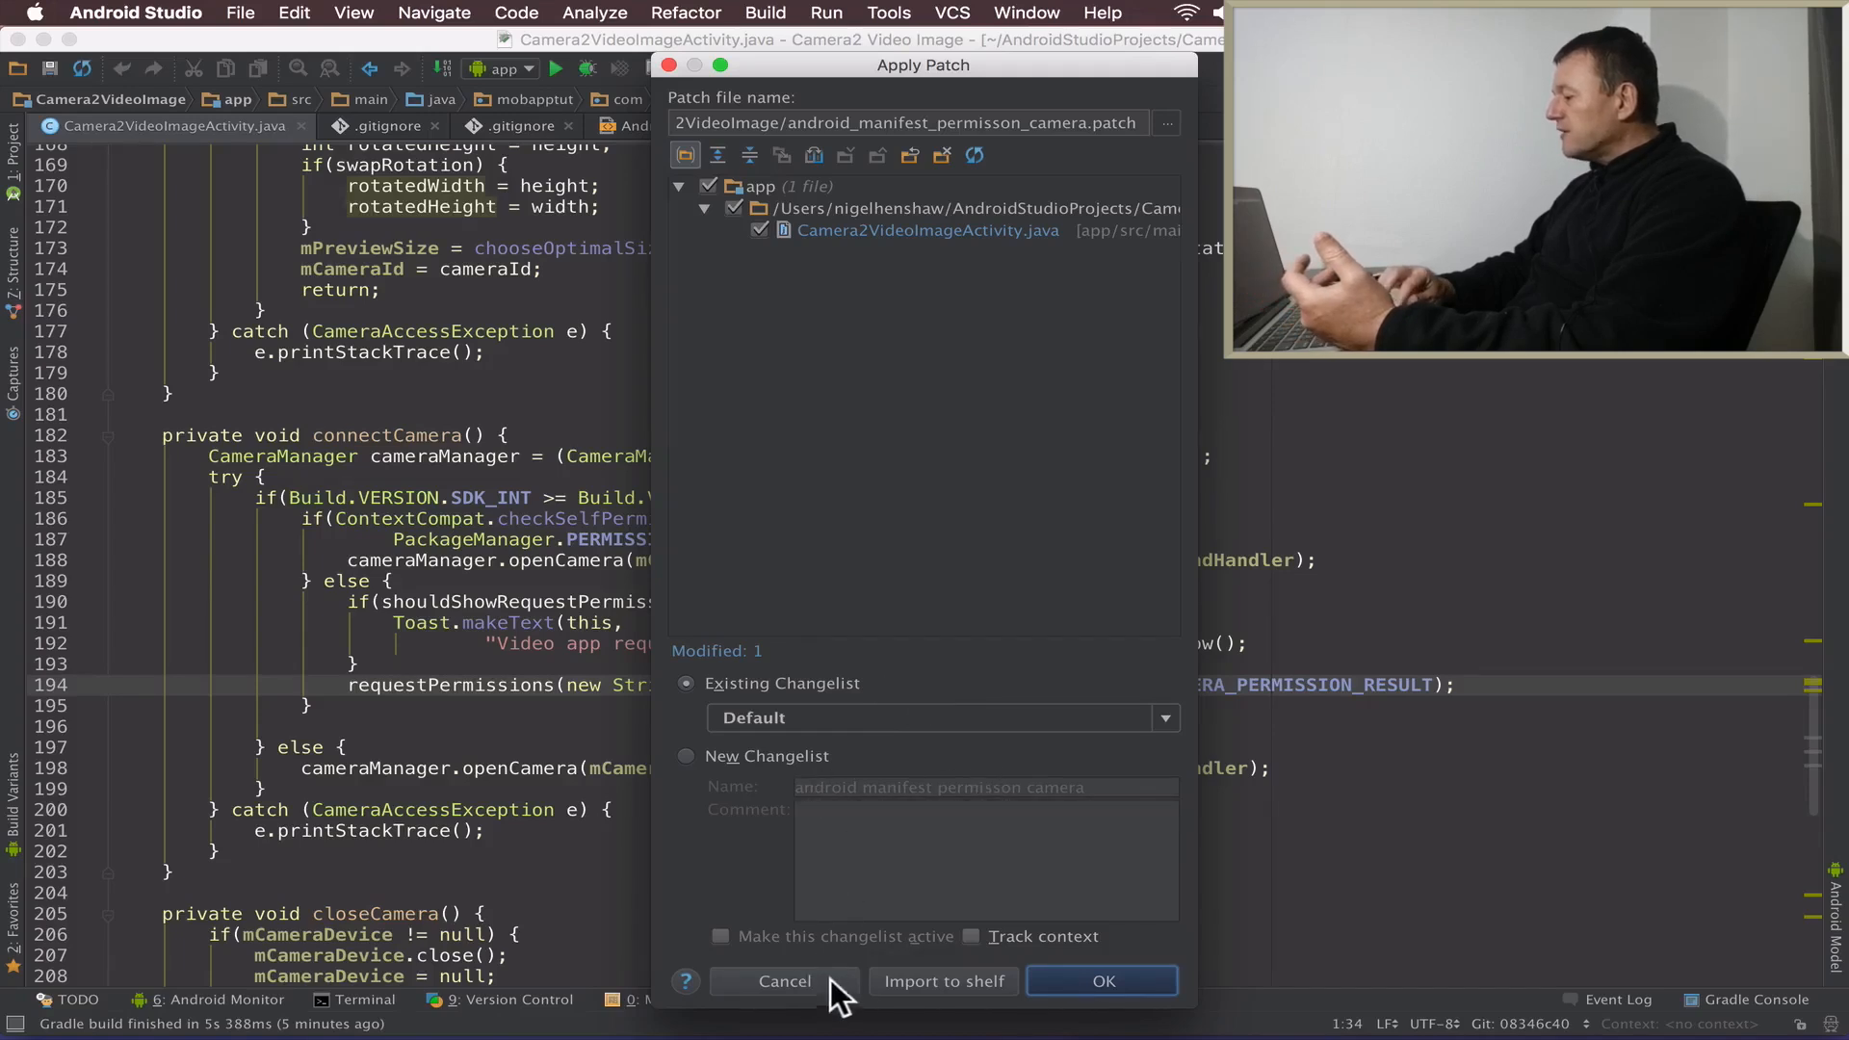
{"action": "mouse_move", "coordinate": [982, 621]}
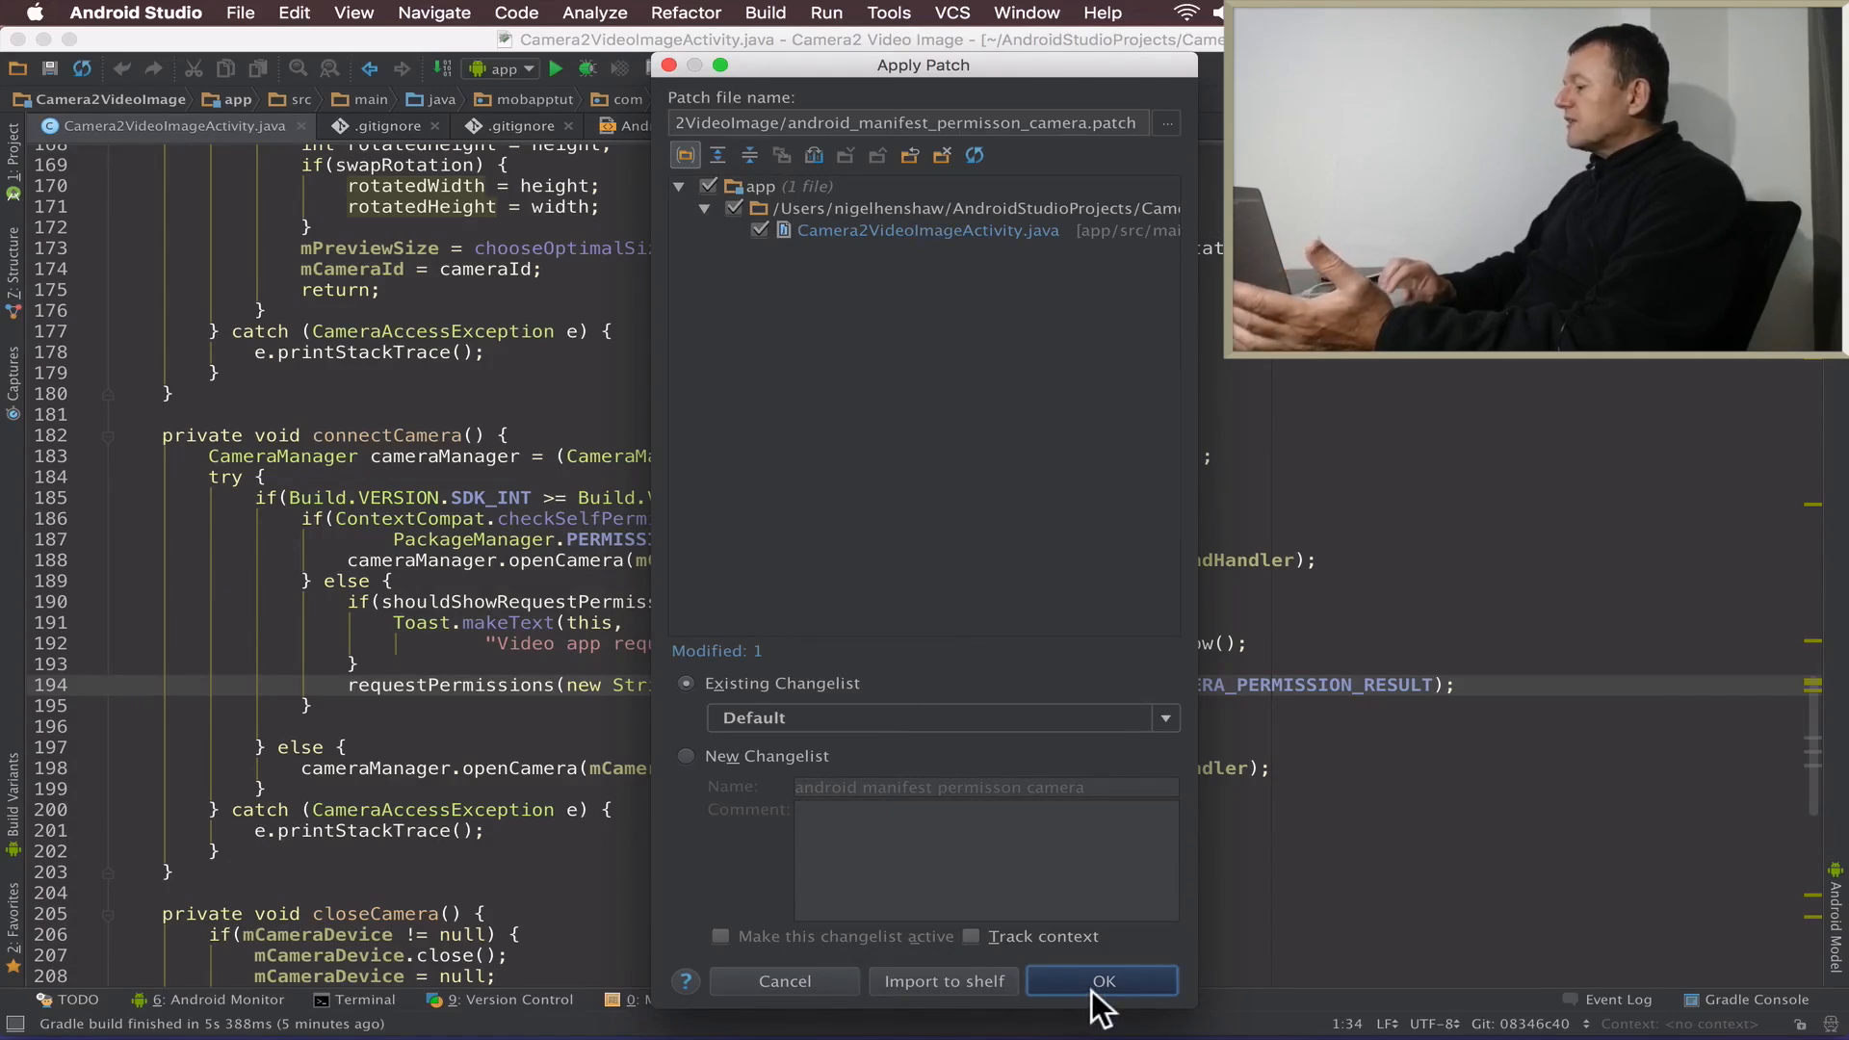
Apply the patch into the Default changelist
{"action": "left_click", "coordinate": [1100, 980]}
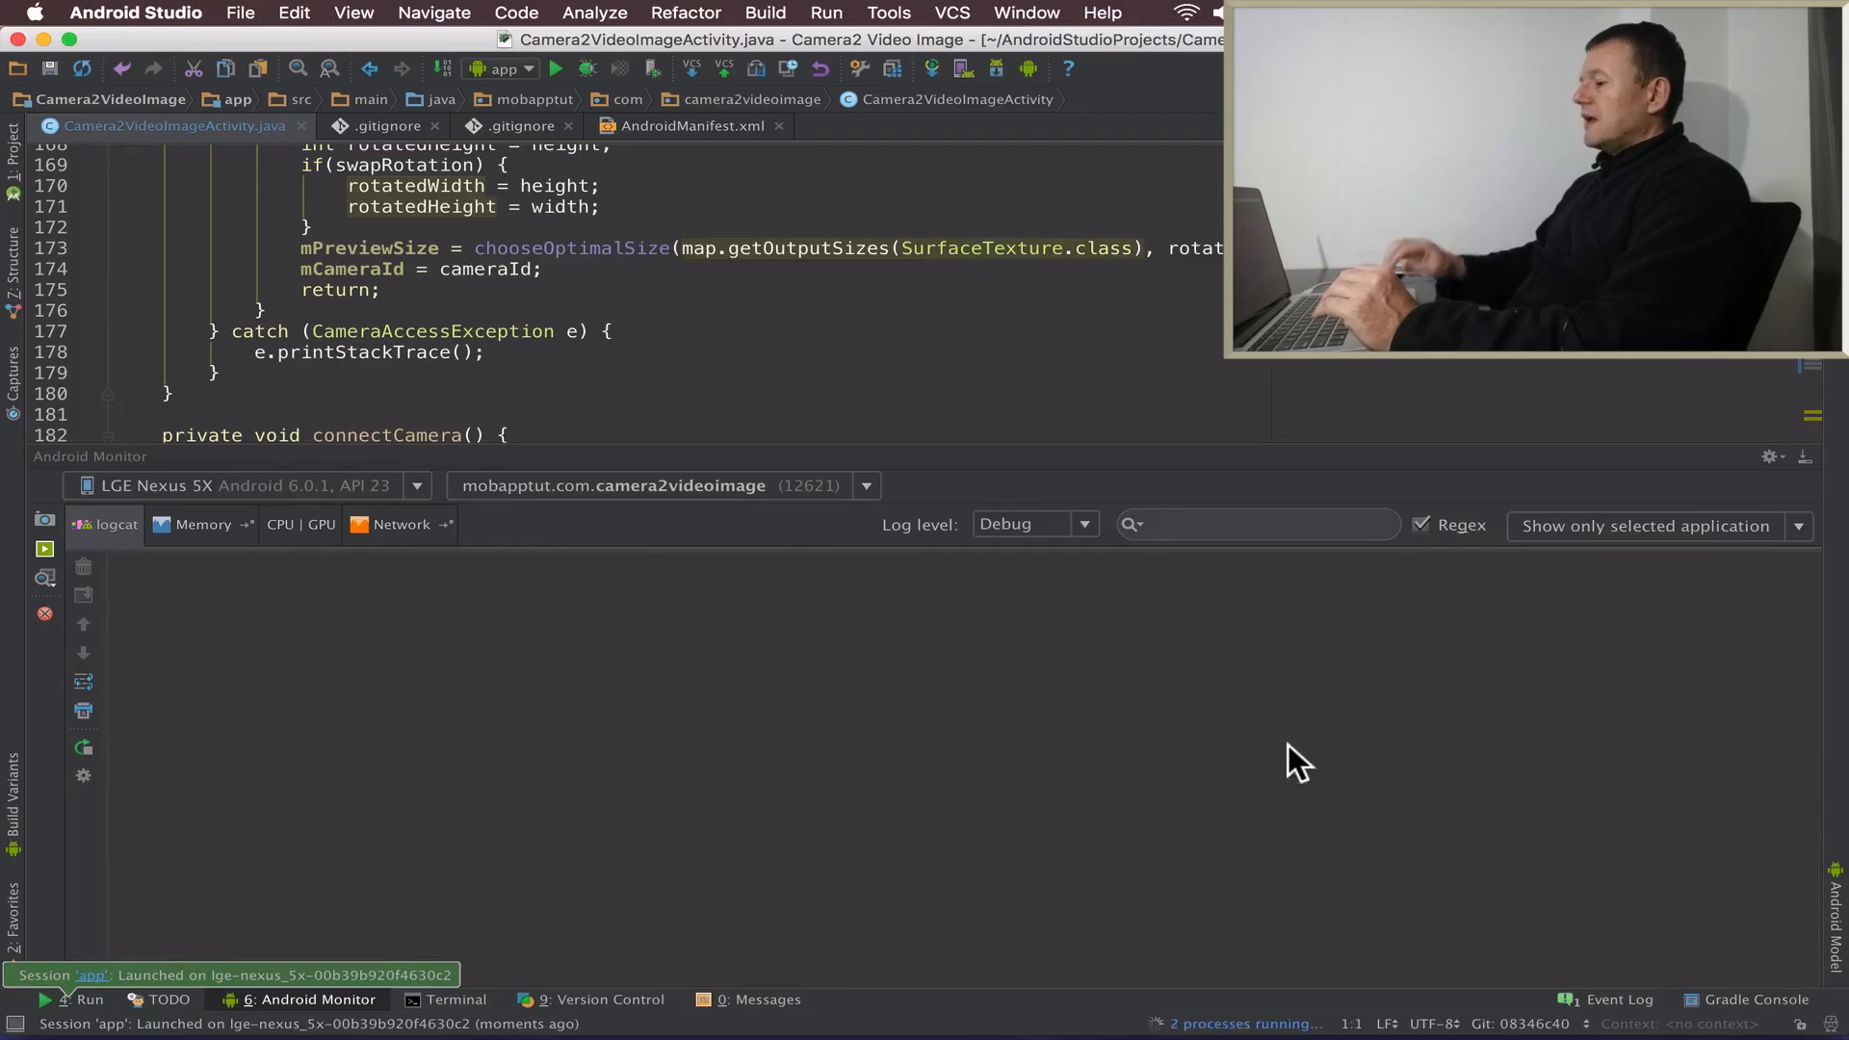
Run the patched app on the Nexus 5X with the Android Monitor logcat open
{"action": "left_click", "coordinate": [46, 549]}
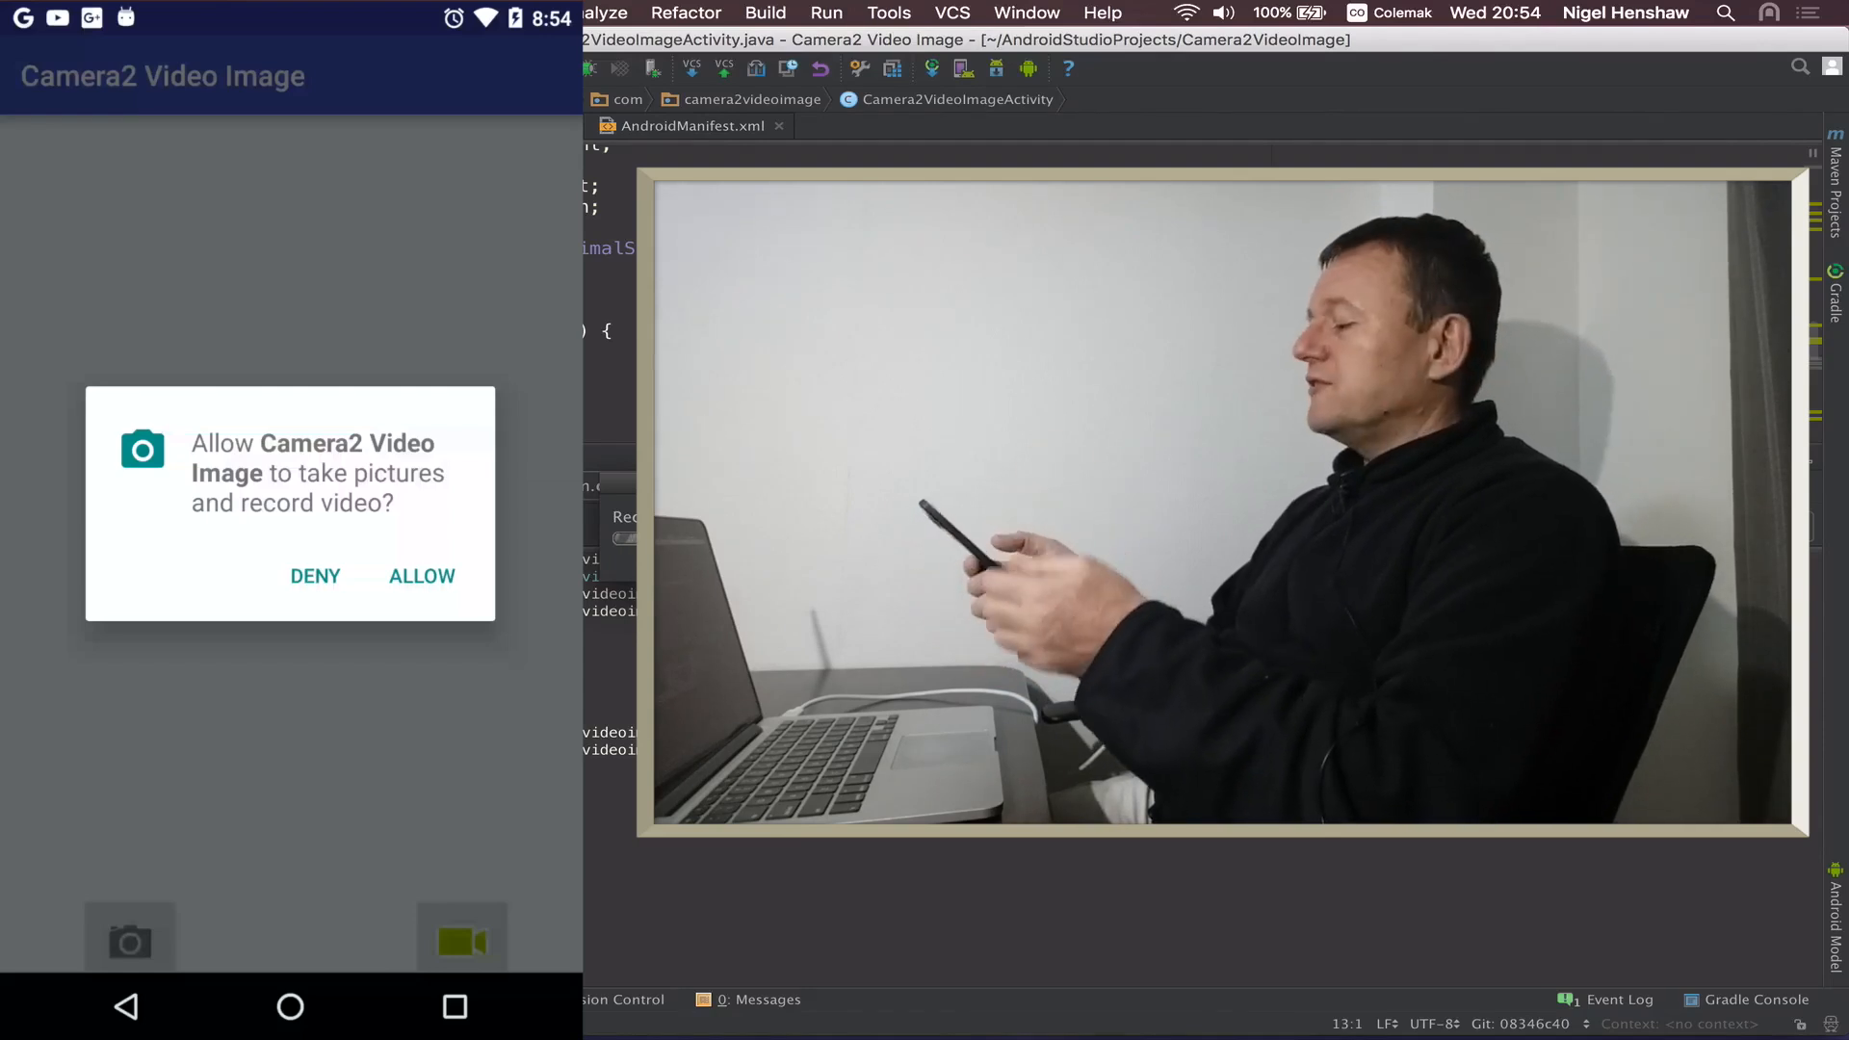
Allow camera permission on the device so Camera2 Video Image reports "Camera connection made!"
{"action": "left_click", "coordinate": [421, 576]}
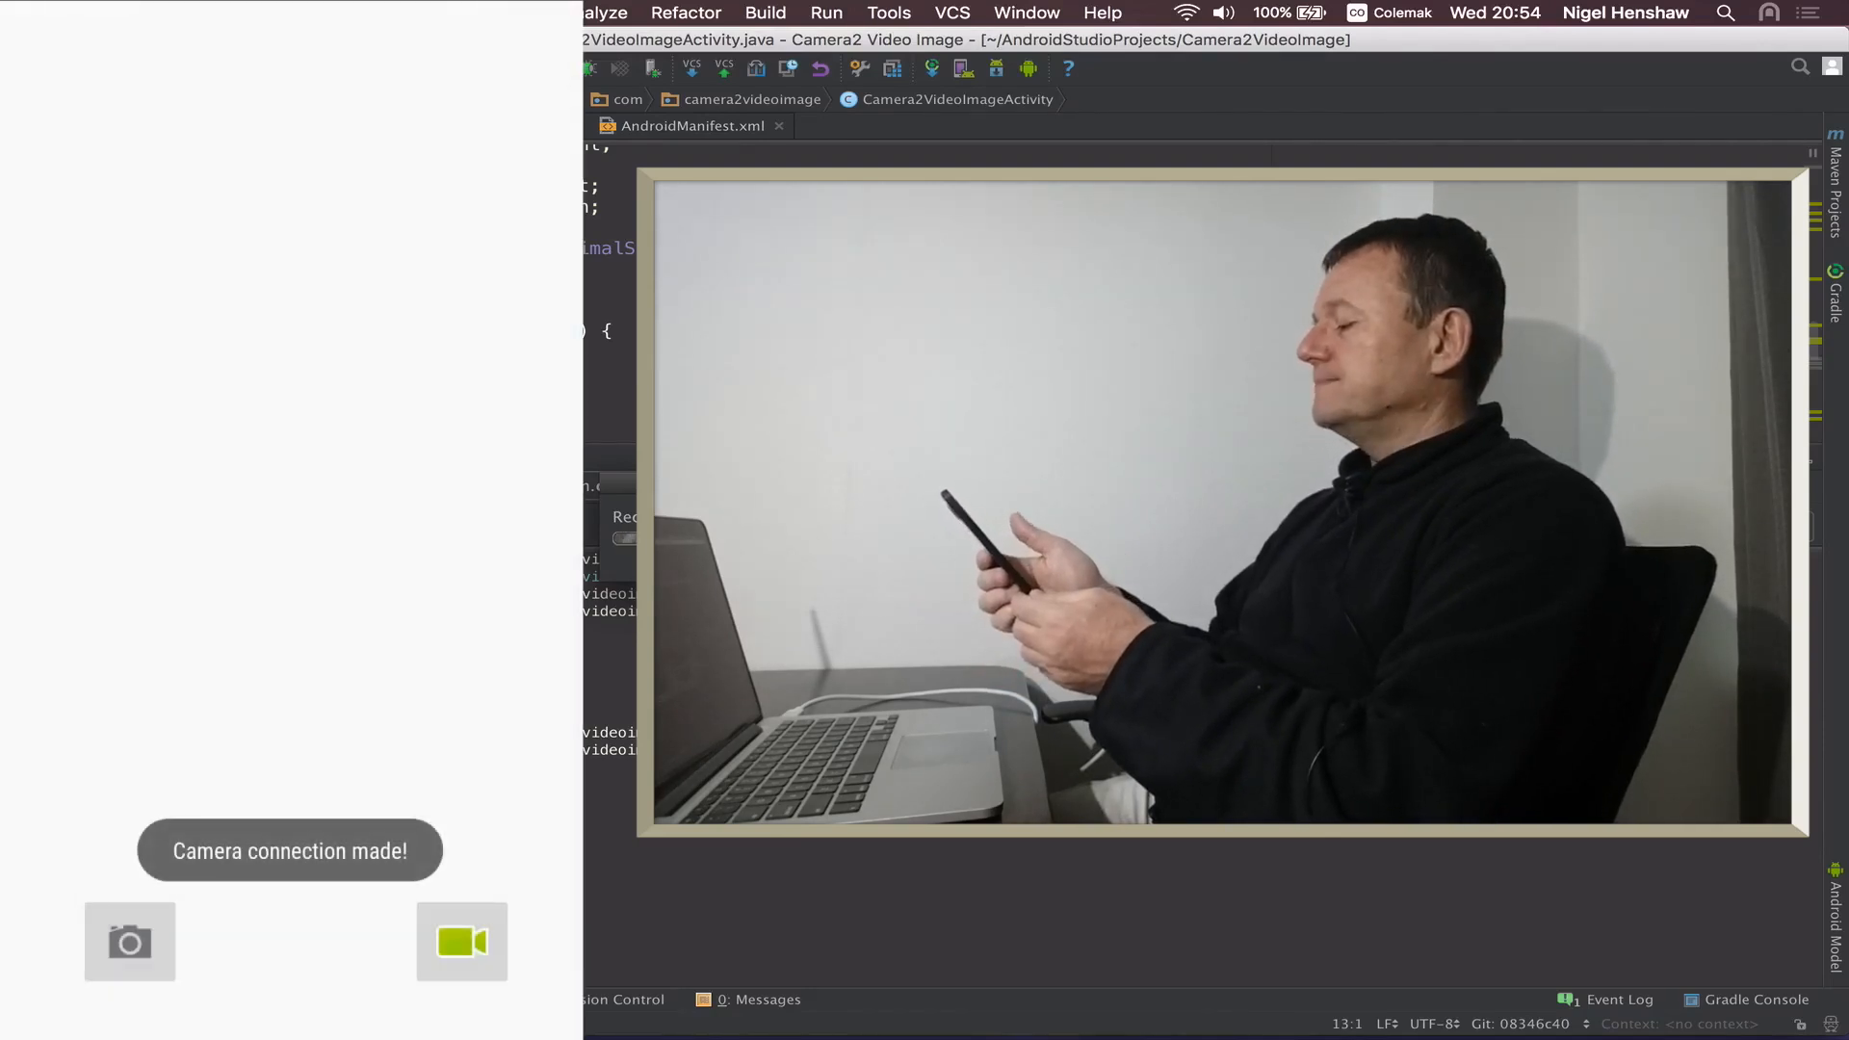